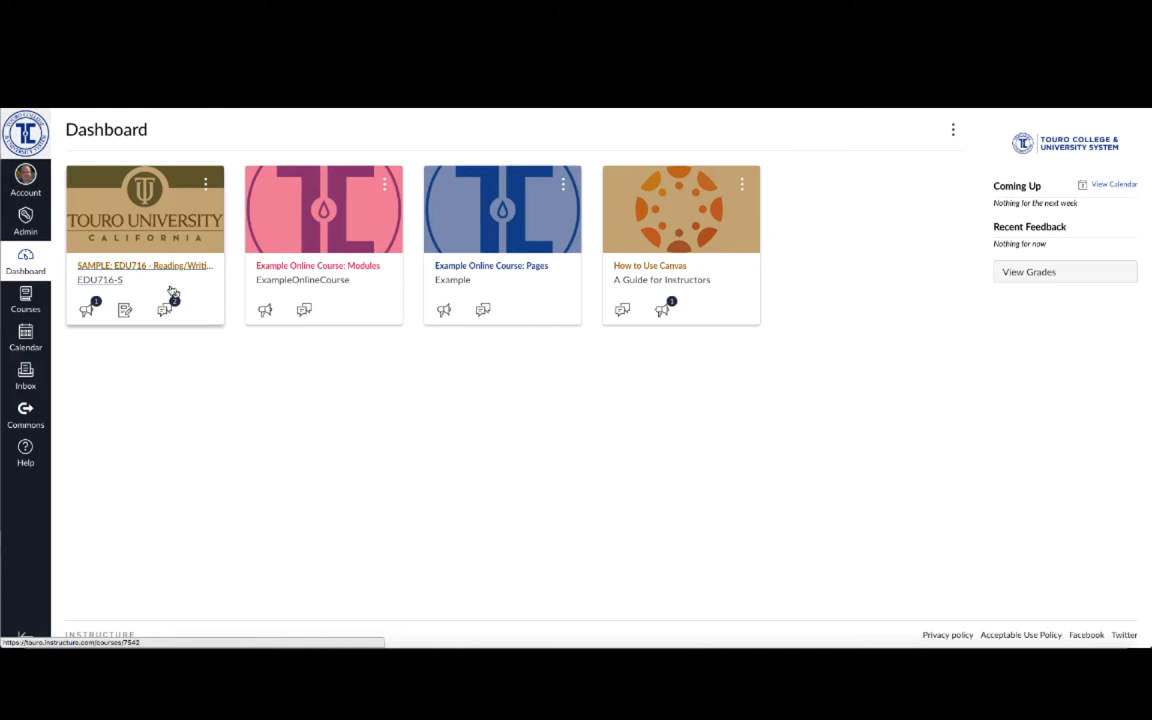
{"action": "mouse_move", "coordinate": [130, 270]}
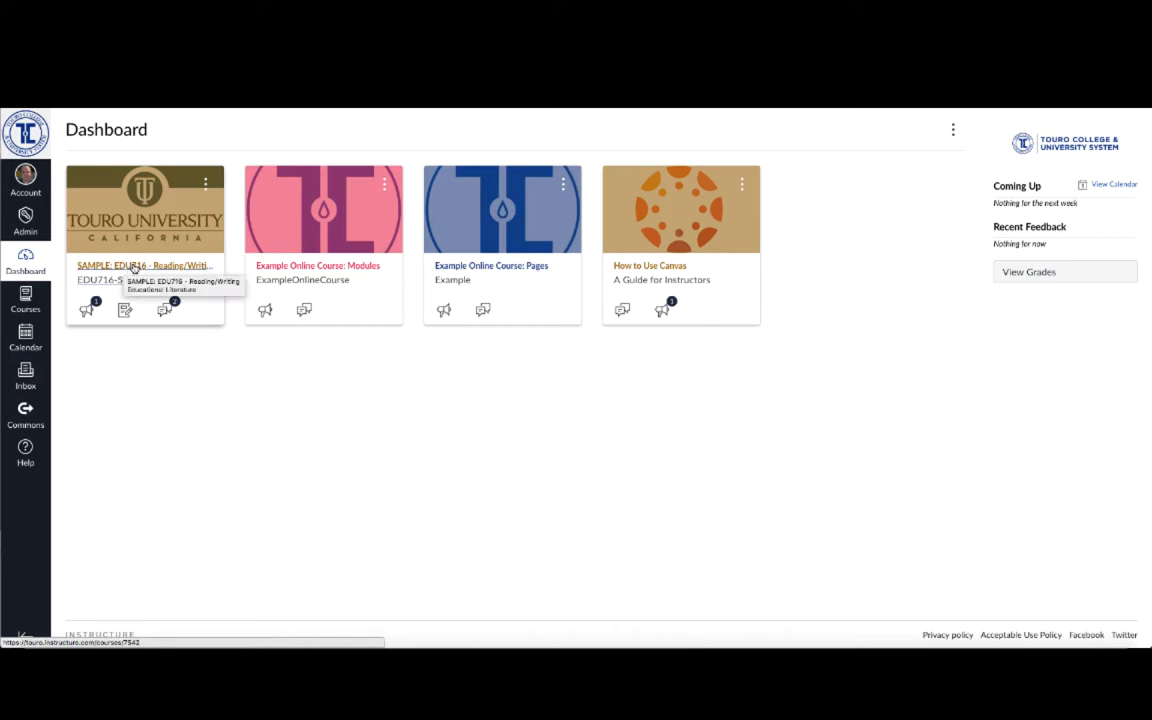
{"action": "mouse_move", "coordinate": [130, 264]}
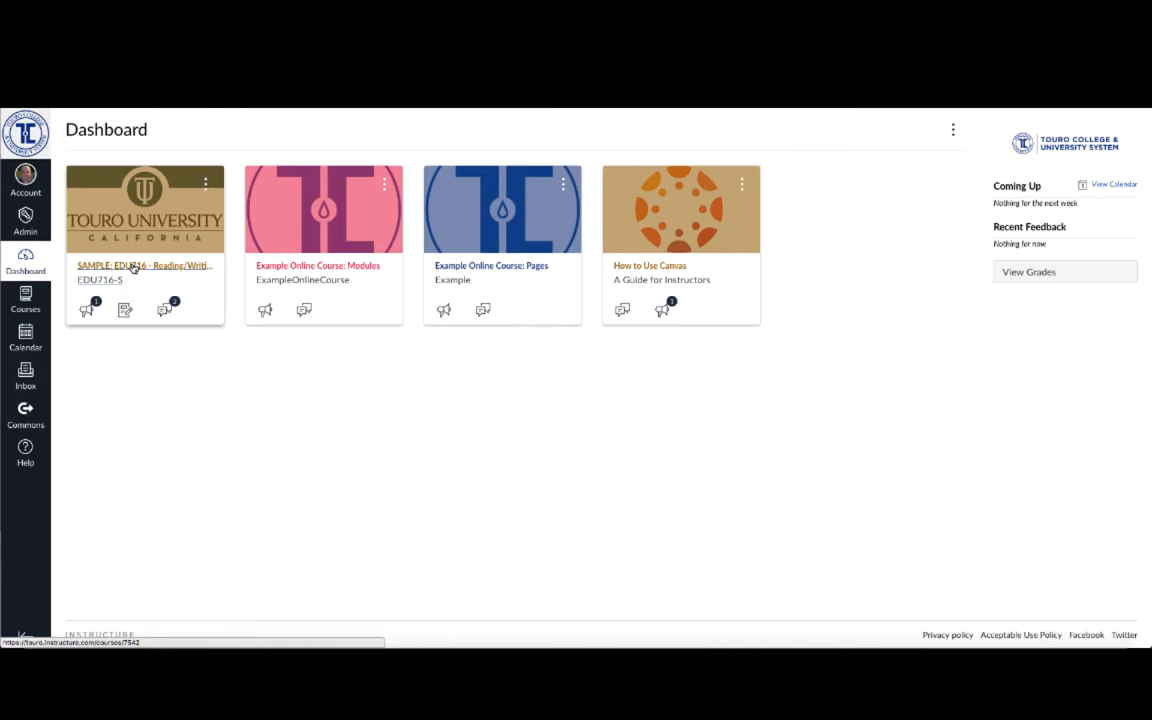
Open the SAMPLE: EDU716 course from its dashboard card
{"action": "left_click", "coordinate": [144, 264]}
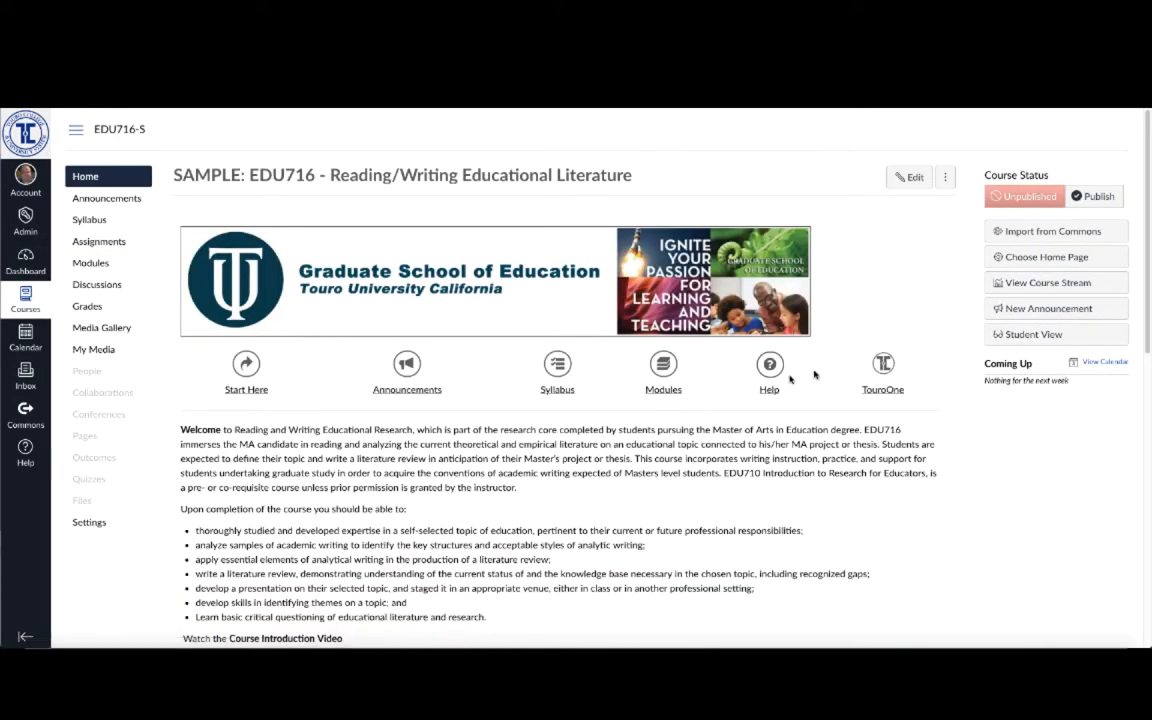
{"action": "mouse_move", "coordinate": [404, 310]}
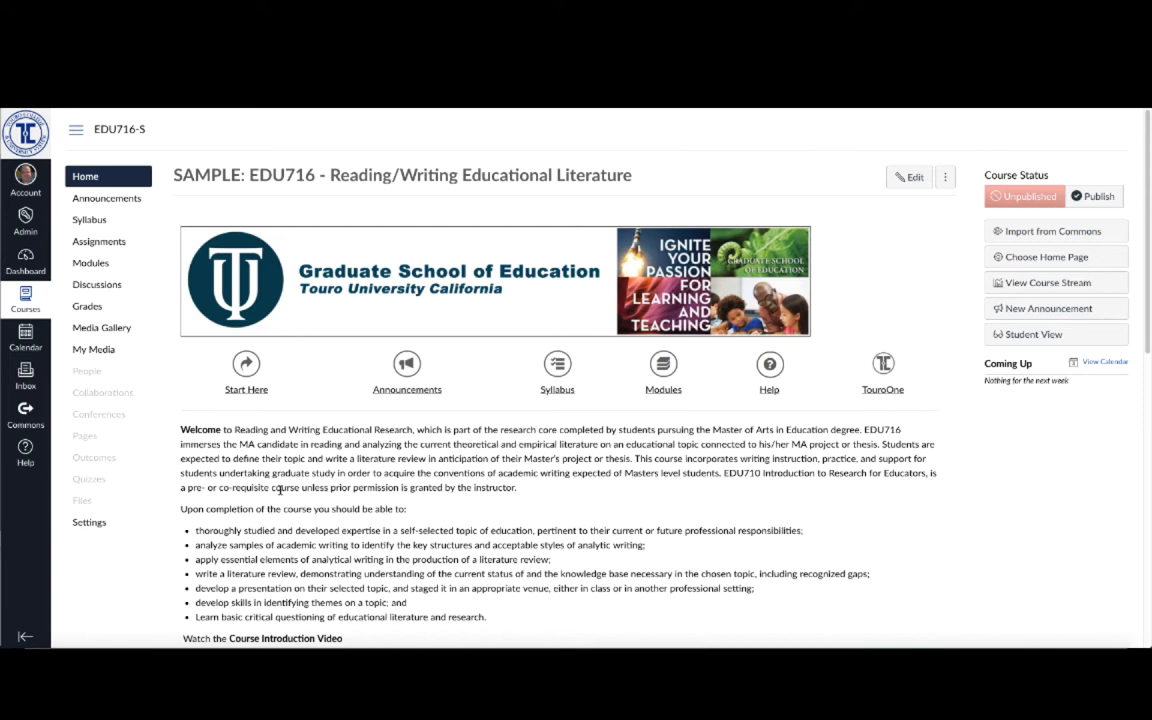
{"action": "mouse_move", "coordinate": [278, 504]}
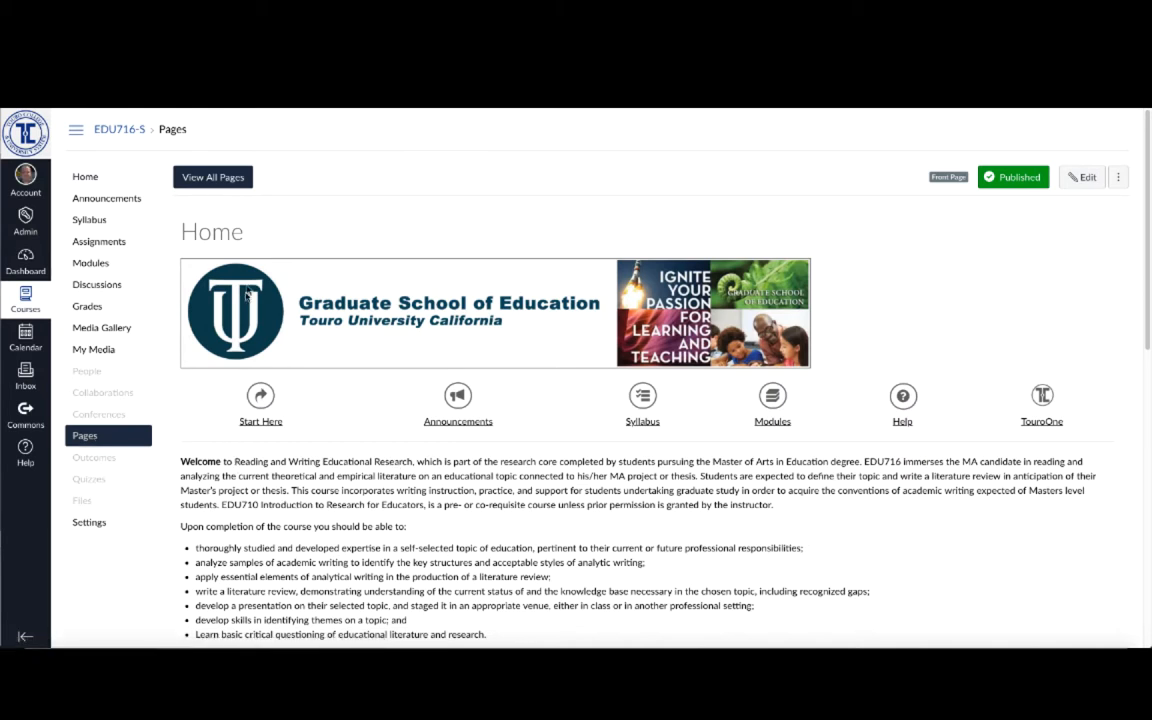
{"action": "mouse_move", "coordinate": [320, 174]}
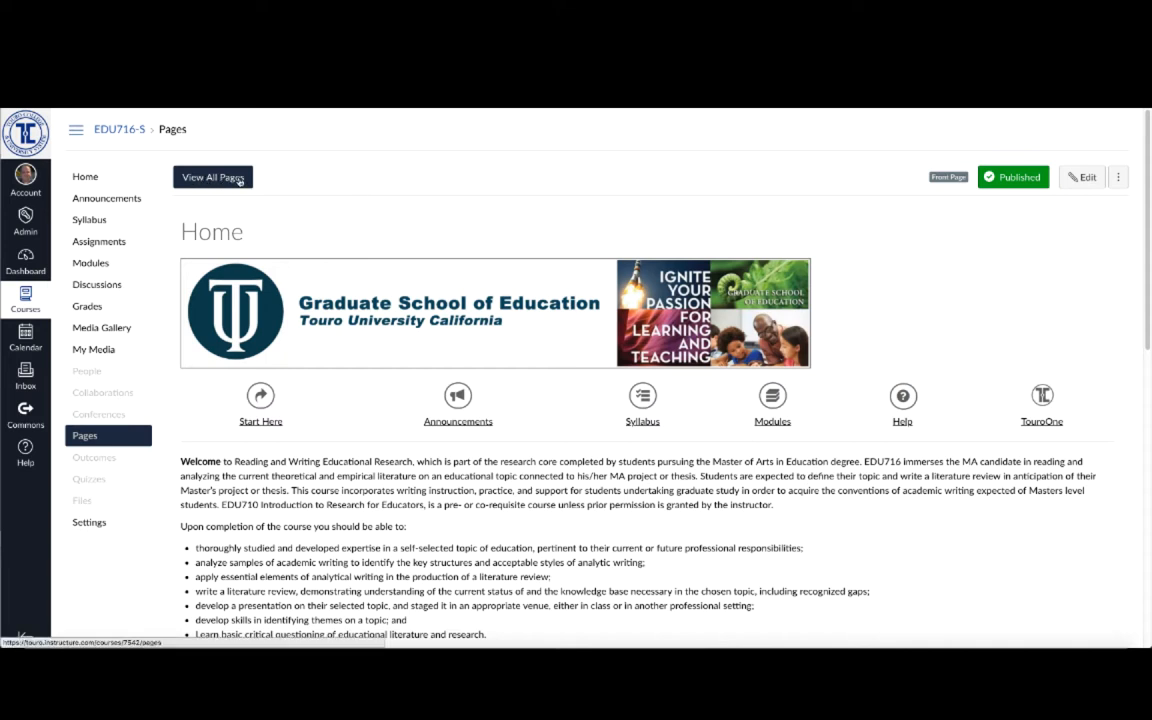
{"action": "mouse_move", "coordinate": [400, 264]}
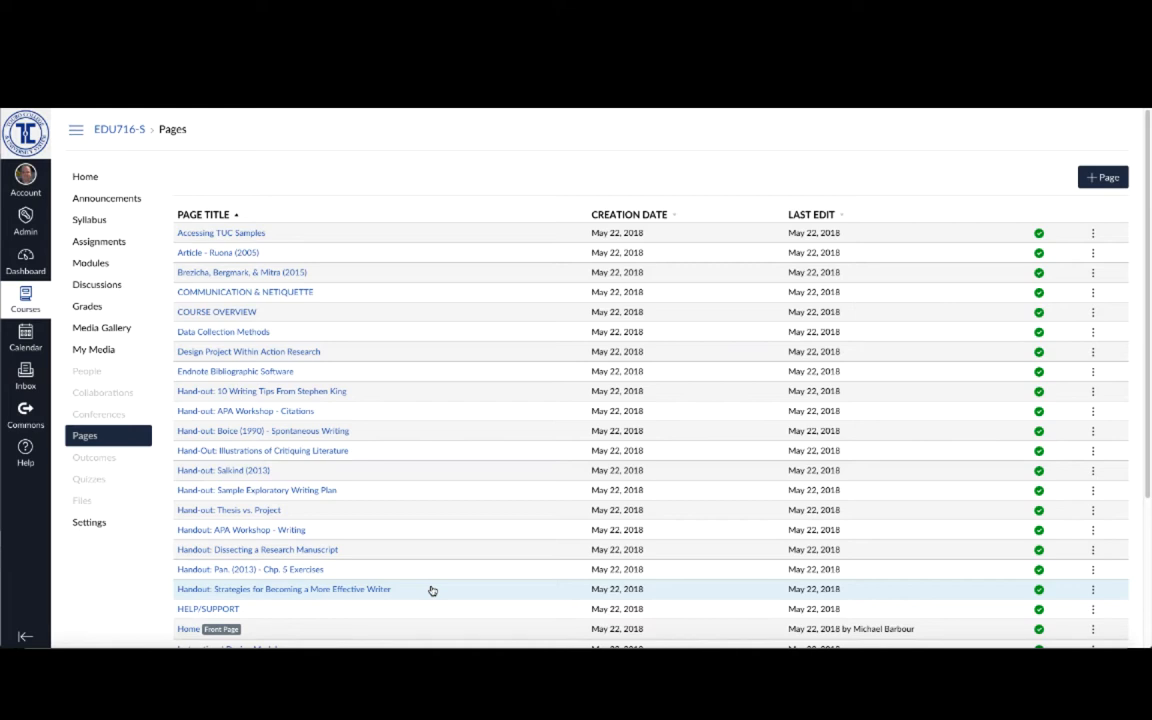
{"action": "mouse_move", "coordinate": [430, 578]}
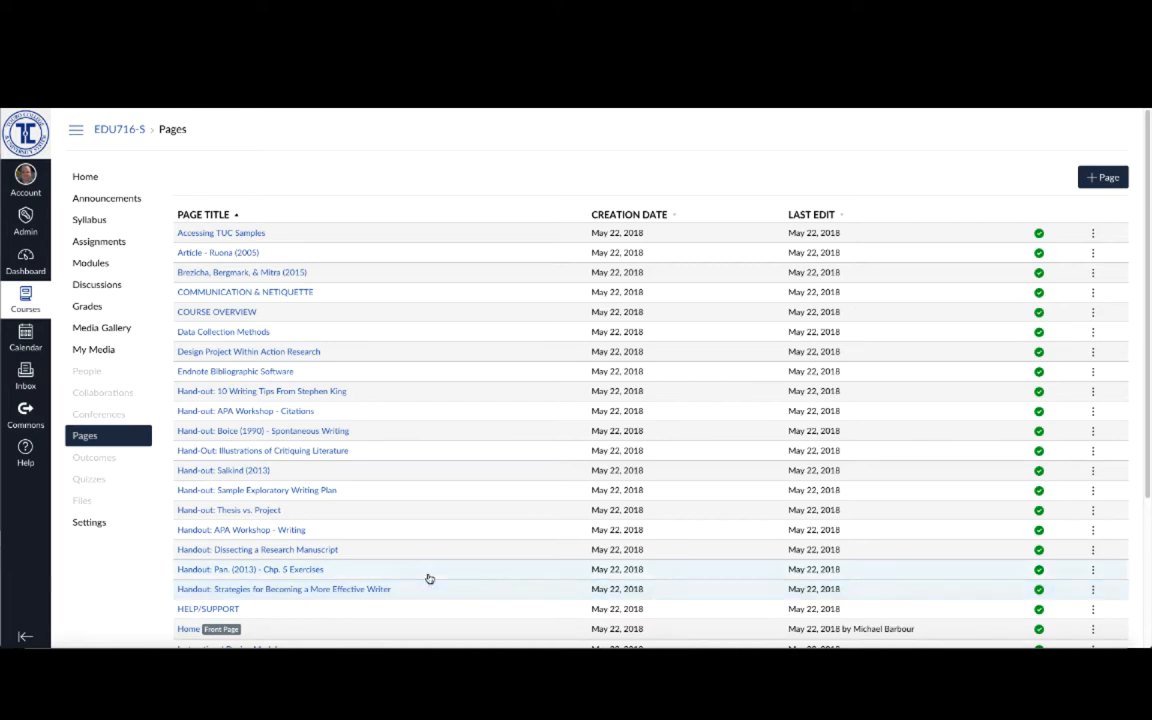
{"action": "mouse_move", "coordinate": [410, 556]}
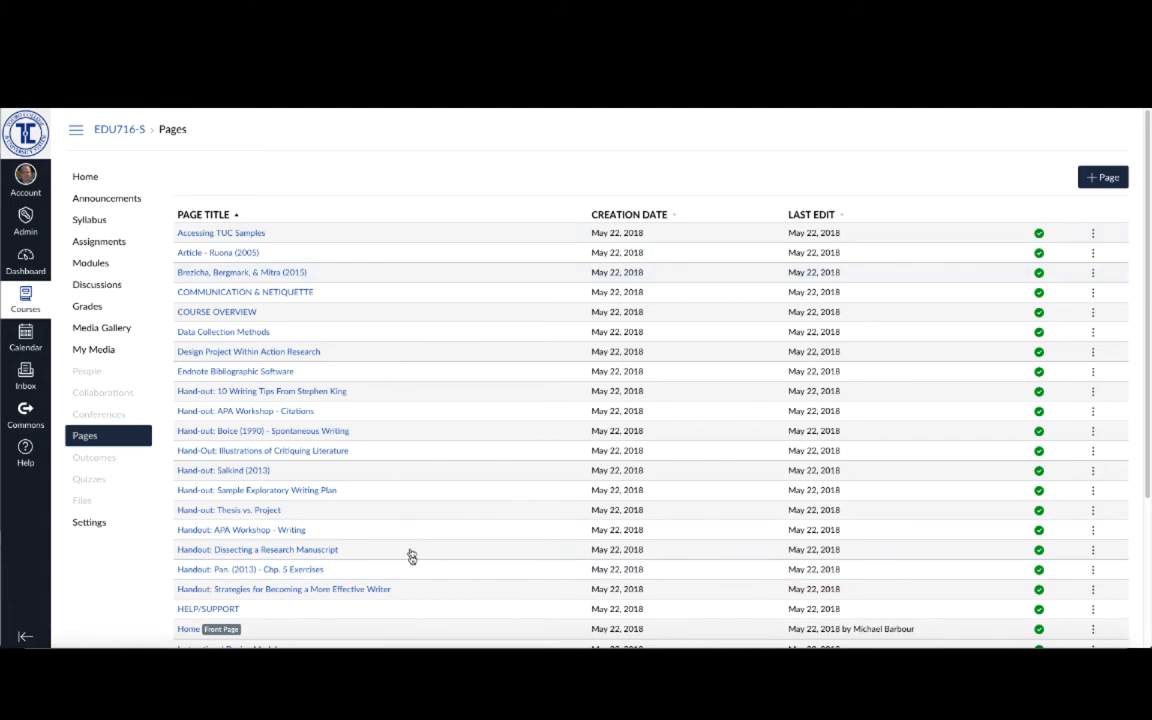
{"action": "mouse_move", "coordinate": [412, 572]}
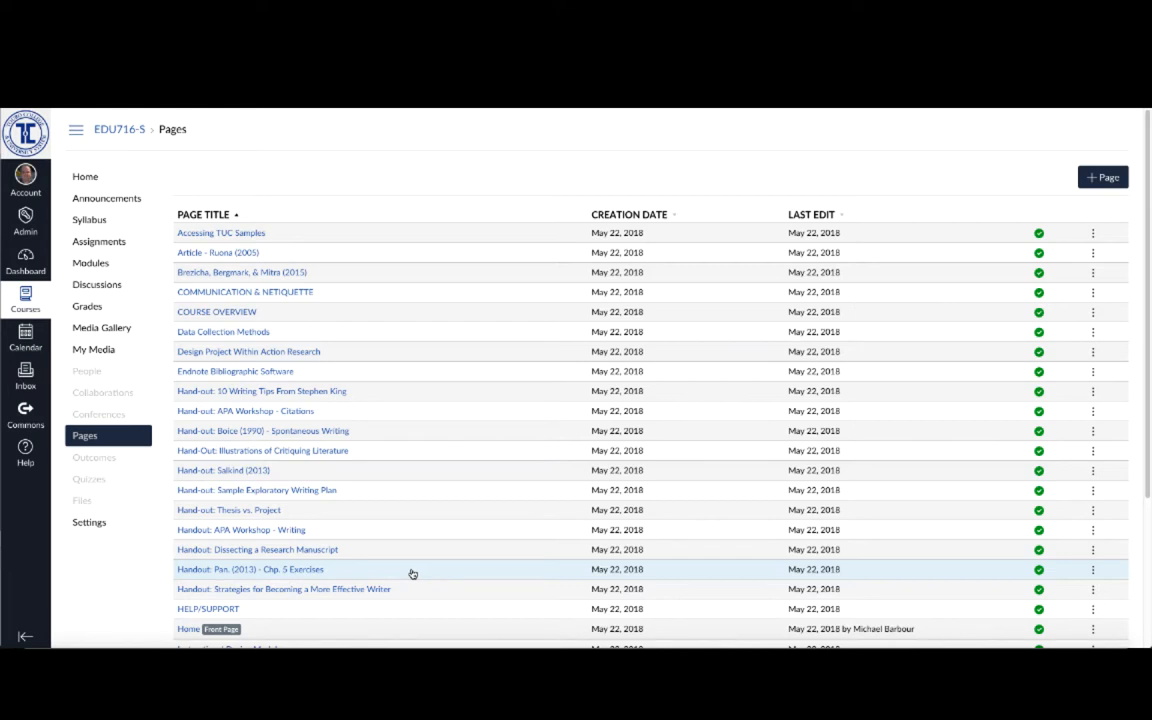
{"action": "mouse_move", "coordinate": [520, 292]}
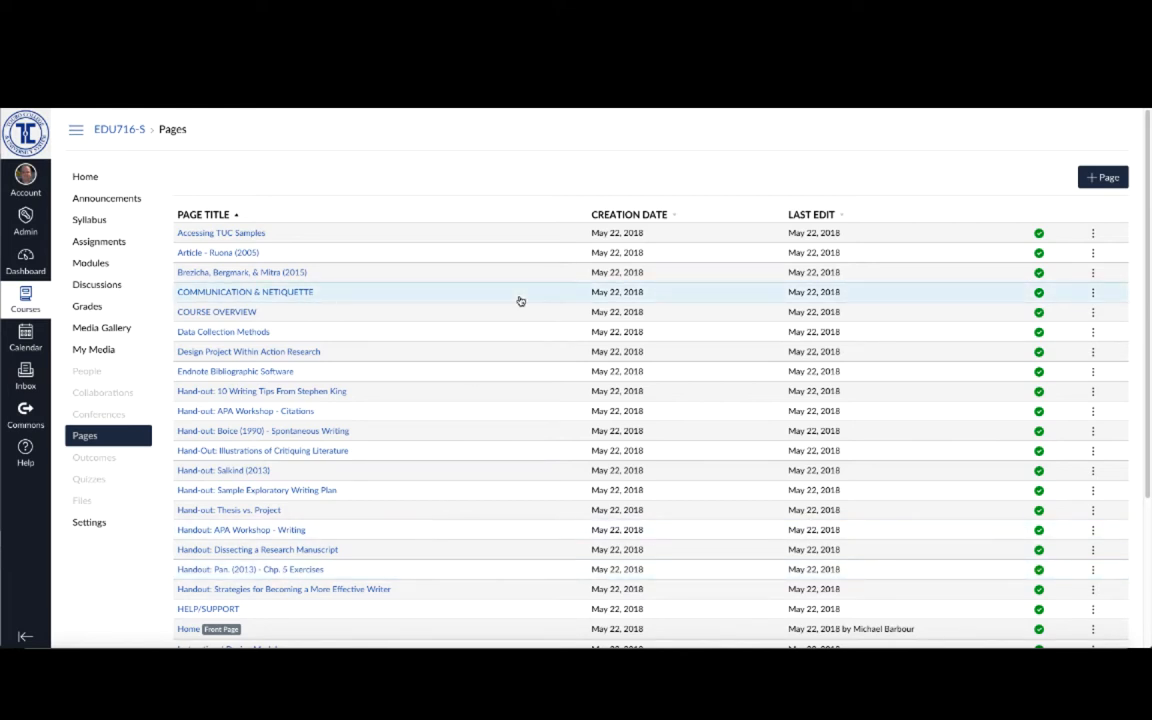
{"action": "mouse_move", "coordinate": [830, 250]}
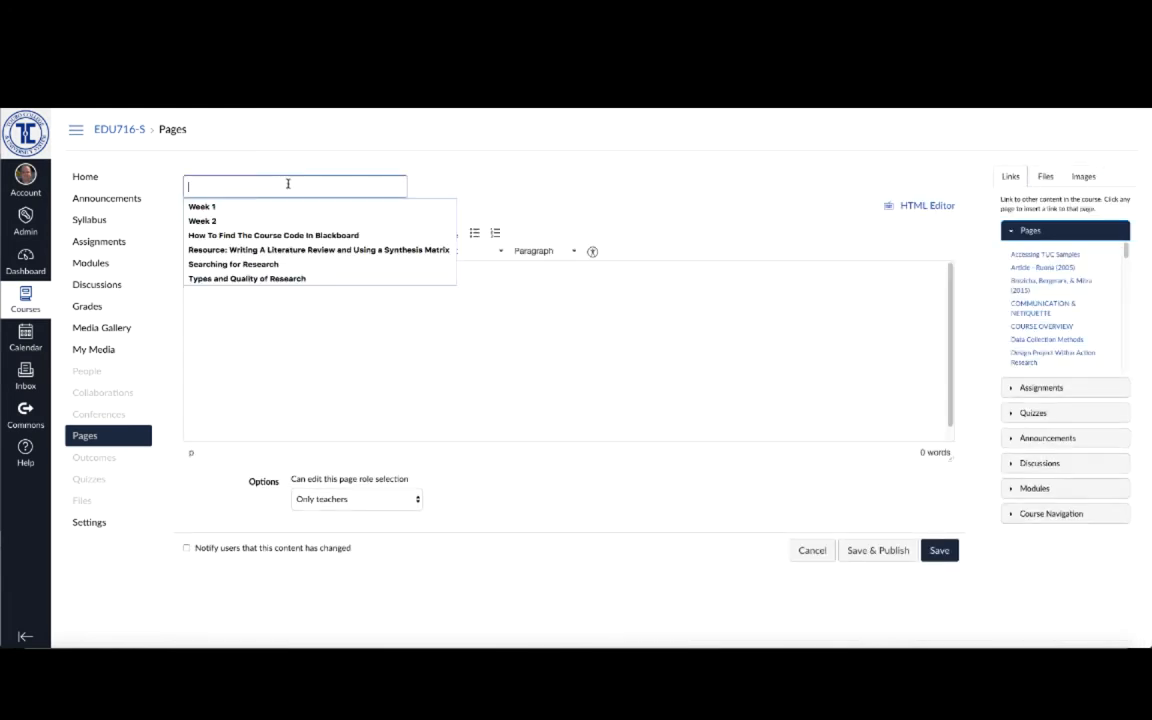
Title the page 'Temporary' and write 'Add some text to introduce the video to the students.'
{"action": "type", "text": "T"}
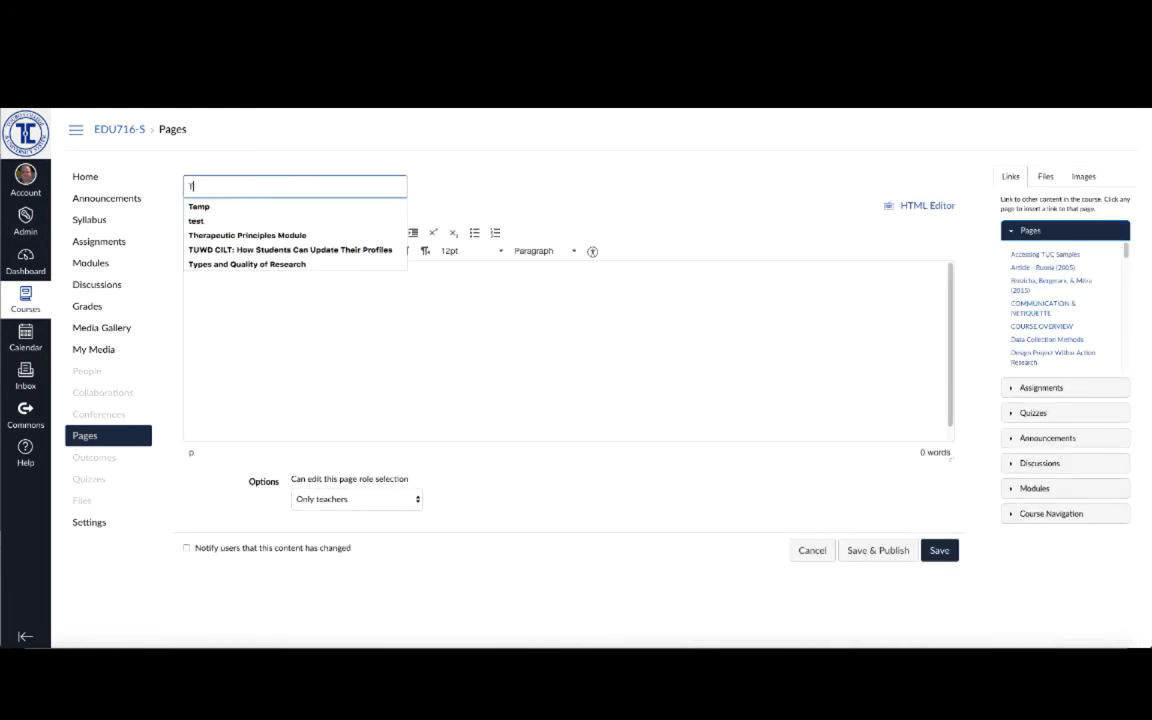
{"action": "type", "text": "Temporal"}
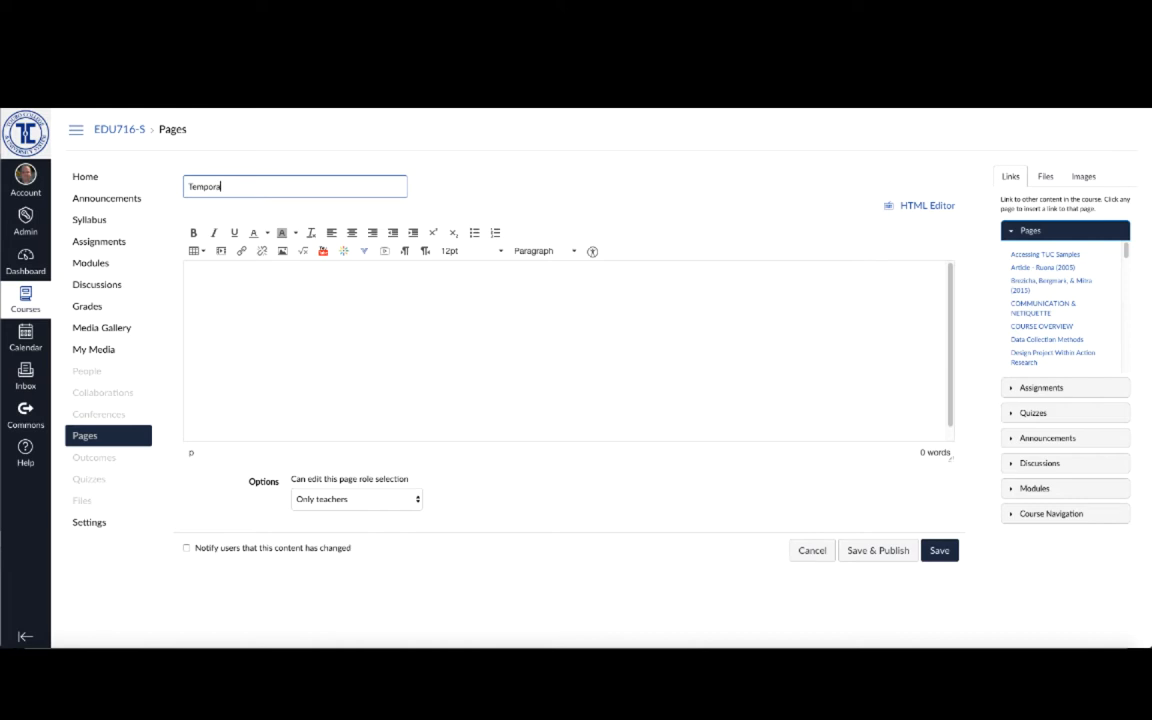
{"action": "type", "text": "ry"}
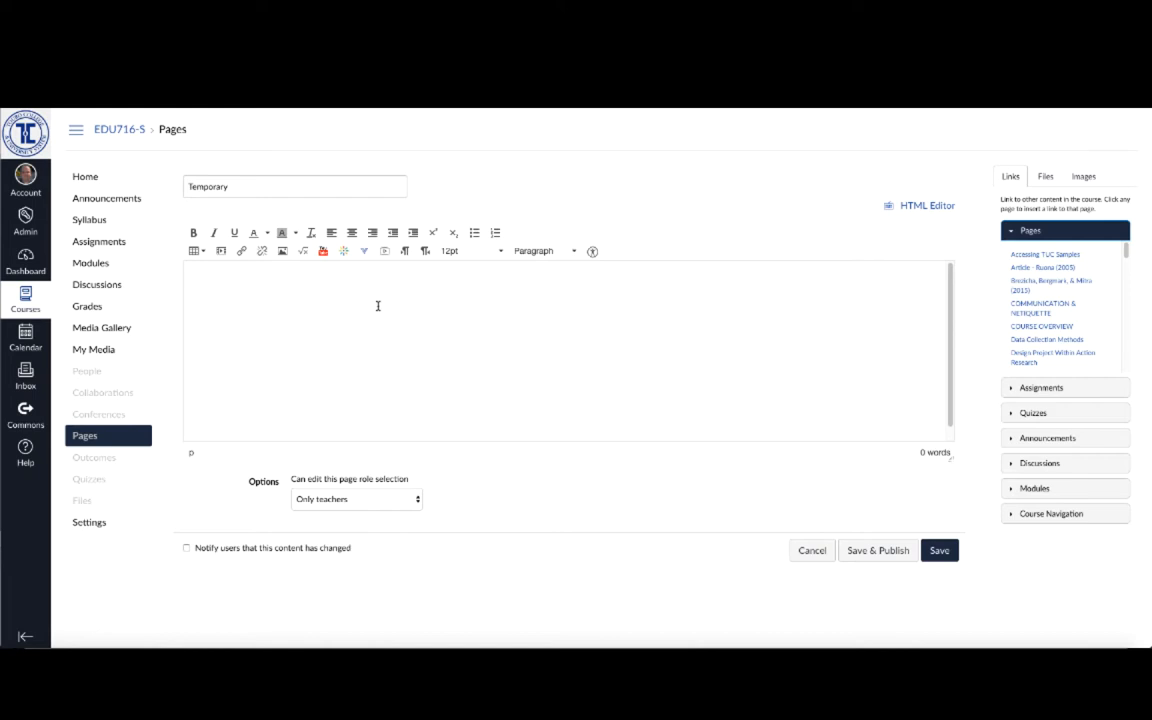
{"action": "type", "text": "Add some s"}
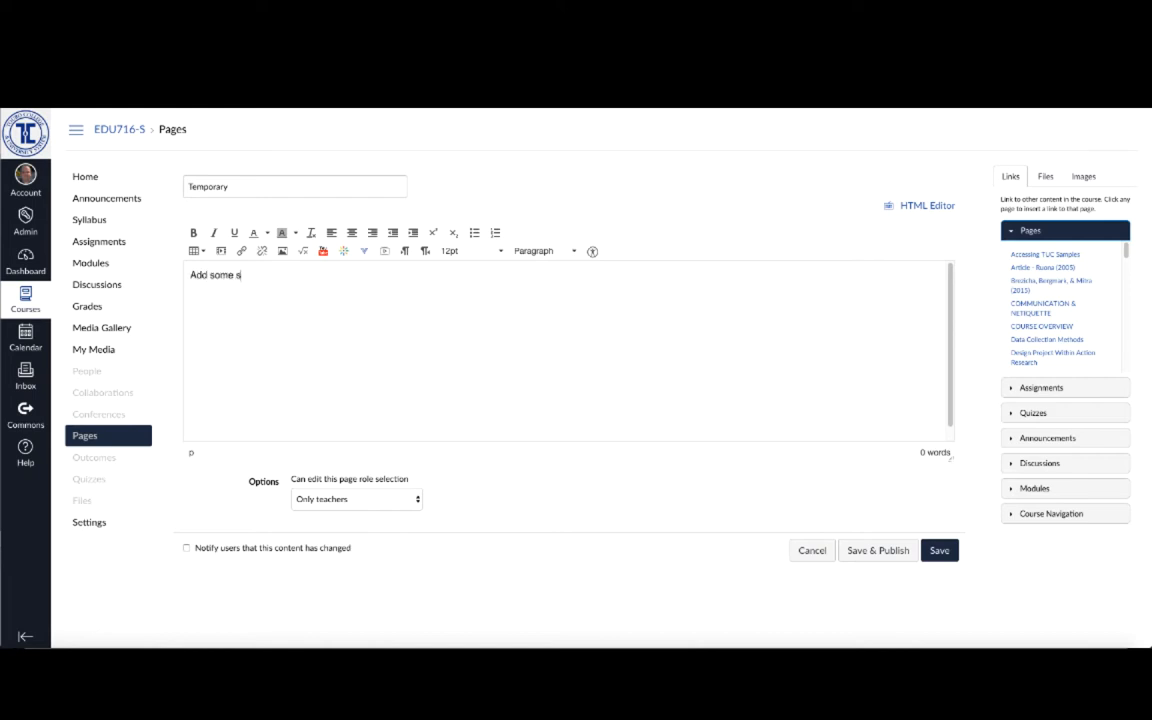
{"action": "type", "text": "ext to int"}
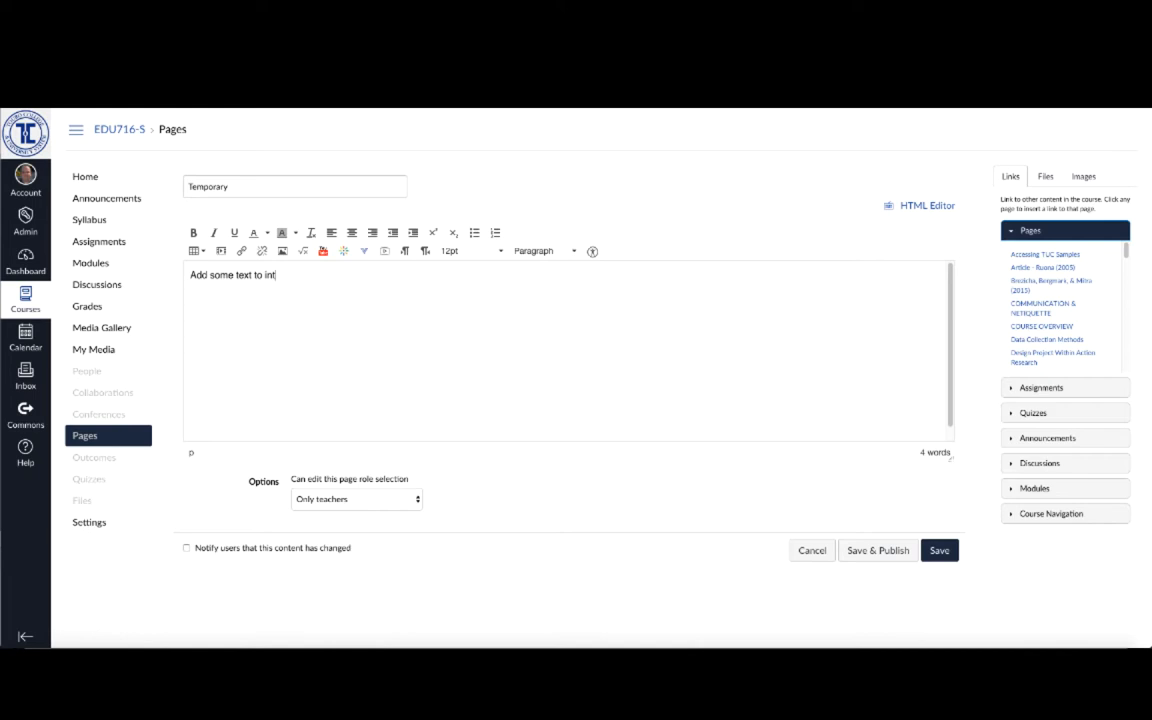
{"action": "type", "text": "roduce t"}
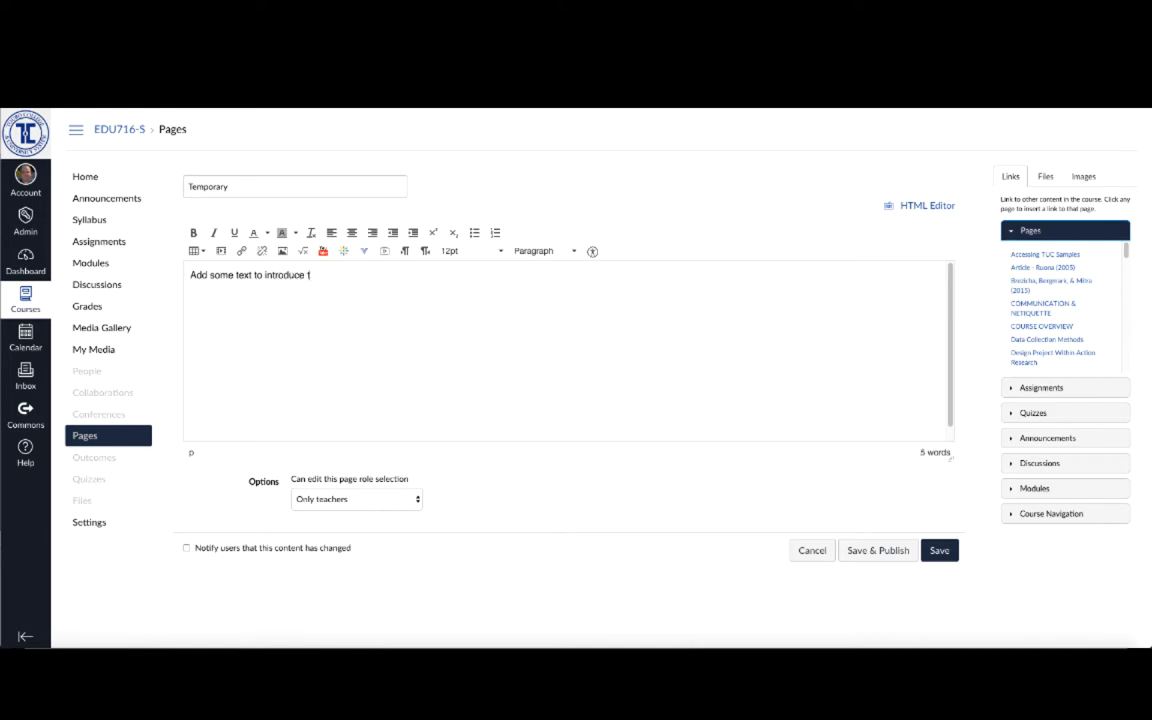
{"action": "type", "text": "he video to th"}
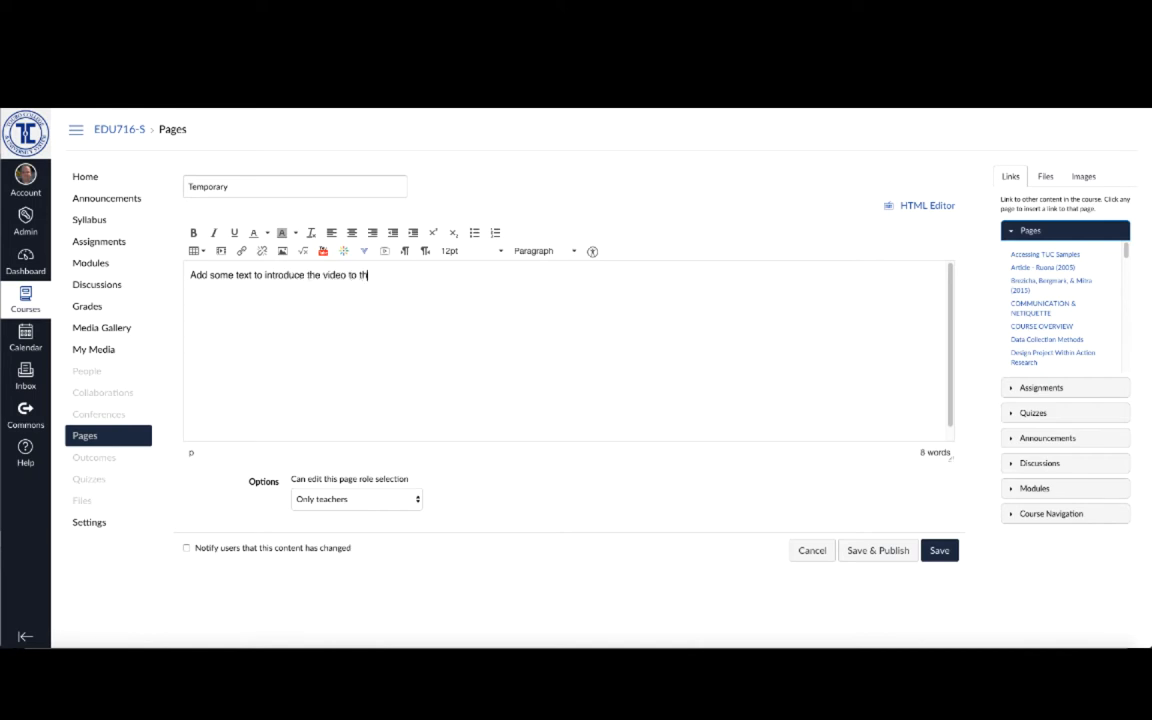
{"action": "type", "text": "e students."}
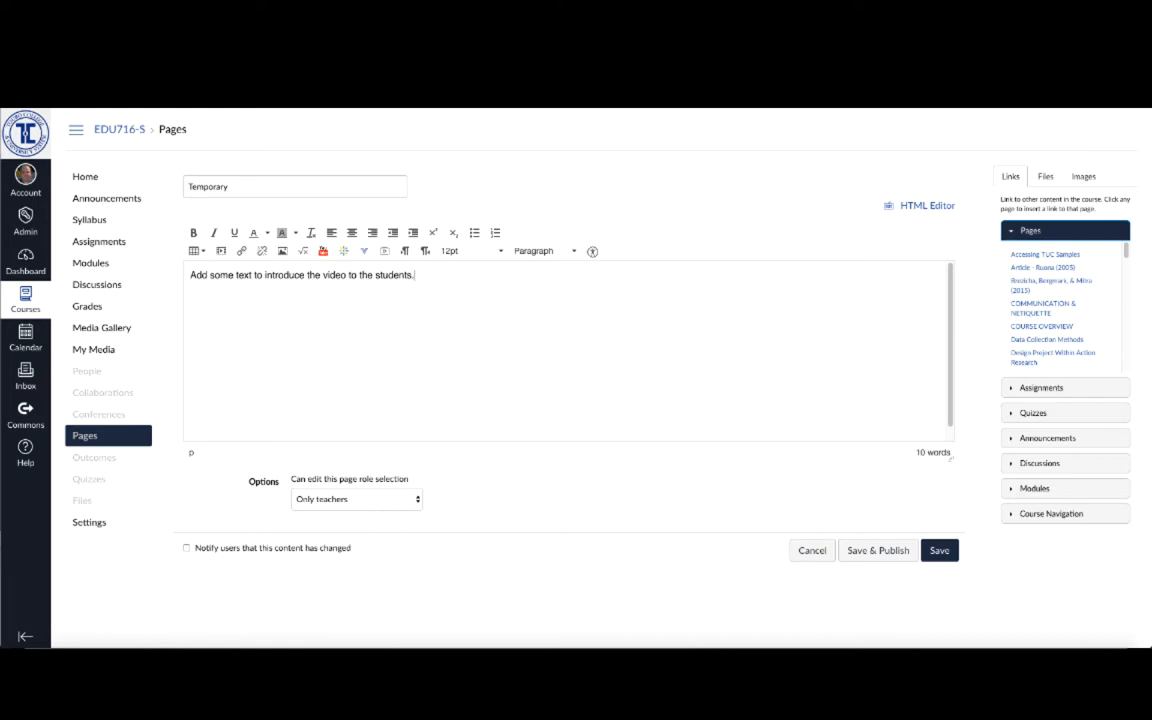
{"action": "key", "text": "enter"}
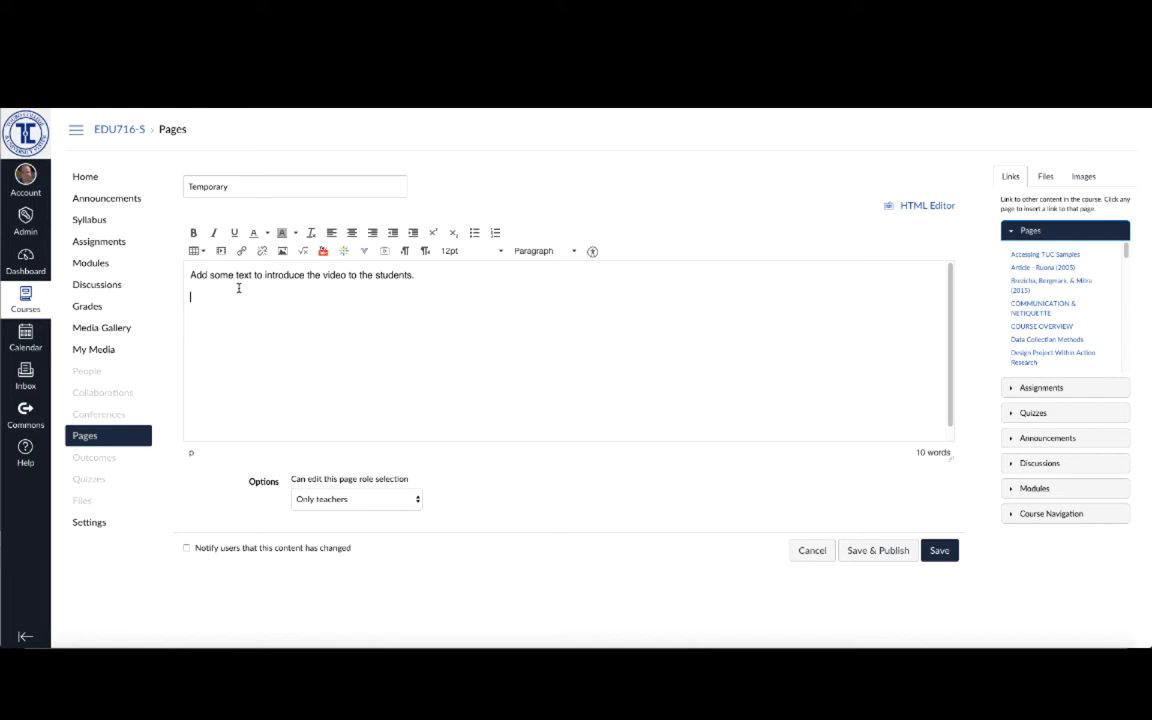
{"action": "mouse_move", "coordinate": [332, 284]}
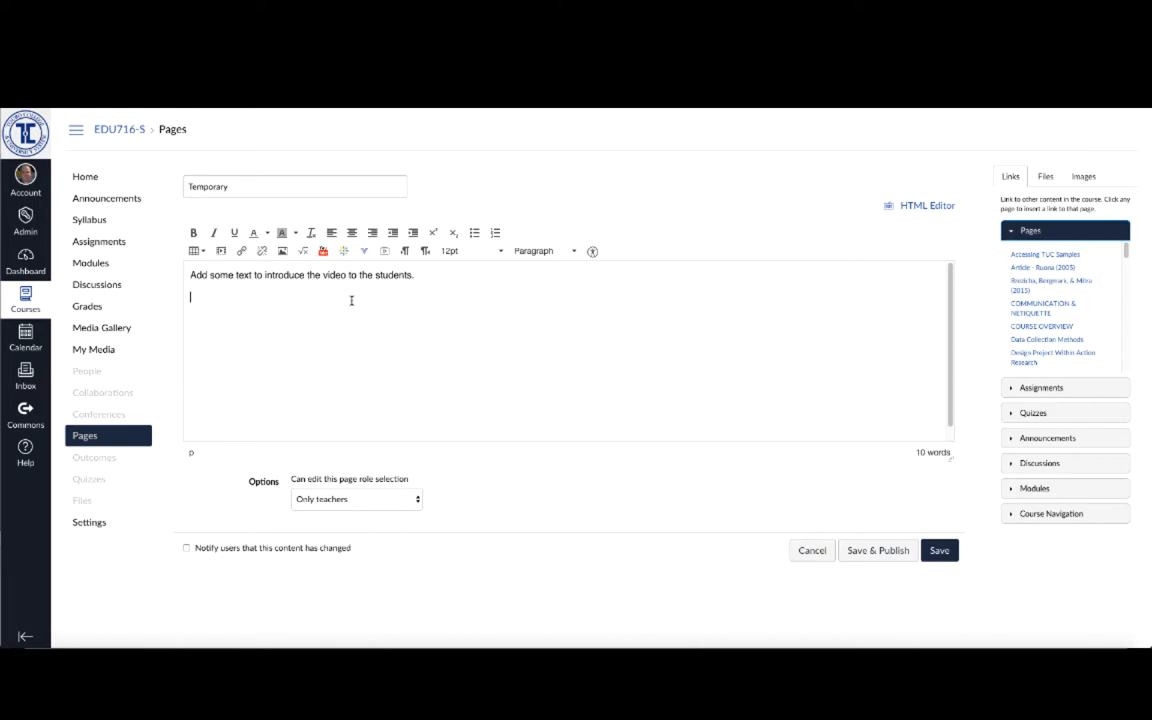
{"action": "mouse_move", "coordinate": [280, 308]}
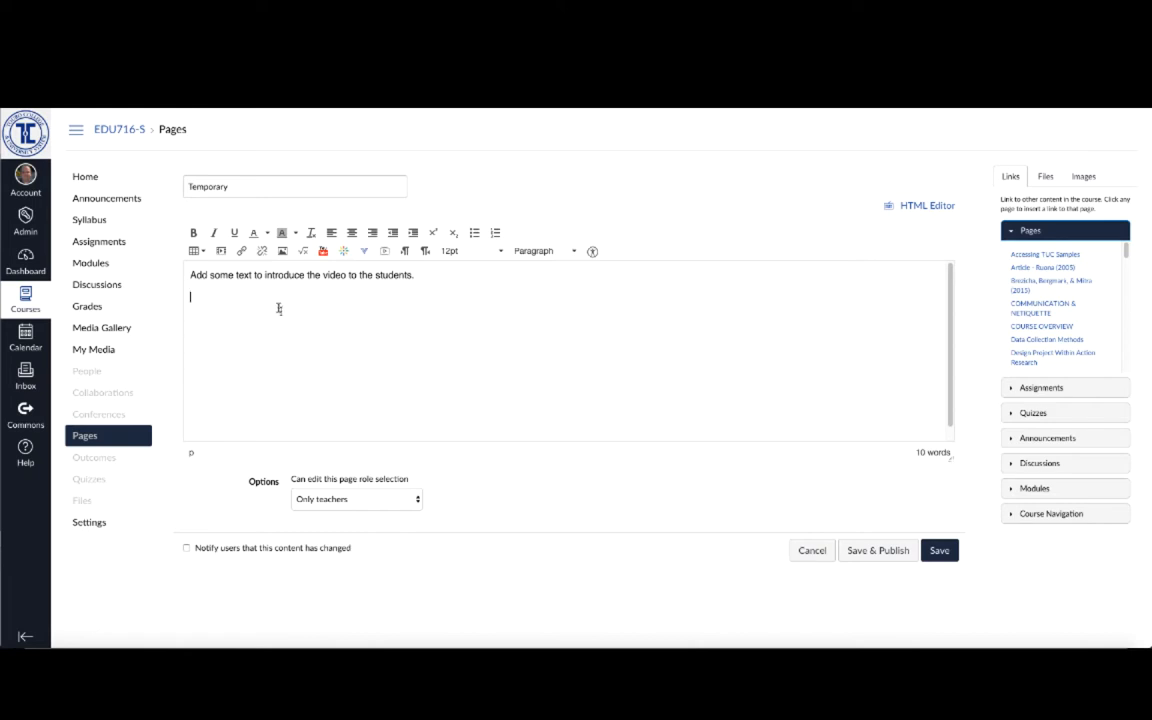
{"action": "mouse_move", "coordinate": [256, 300]}
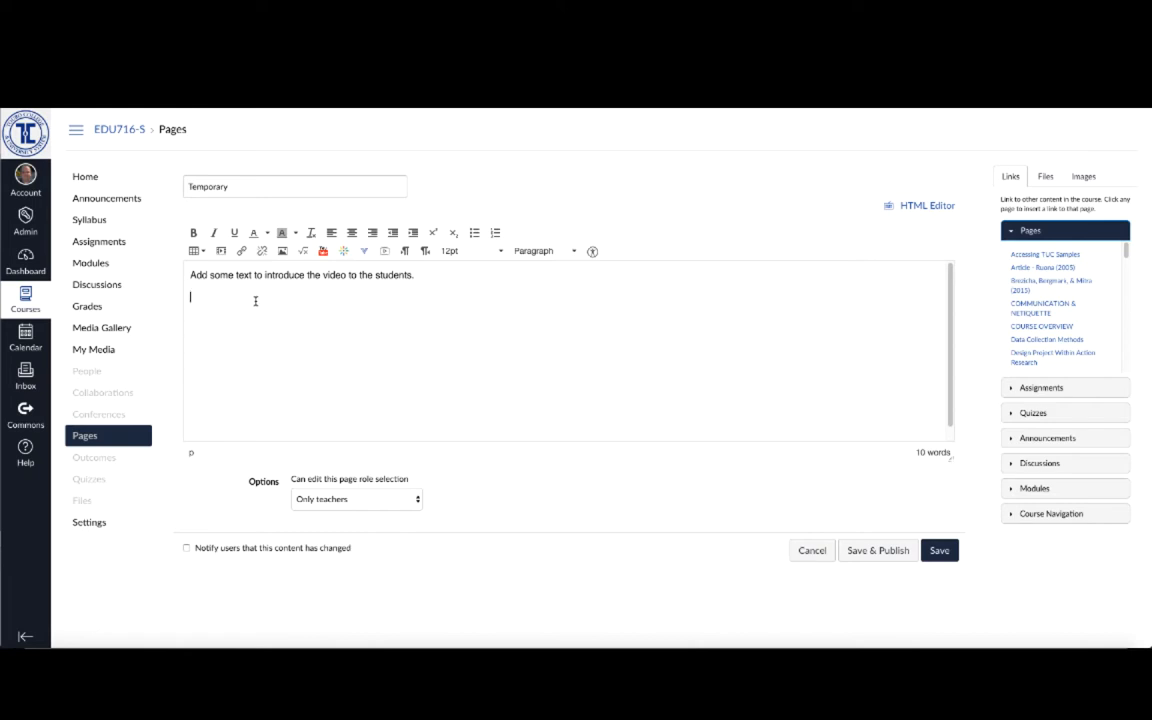
{"action": "mouse_move", "coordinate": [234, 232]}
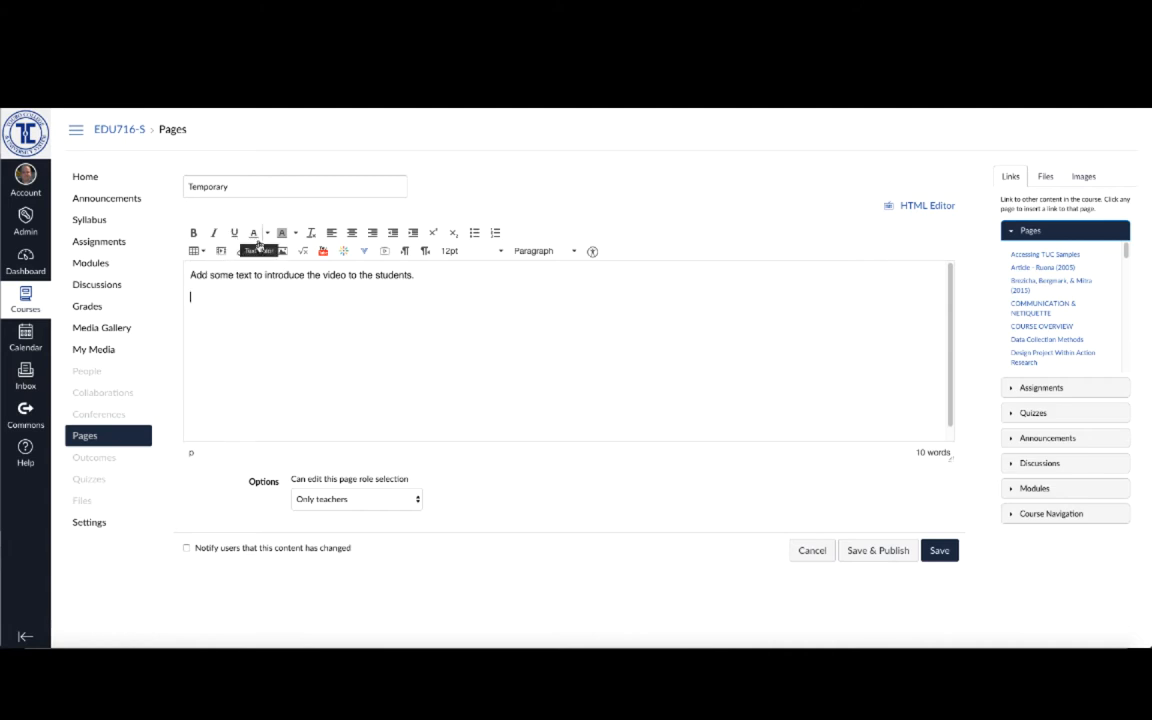
{"action": "mouse_move", "coordinate": [416, 232]}
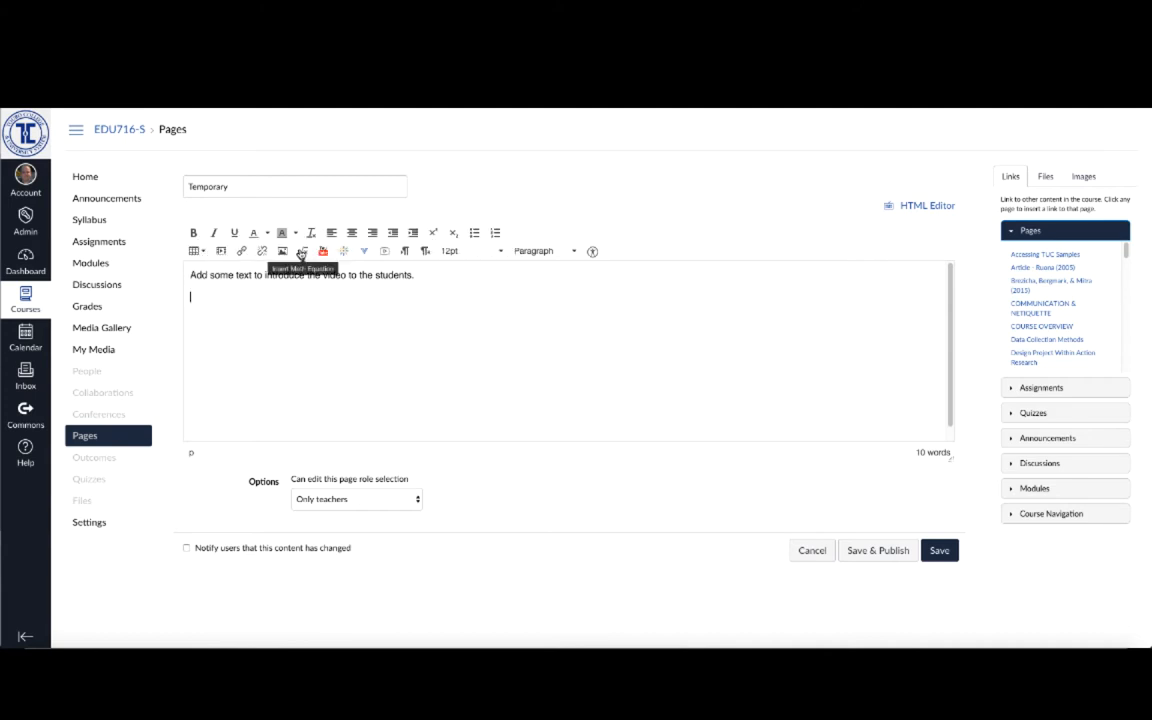
{"action": "mouse_move", "coordinate": [344, 252]}
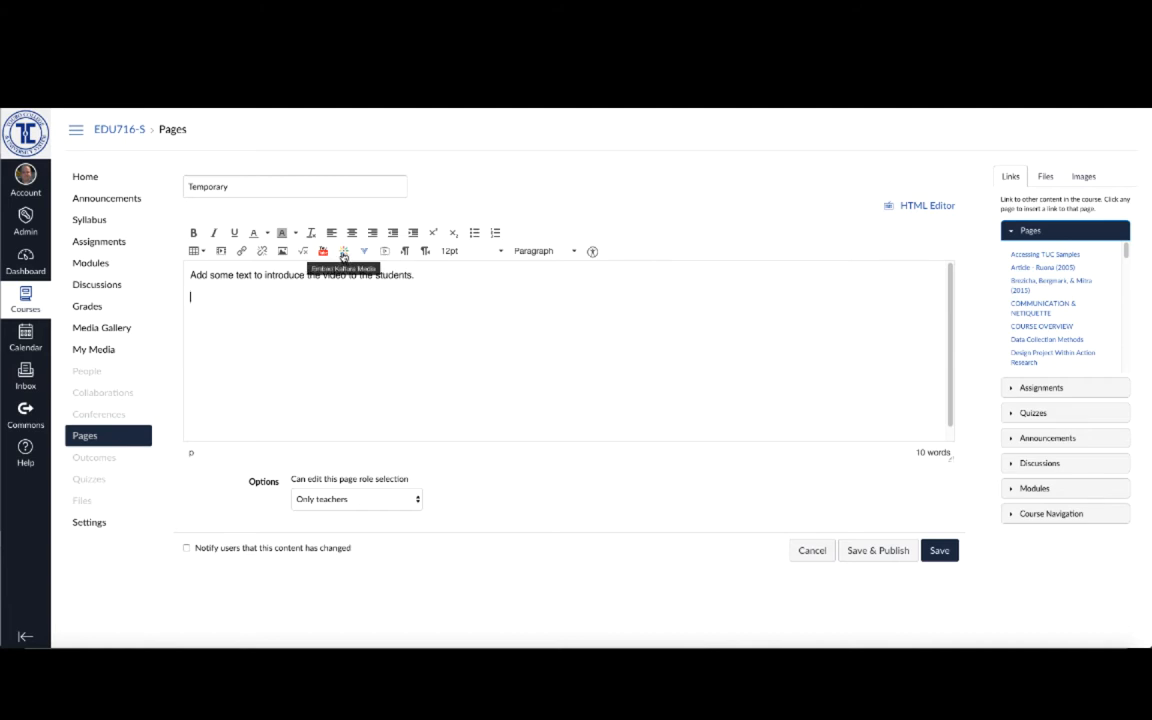
{"action": "mouse_move", "coordinate": [344, 256]}
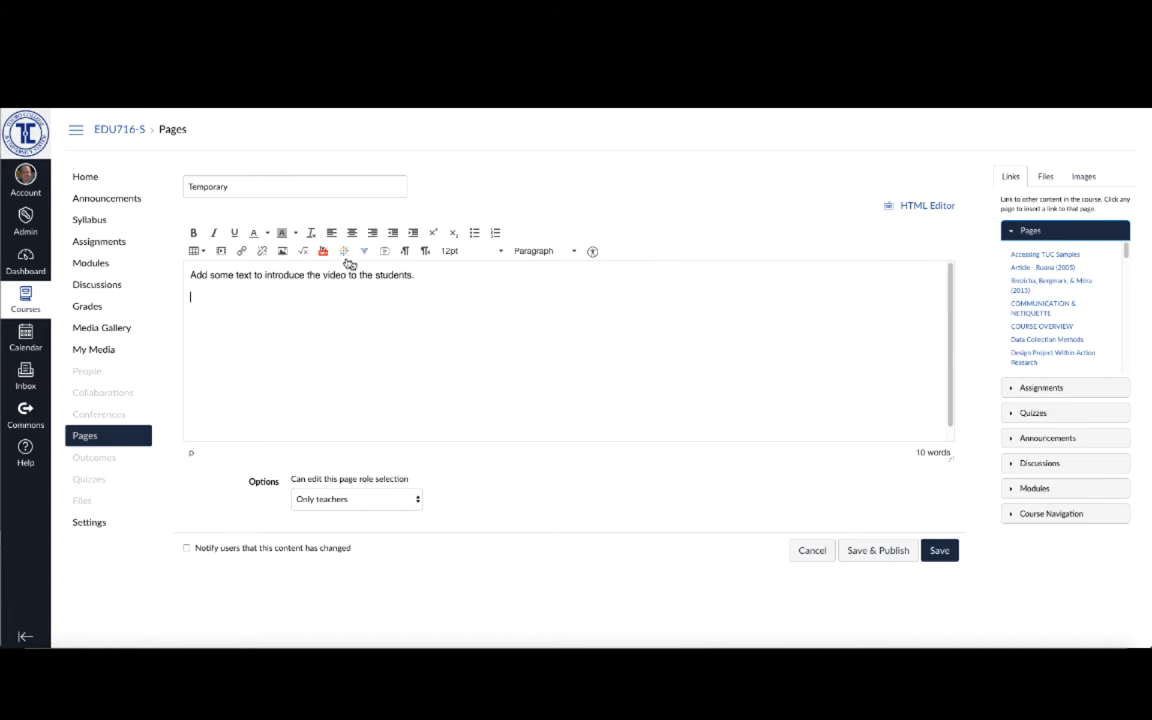
{"action": "mouse_move", "coordinate": [344, 252]}
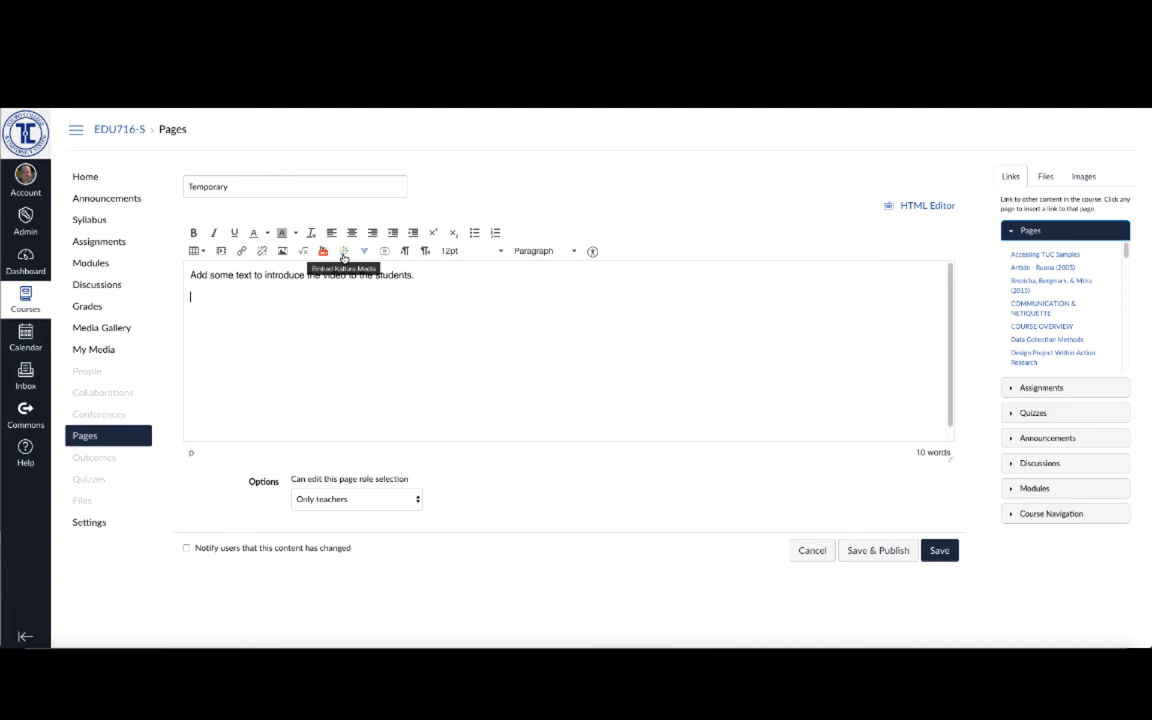
Open the Embed Kaltura Media window and show its Add New media options
{"action": "left_click", "coordinate": [344, 252]}
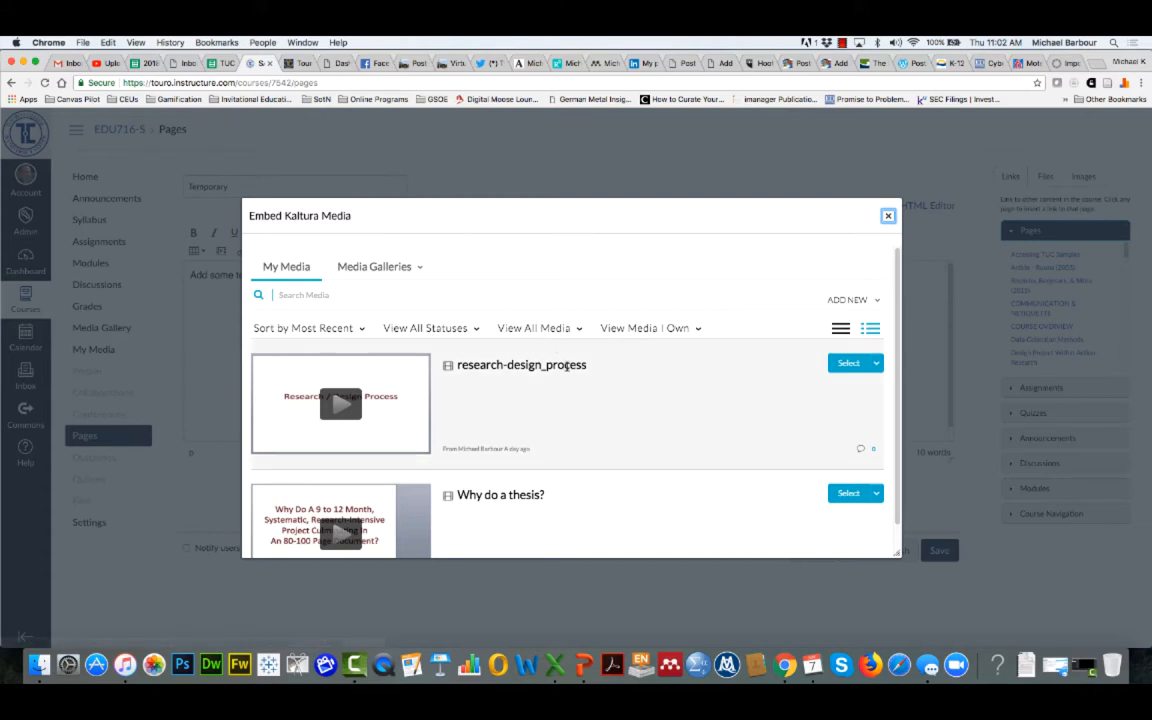
{"action": "scroll", "scroll_direction": "down", "scroll_amount": 3}
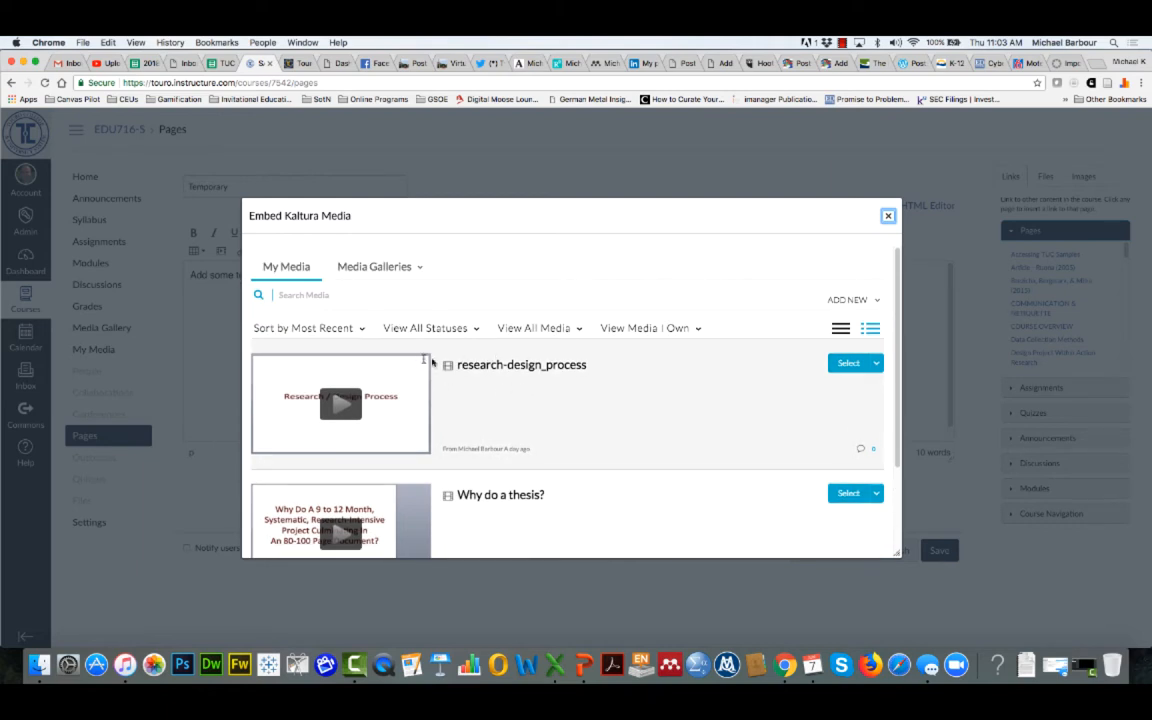
{"action": "mouse_move", "coordinate": [614, 504]}
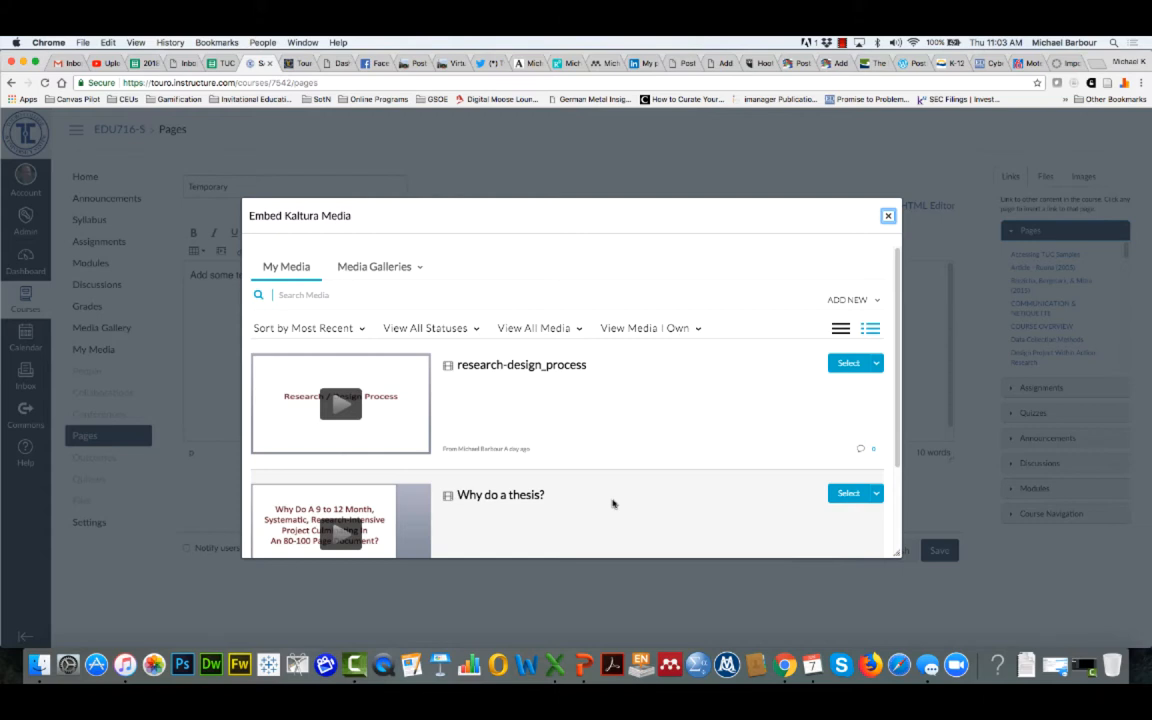
{"action": "mouse_move", "coordinate": [604, 456]}
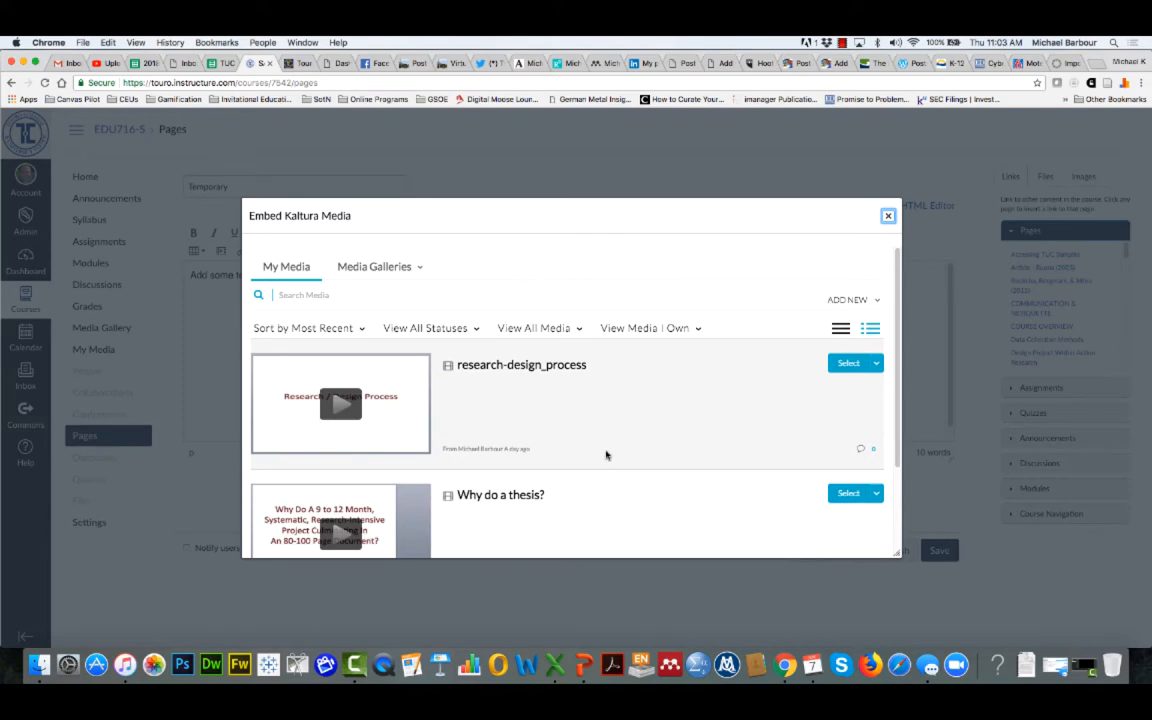
{"action": "mouse_move", "coordinate": [632, 412]}
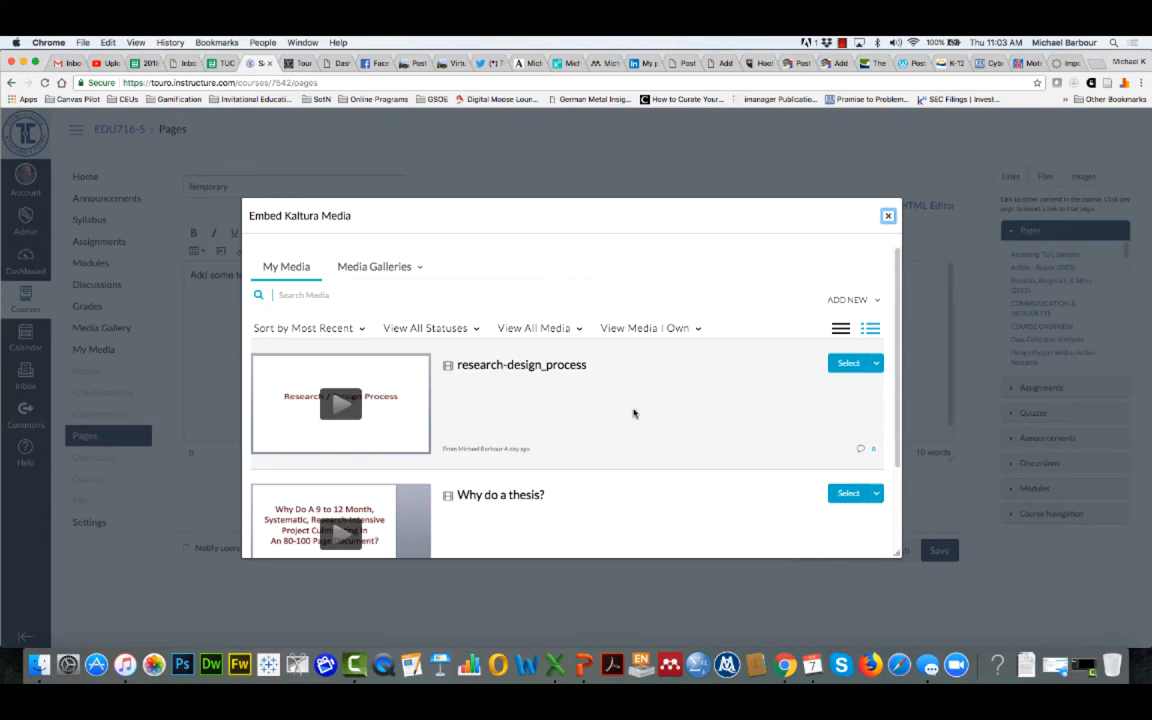
{"action": "mouse_move", "coordinate": [800, 328]}
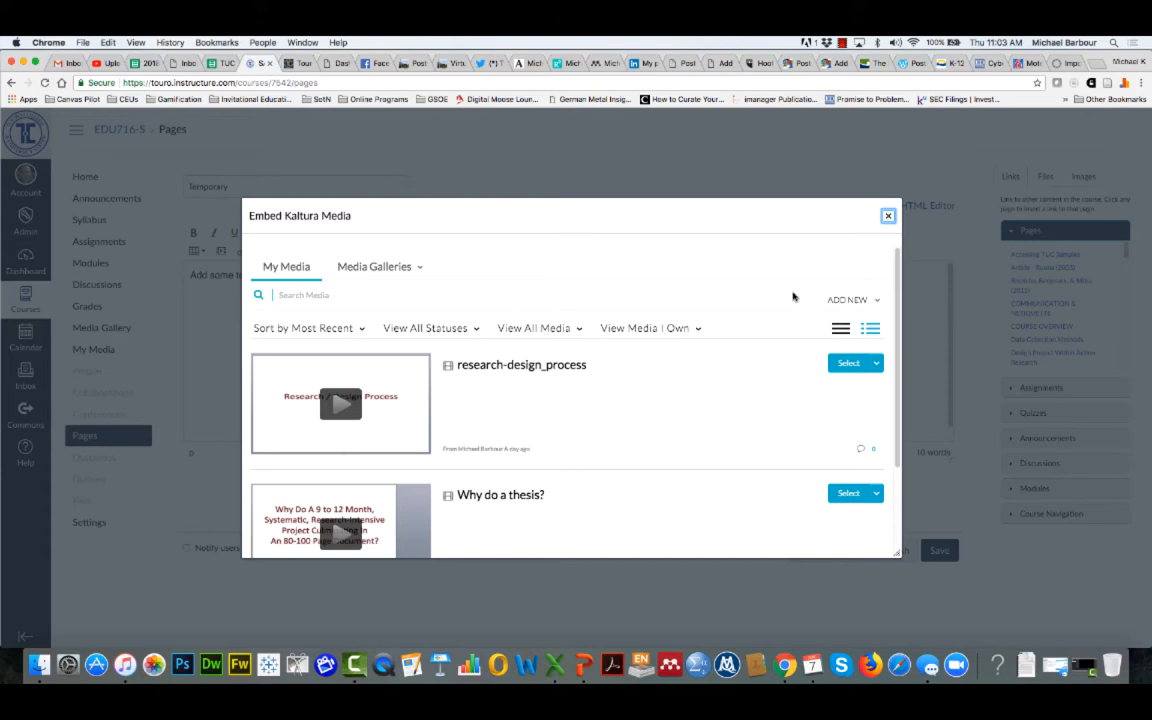
{"action": "mouse_move", "coordinate": [836, 302]}
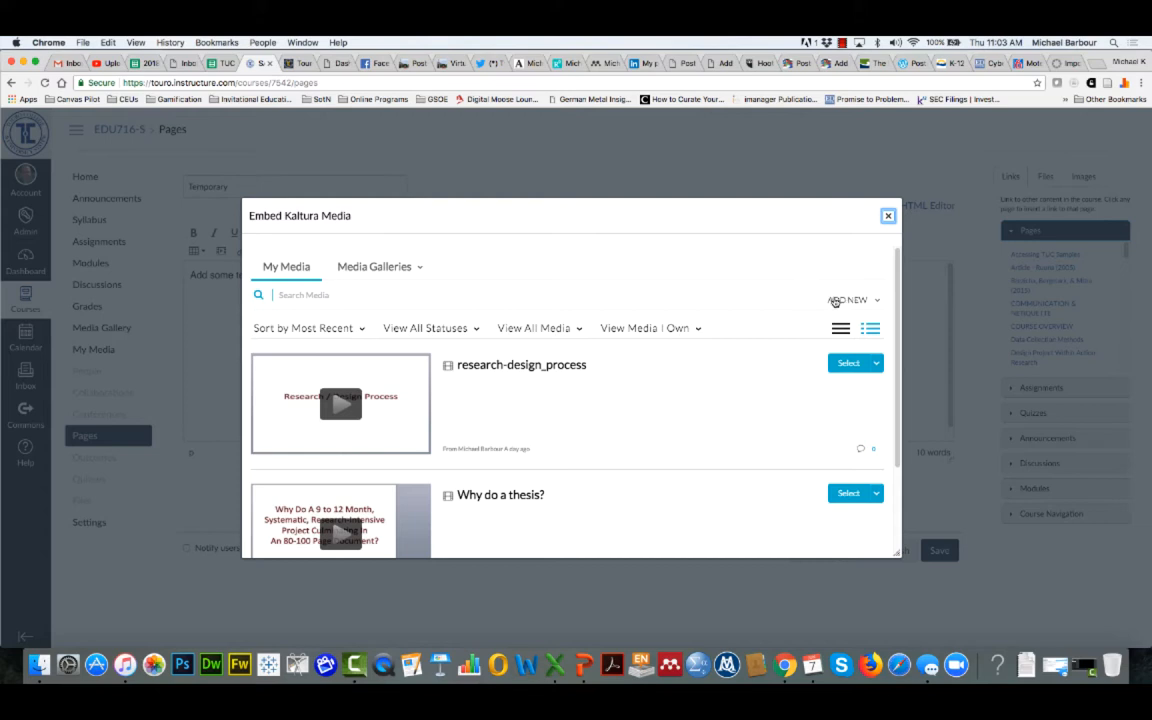
{"action": "mouse_move", "coordinate": [840, 302]}
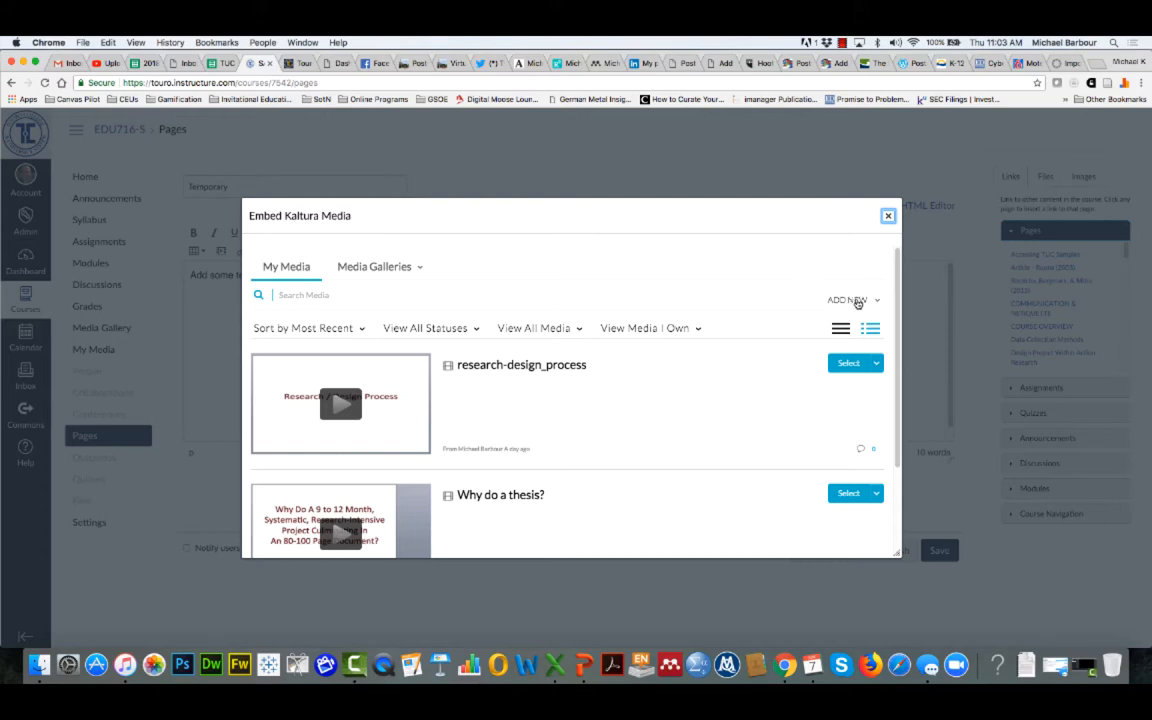
{"action": "left_click", "coordinate": [848, 300]}
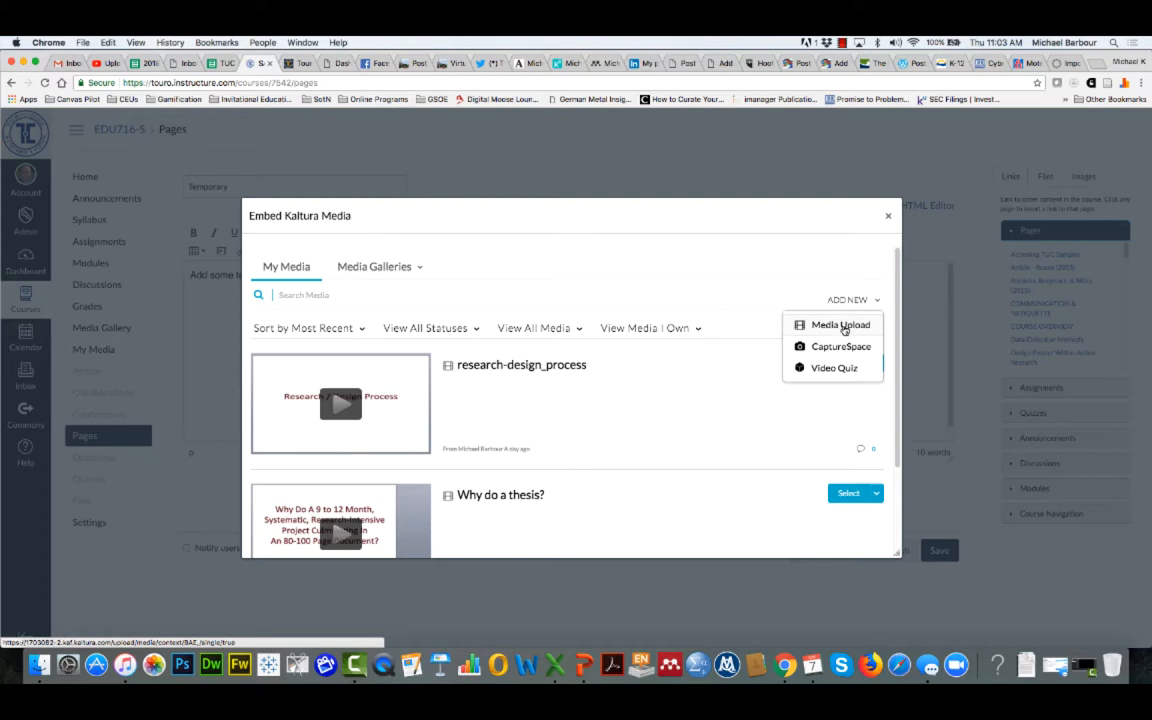
{"action": "mouse_move", "coordinate": [840, 346]}
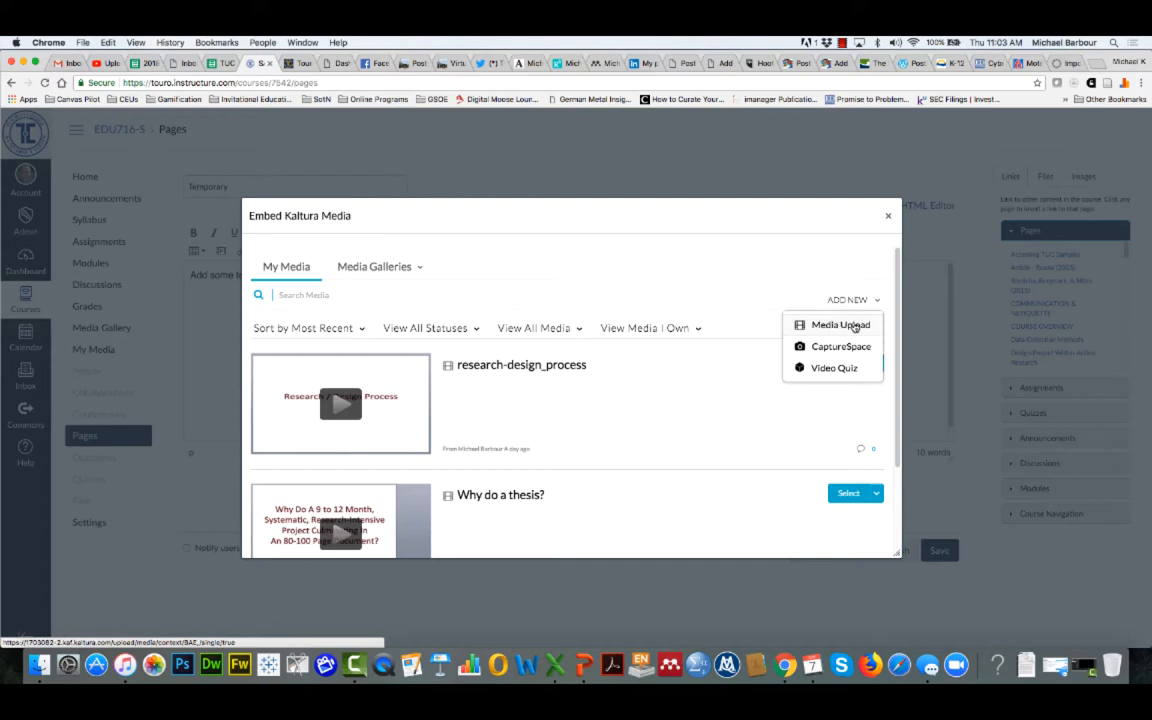
Choose Media Upload to reach the Kaltura Upload Media screen
{"action": "left_click", "coordinate": [840, 324]}
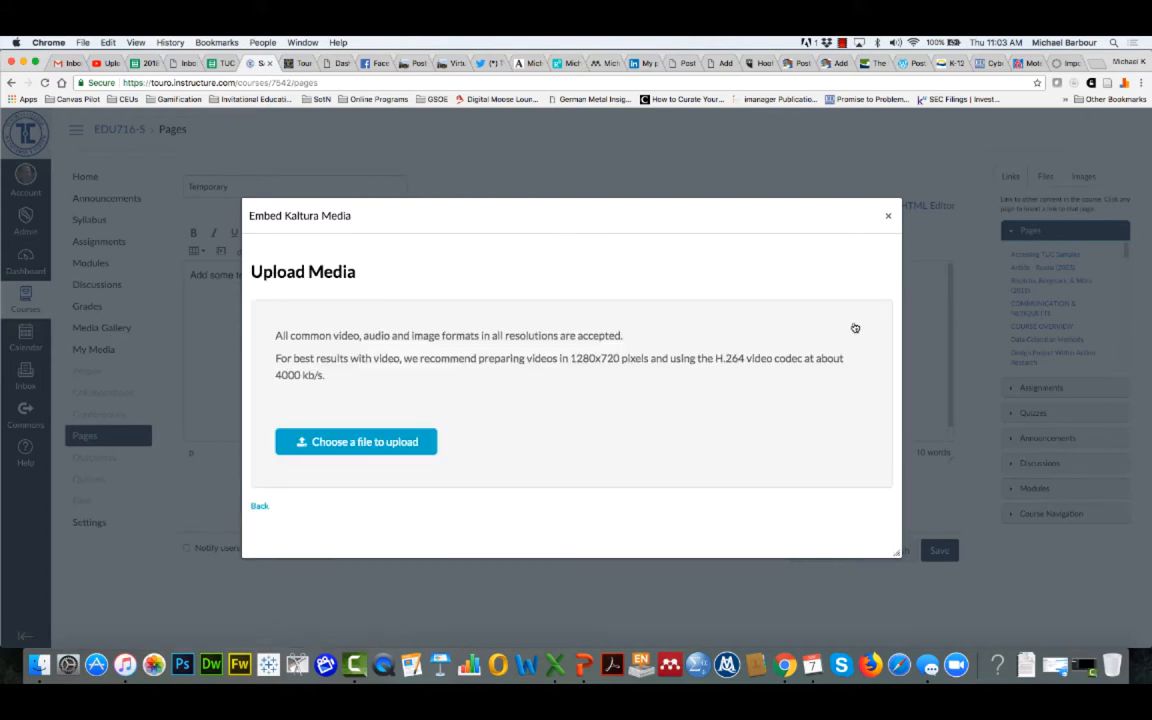
{"action": "mouse_move", "coordinate": [288, 336]}
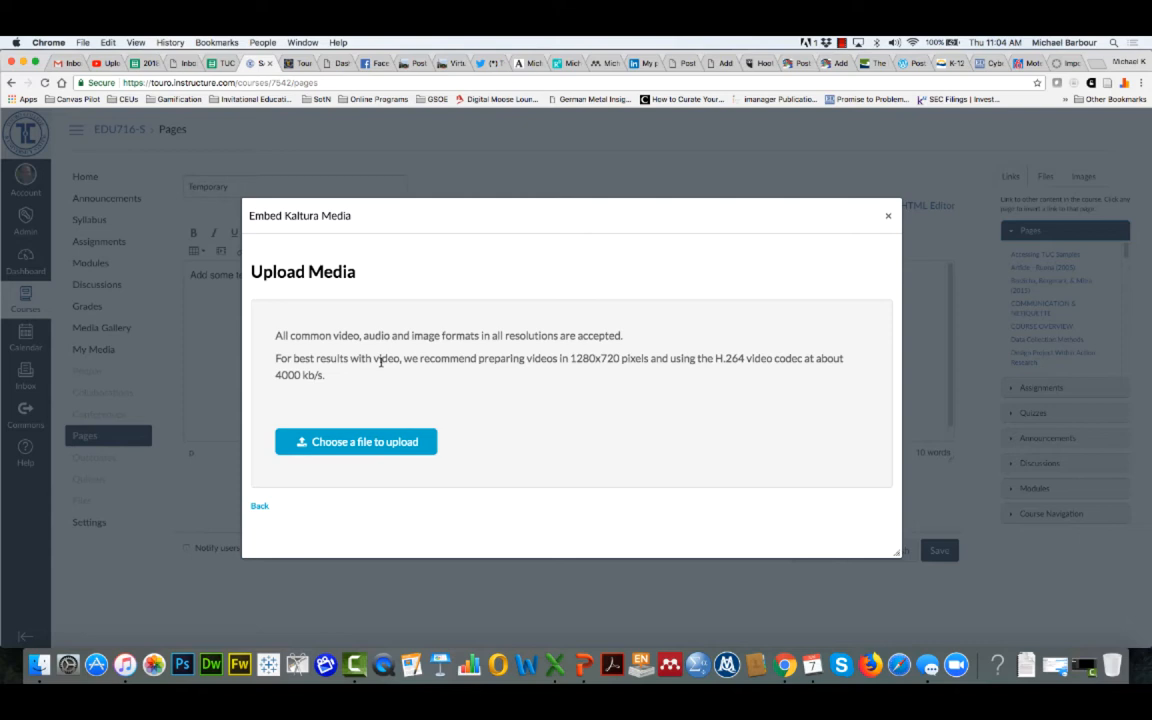
{"action": "mouse_move", "coordinate": [336, 376]}
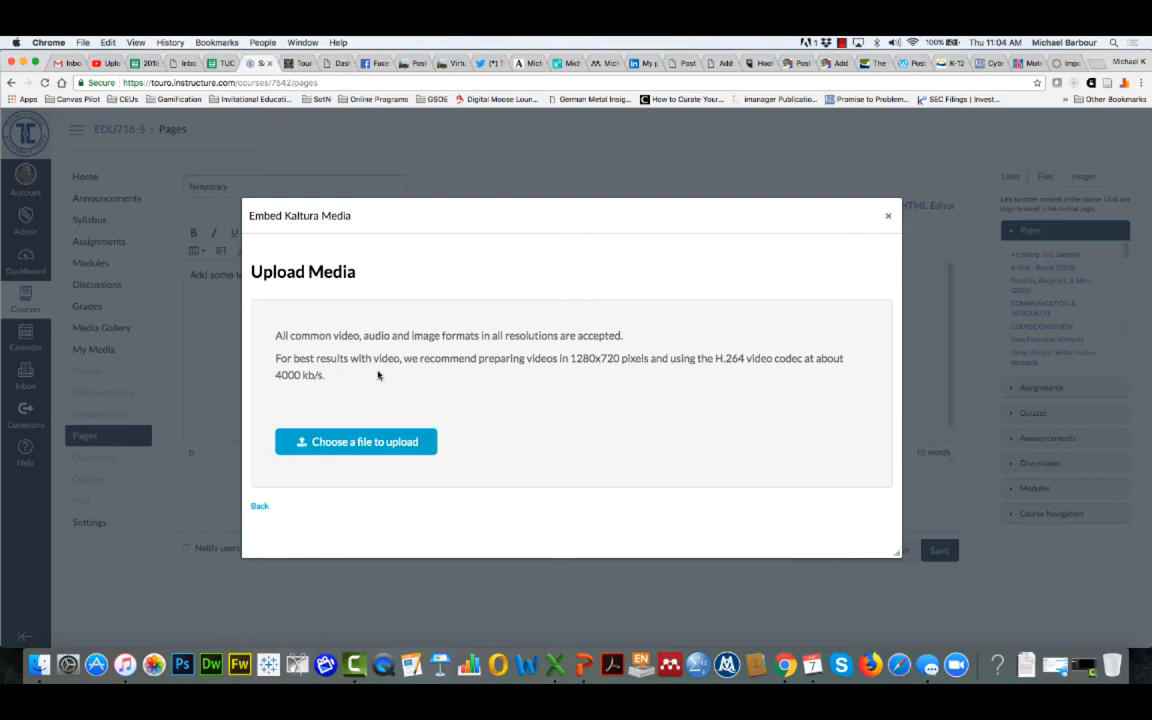
{"action": "mouse_move", "coordinate": [360, 390]}
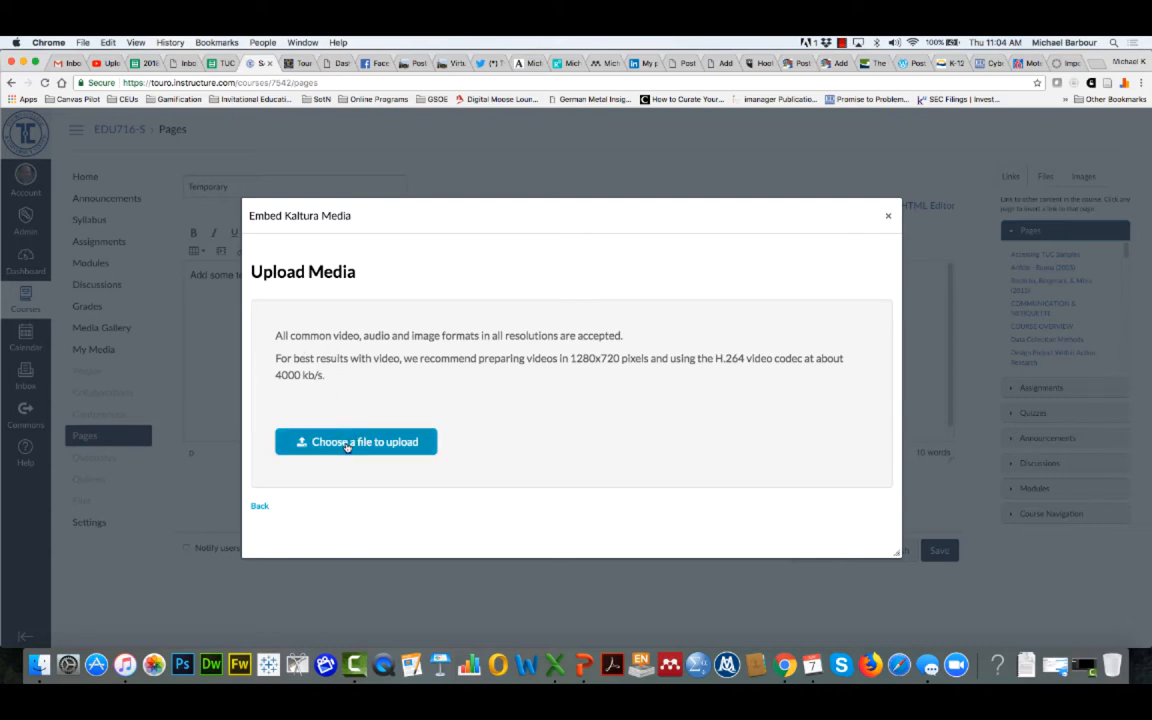
Browse from the home folder through Touro University California, Teaching, EDUC 716 and Content to Session 2
{"action": "left_click", "coordinate": [356, 442]}
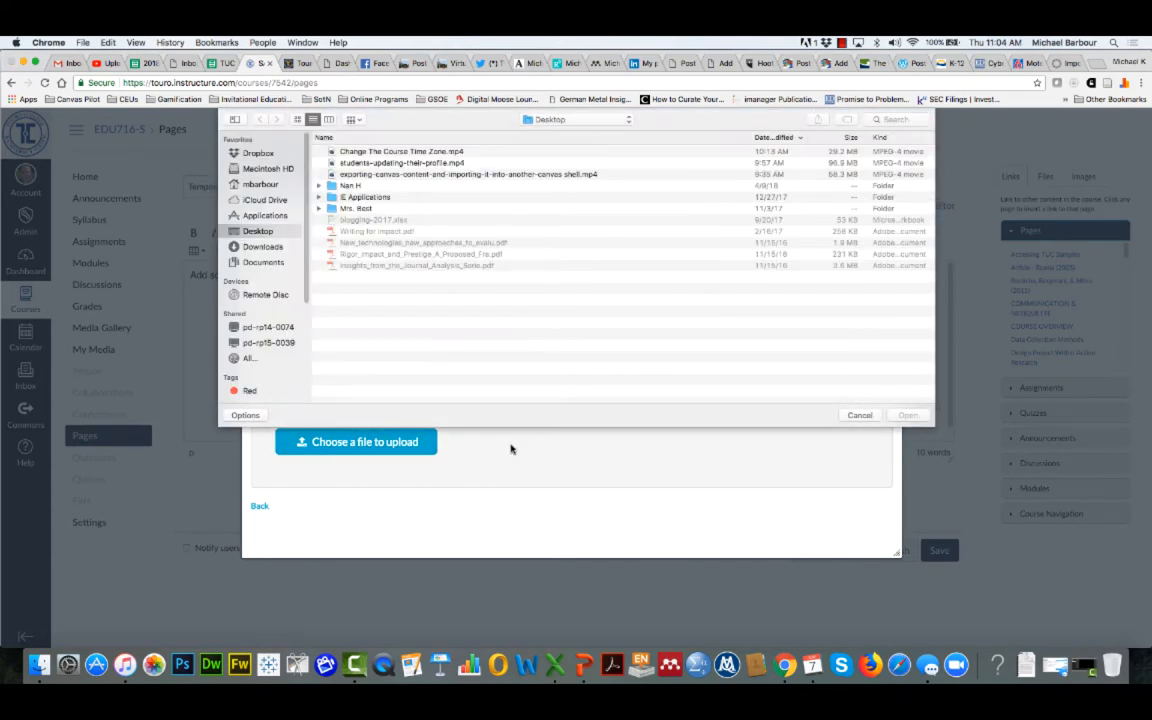
{"action": "mouse_move", "coordinate": [596, 142]}
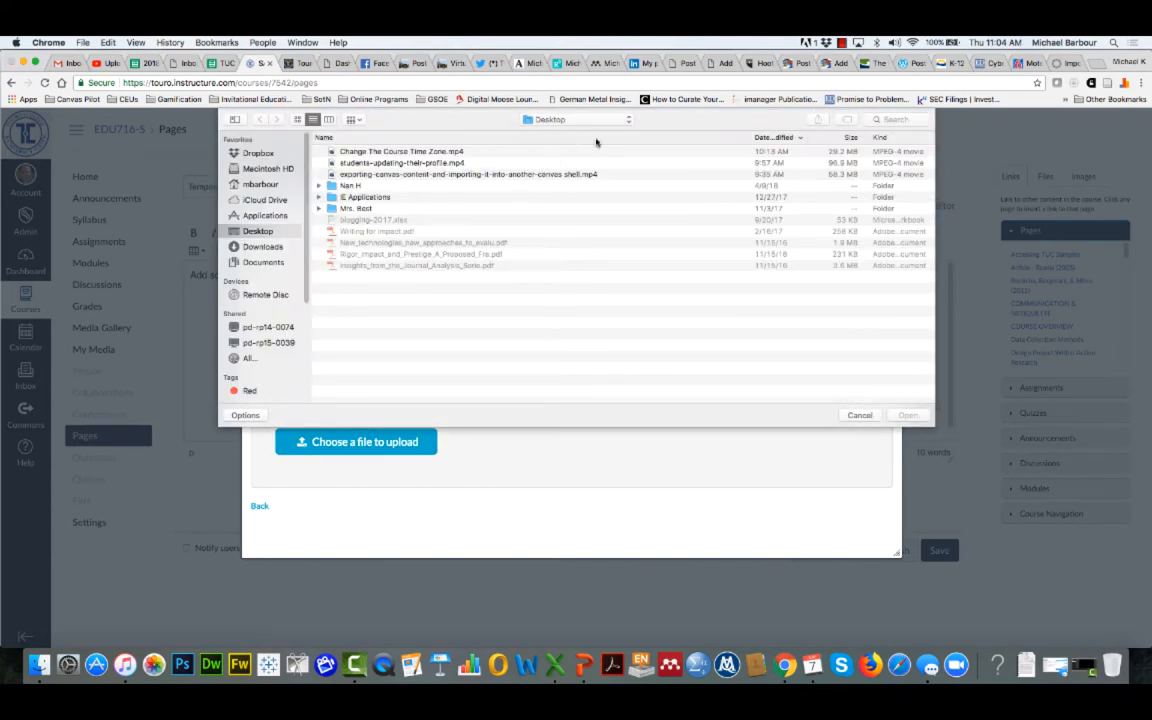
{"action": "left_click", "coordinate": [582, 120]}
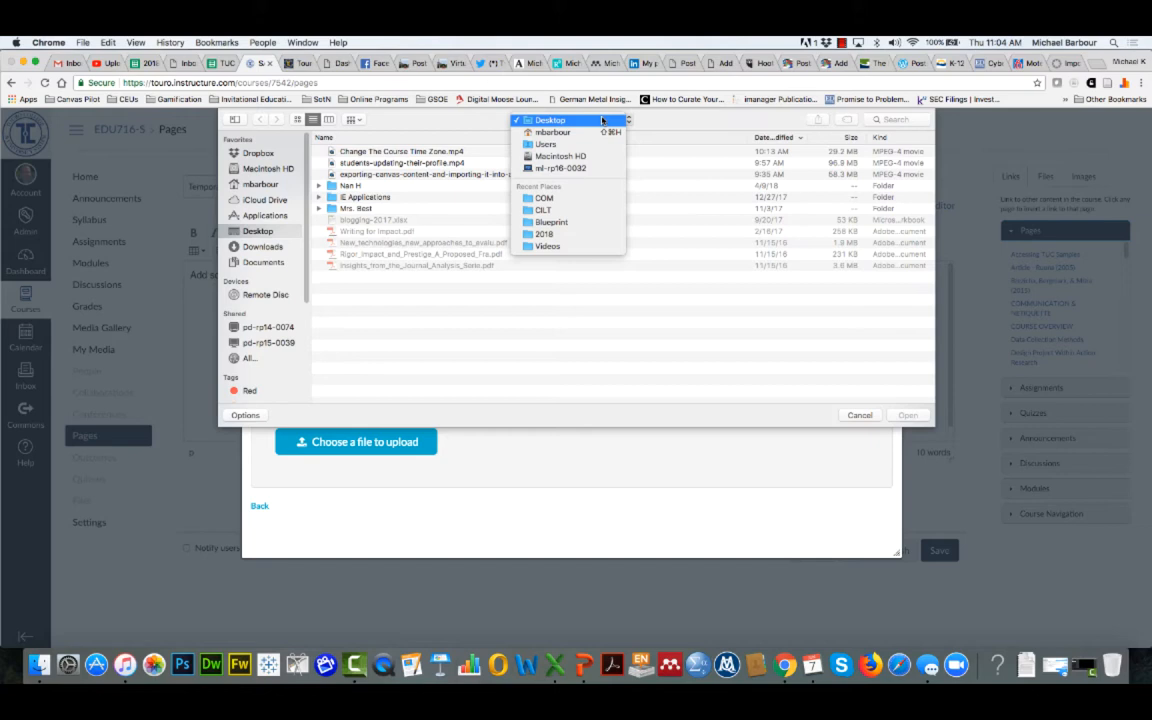
{"action": "left_click", "coordinate": [552, 132]}
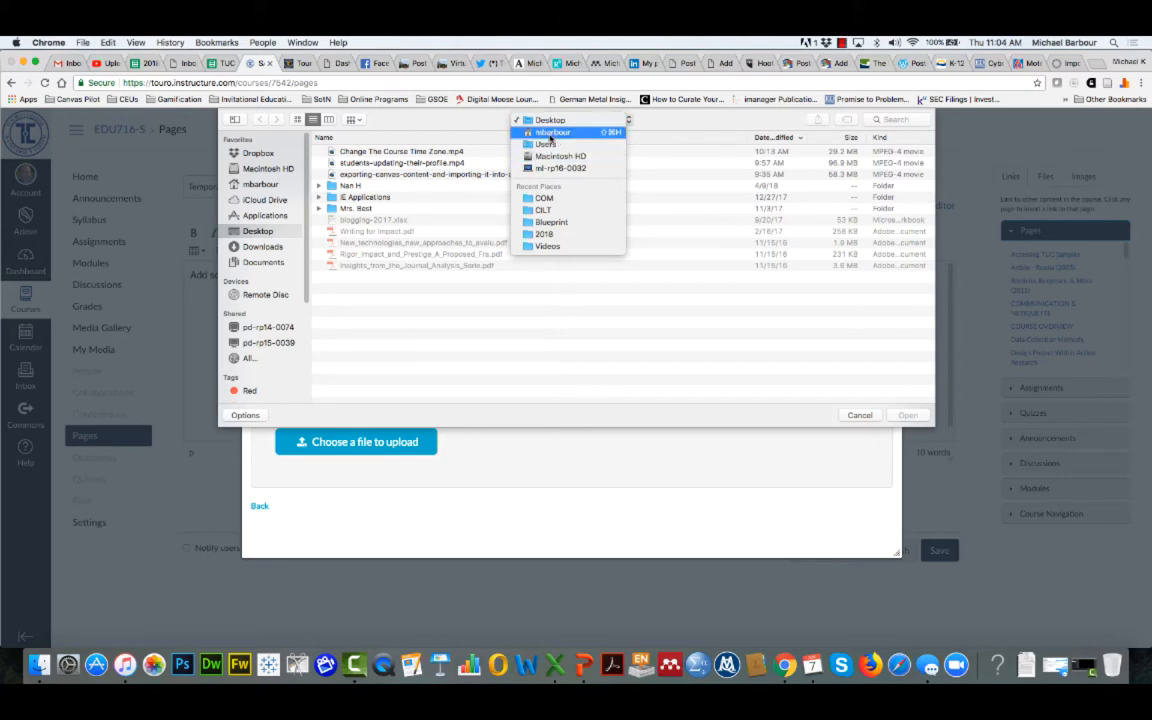
{"action": "left_click", "coordinate": [552, 132]}
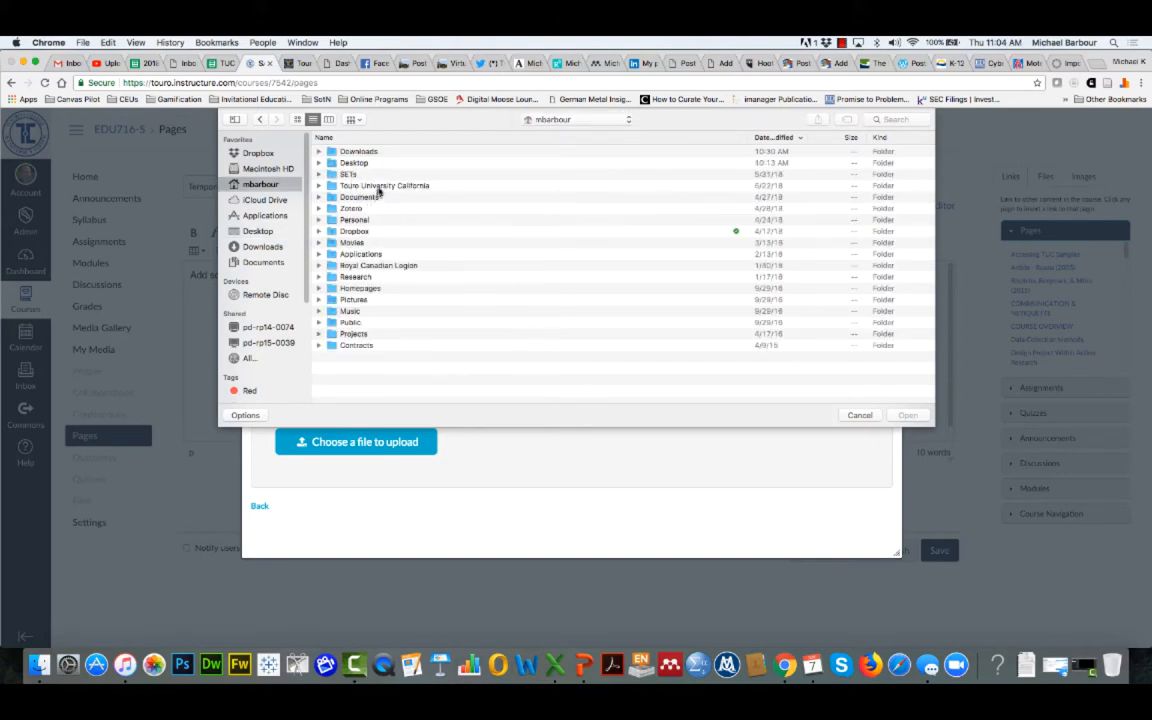
{"action": "double_click", "coordinate": [384, 184]}
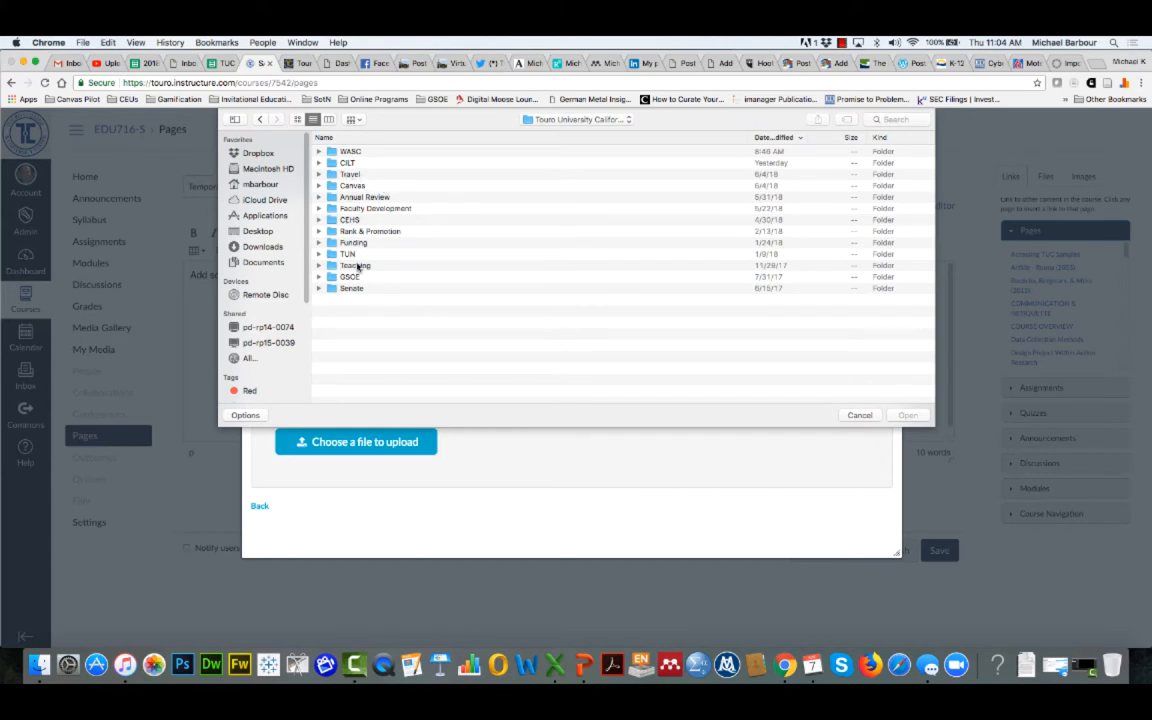
{"action": "double_click", "coordinate": [356, 264]}
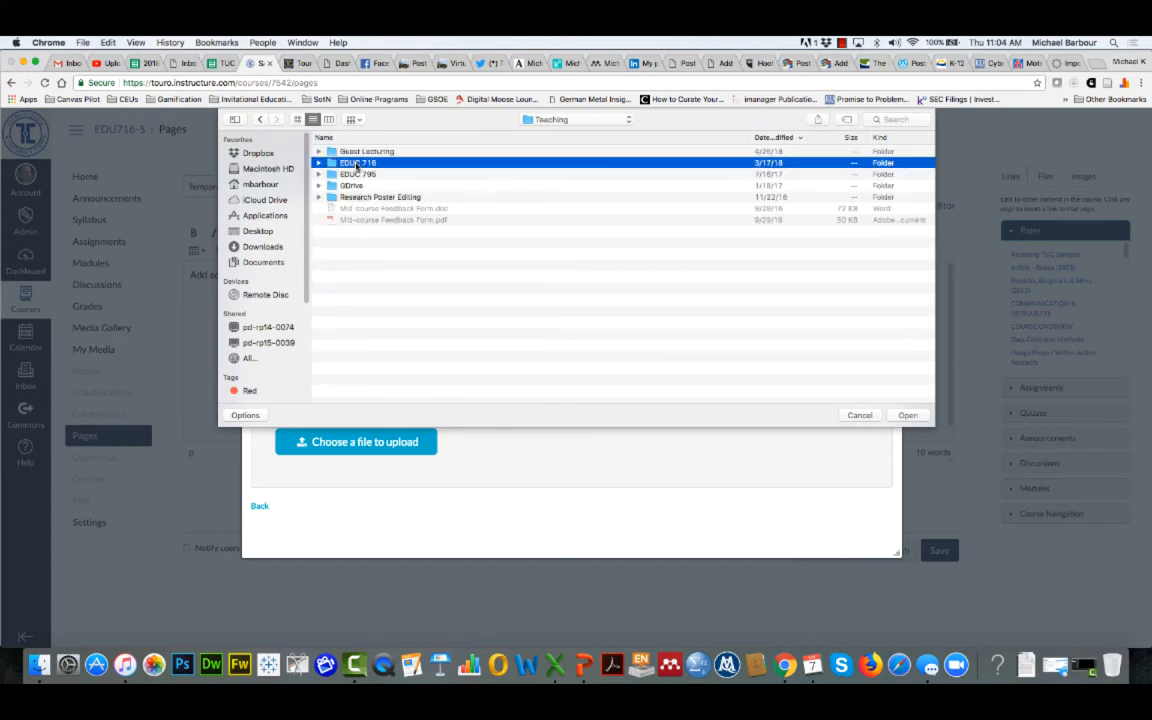
{"action": "double_click", "coordinate": [358, 162]}
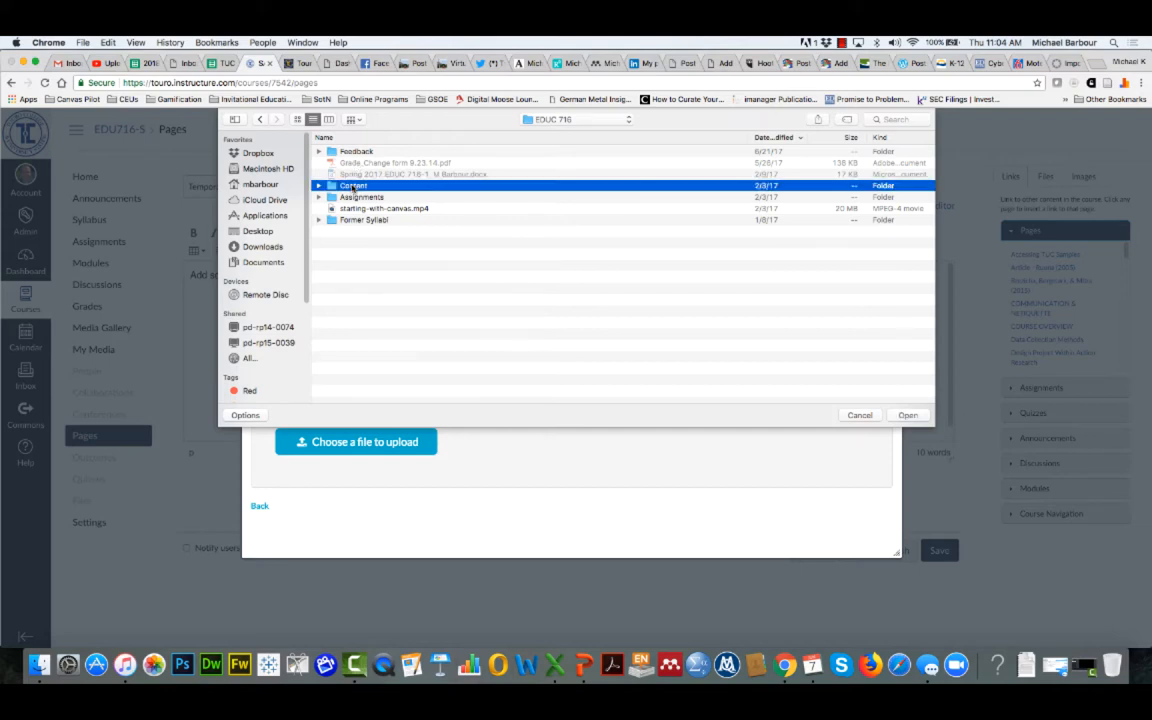
{"action": "double_click", "coordinate": [352, 186]}
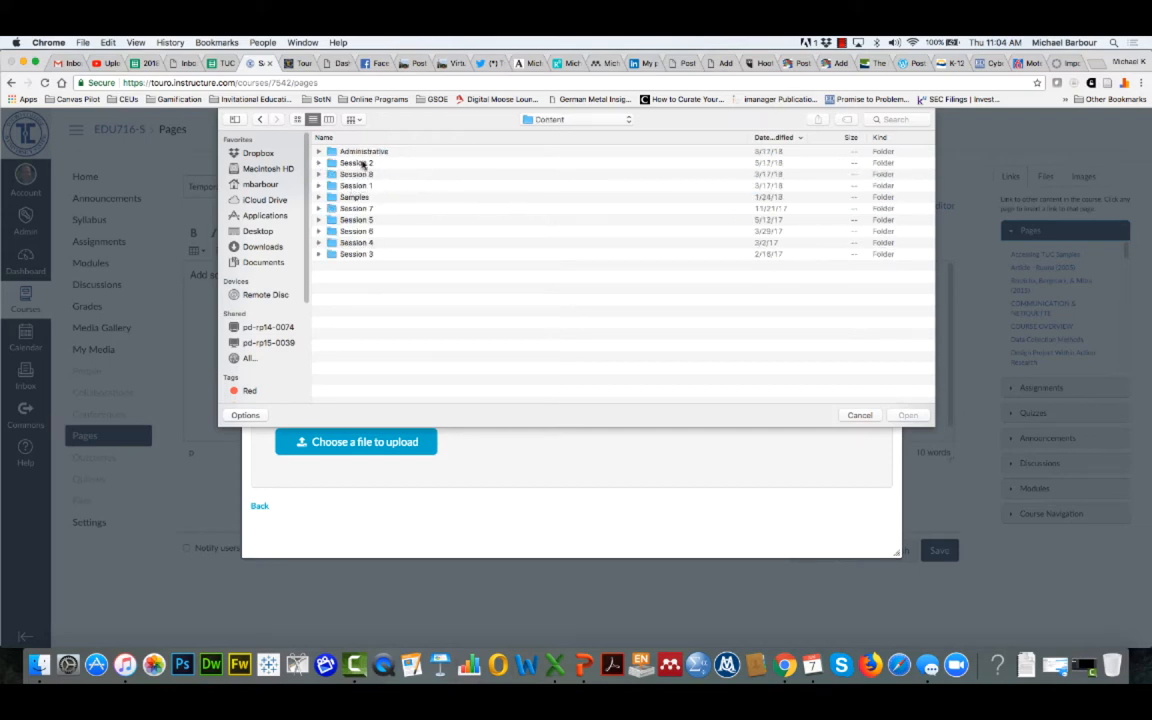
{"action": "double_click", "coordinate": [356, 162]}
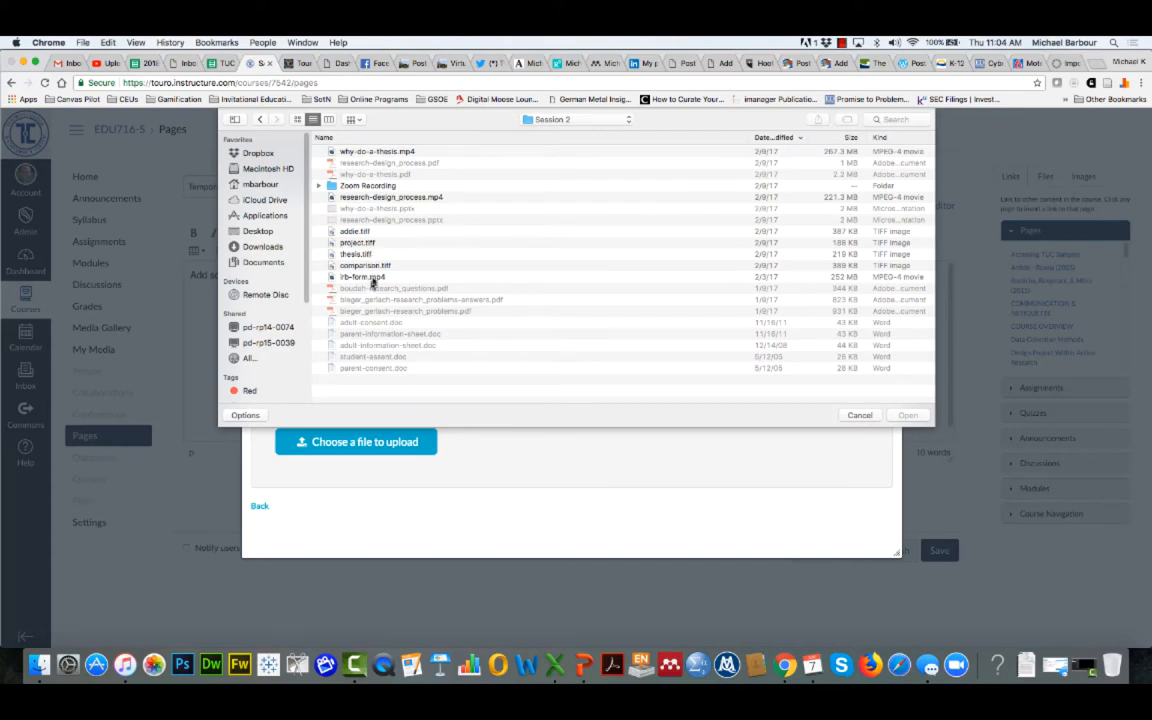
{"action": "mouse_move", "coordinate": [380, 162]}
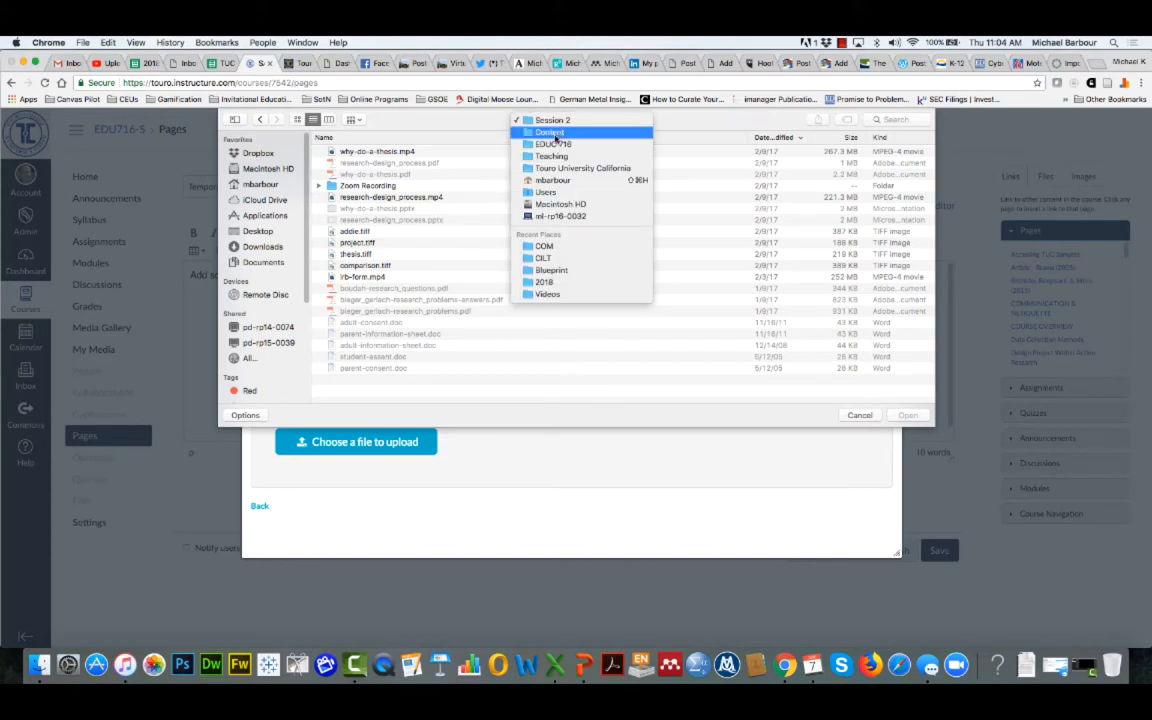
Back up to Content, enter Session 1 and select the clark_1962.mp4 video
{"action": "left_click", "coordinate": [548, 132]}
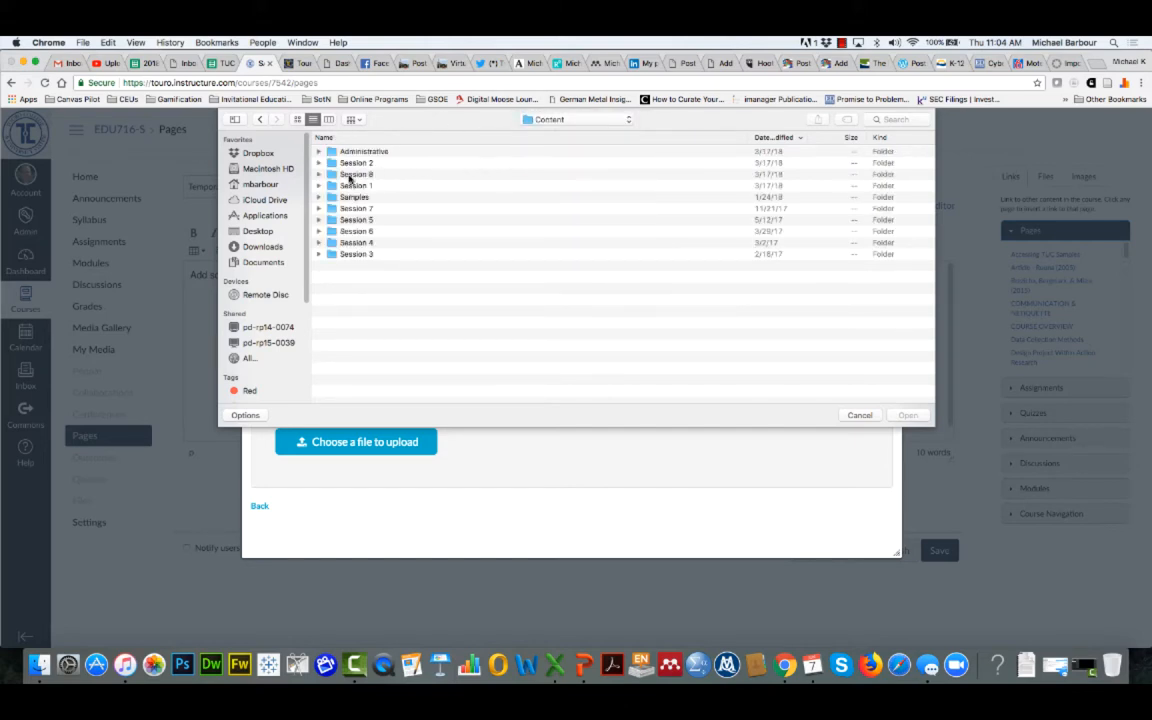
{"action": "double_click", "coordinate": [356, 184]}
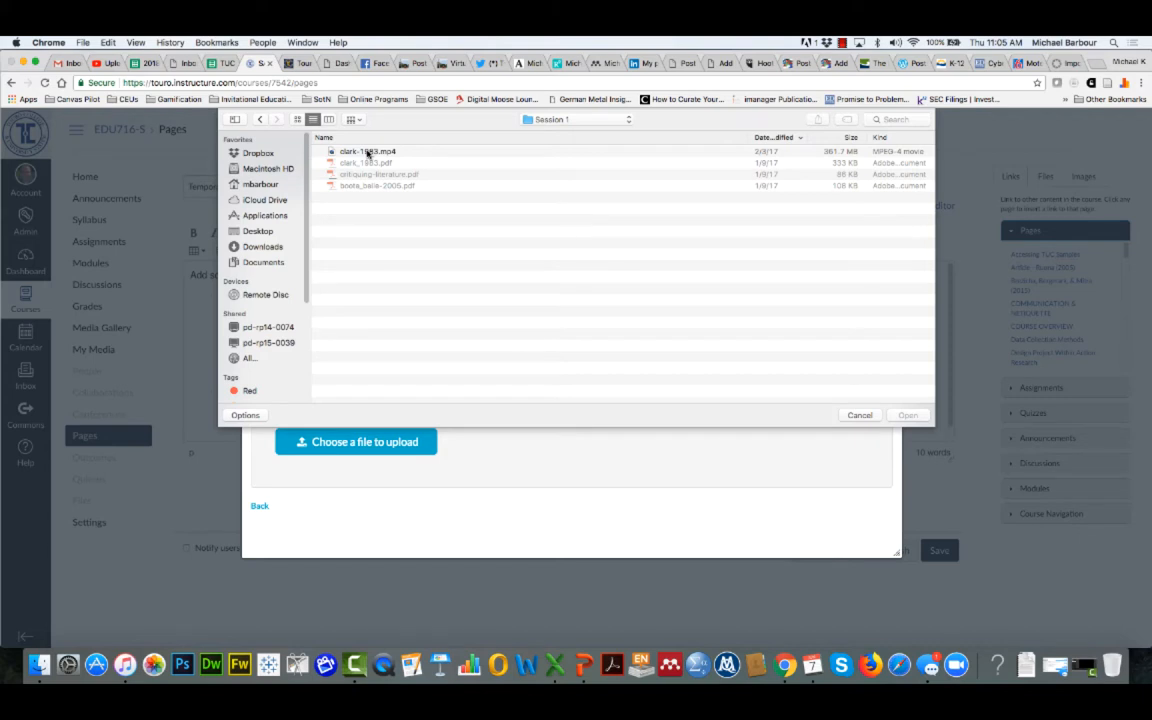
{"action": "left_click", "coordinate": [368, 152]}
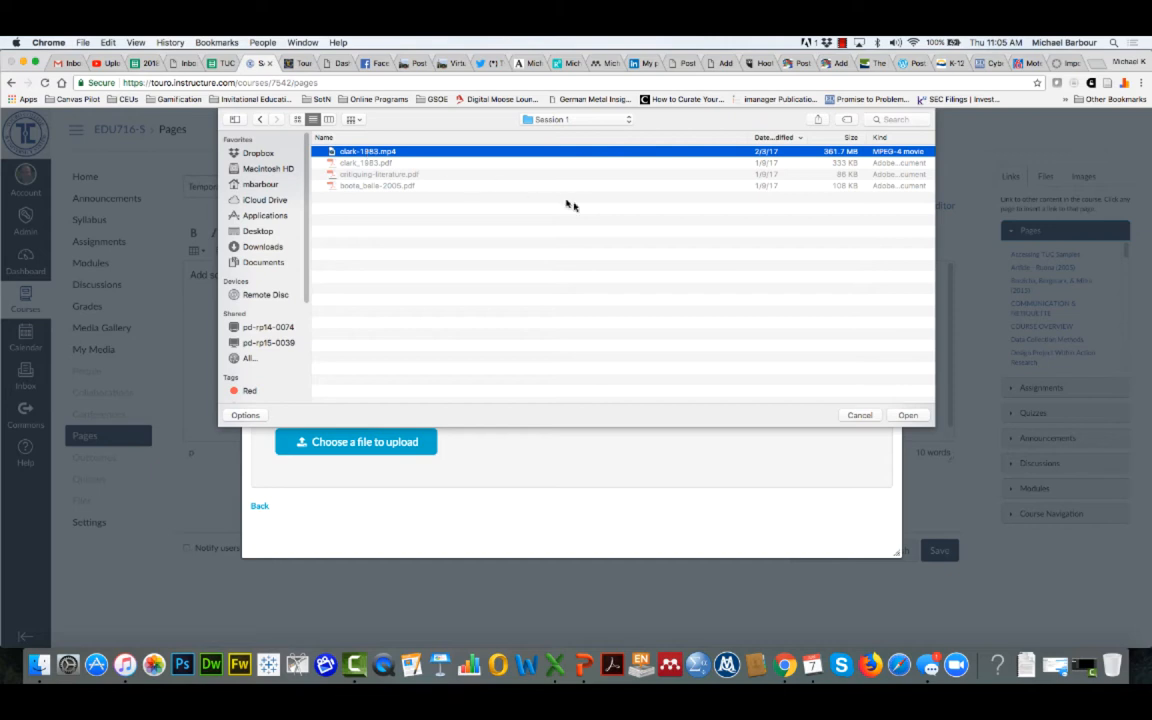
{"action": "mouse_move", "coordinate": [908, 414]}
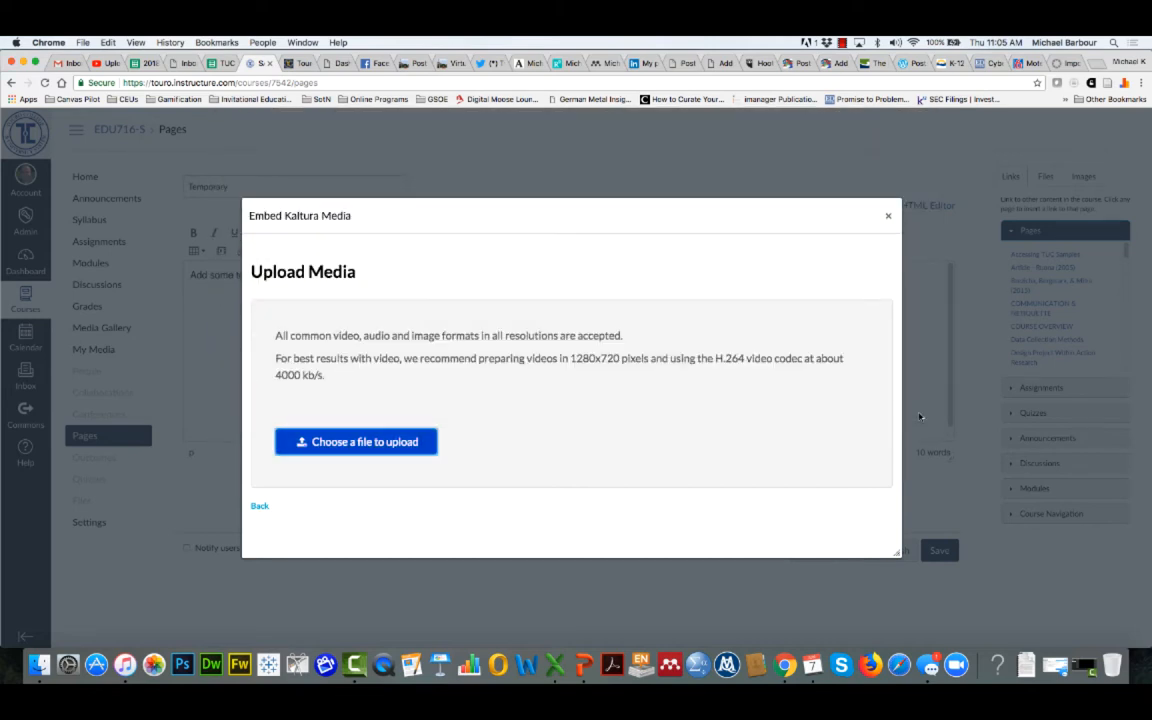
Upload the video and name it 'A video of me discussing the important features of Clark (1983)'
{"action": "left_click", "coordinate": [356, 442]}
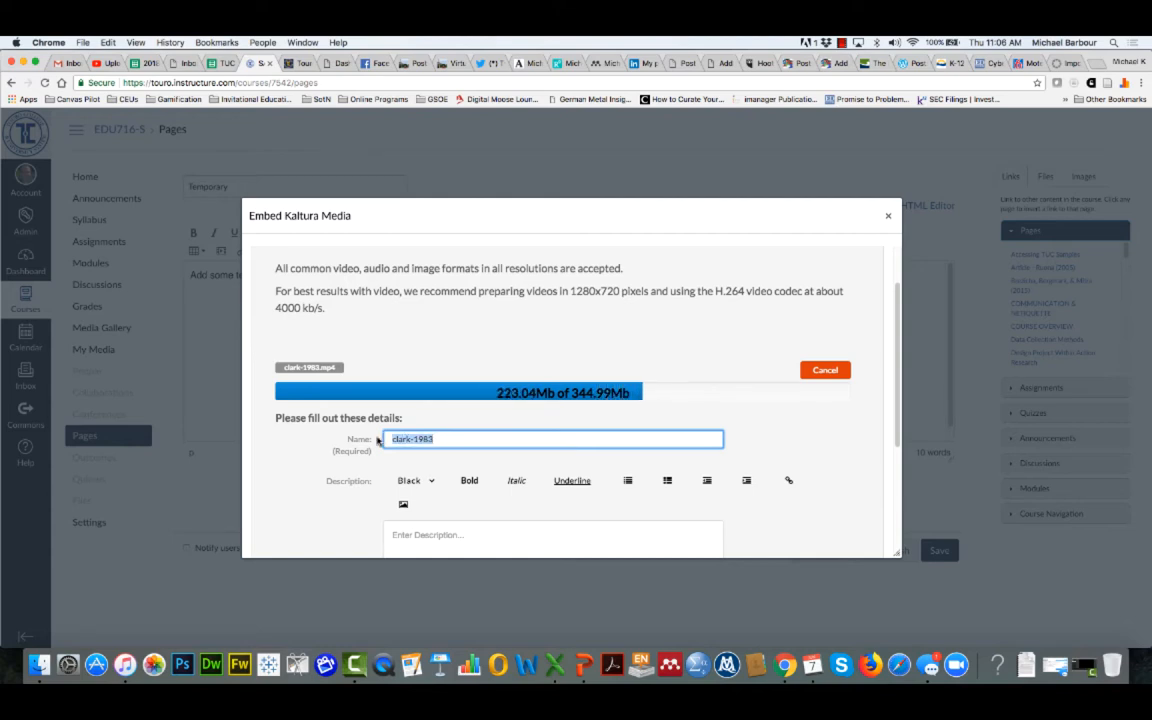
{"action": "type", "text": "A vi"}
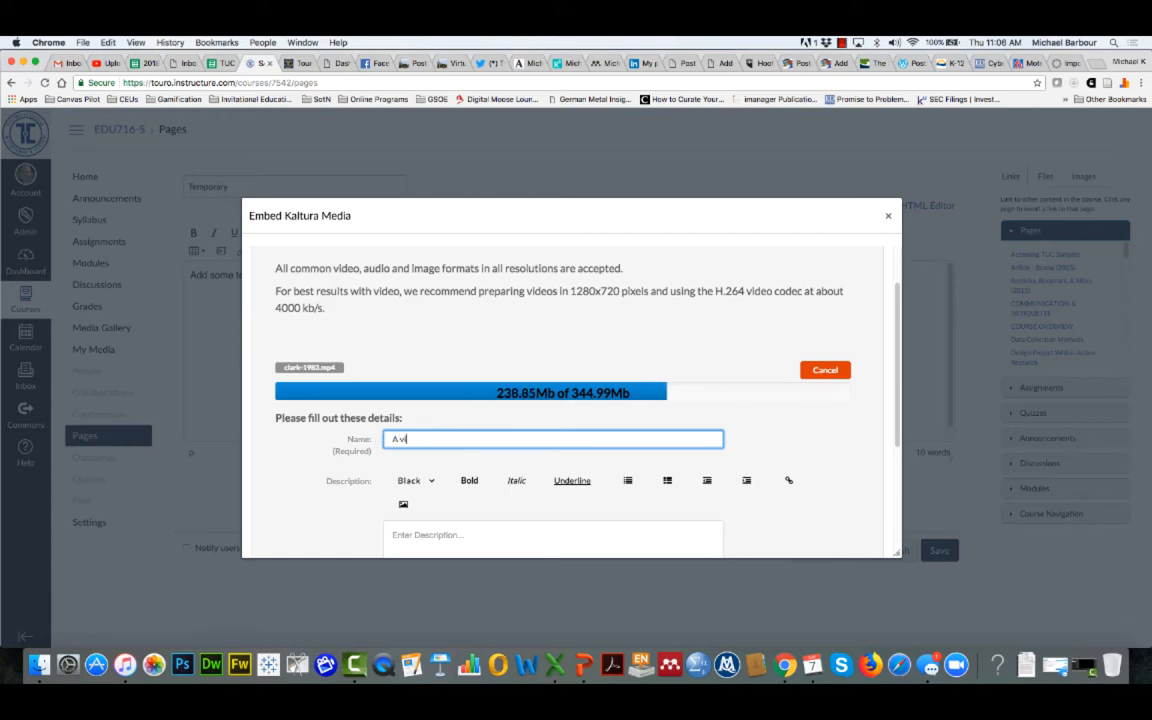
{"action": "type", "text": "ideo"}
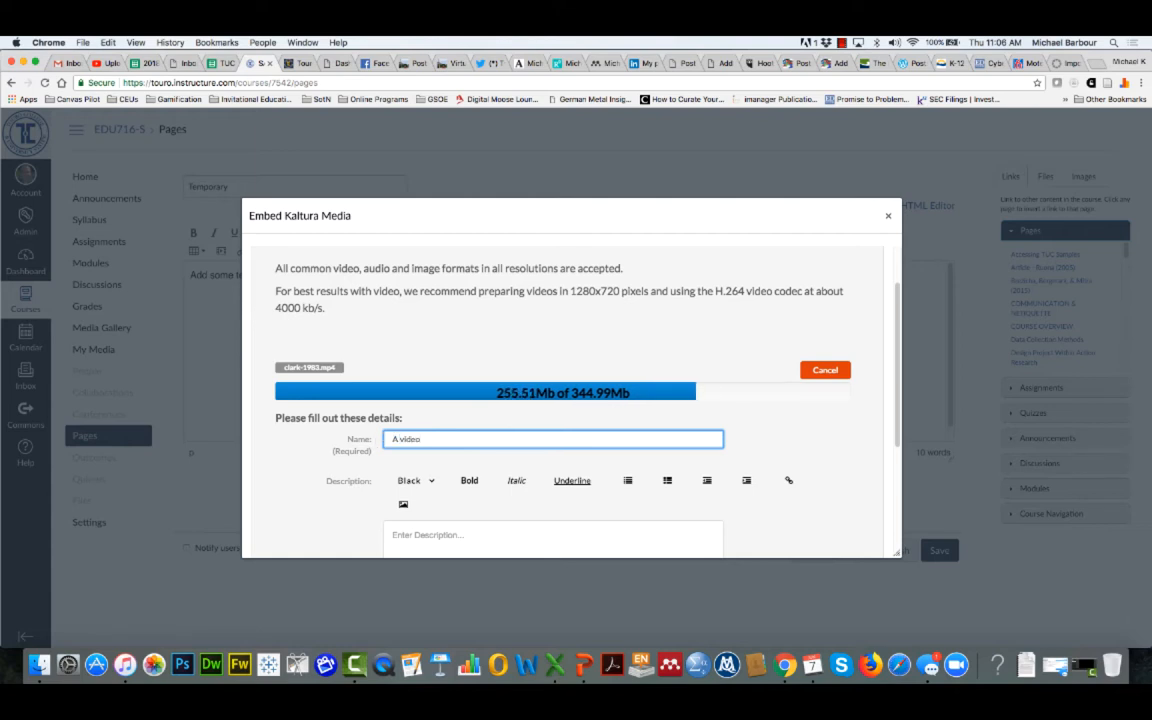
{"action": "type", "text": "of me descri"}
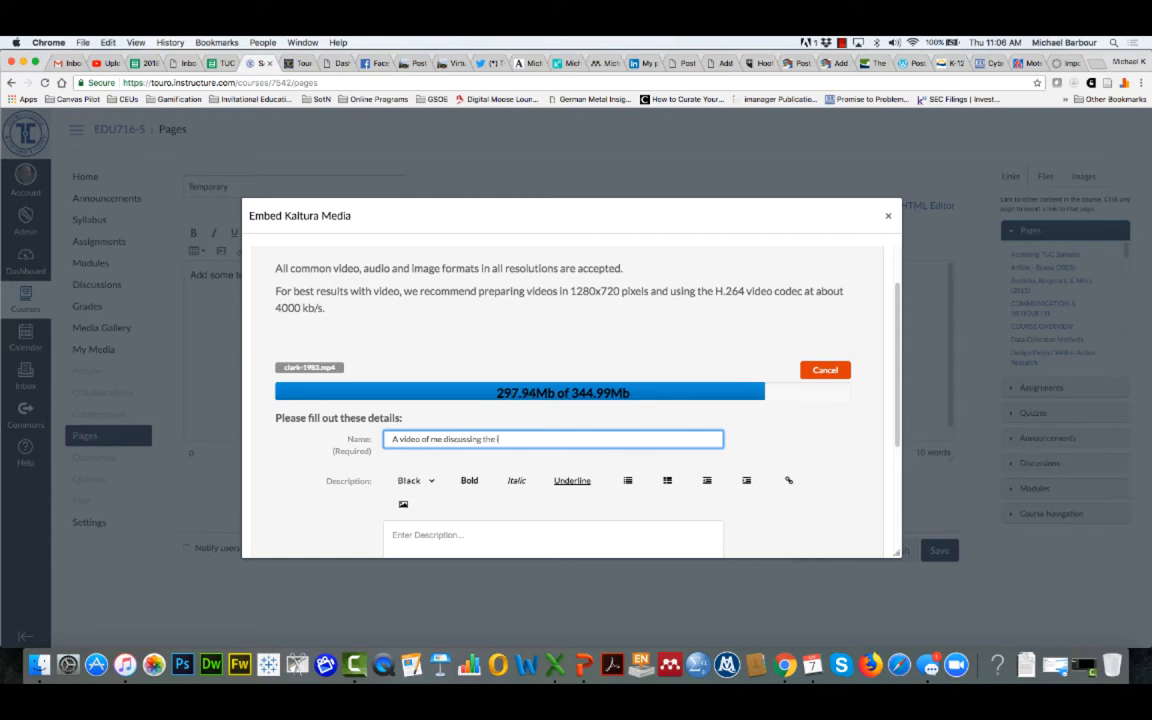
{"action": "type", "text": "important"}
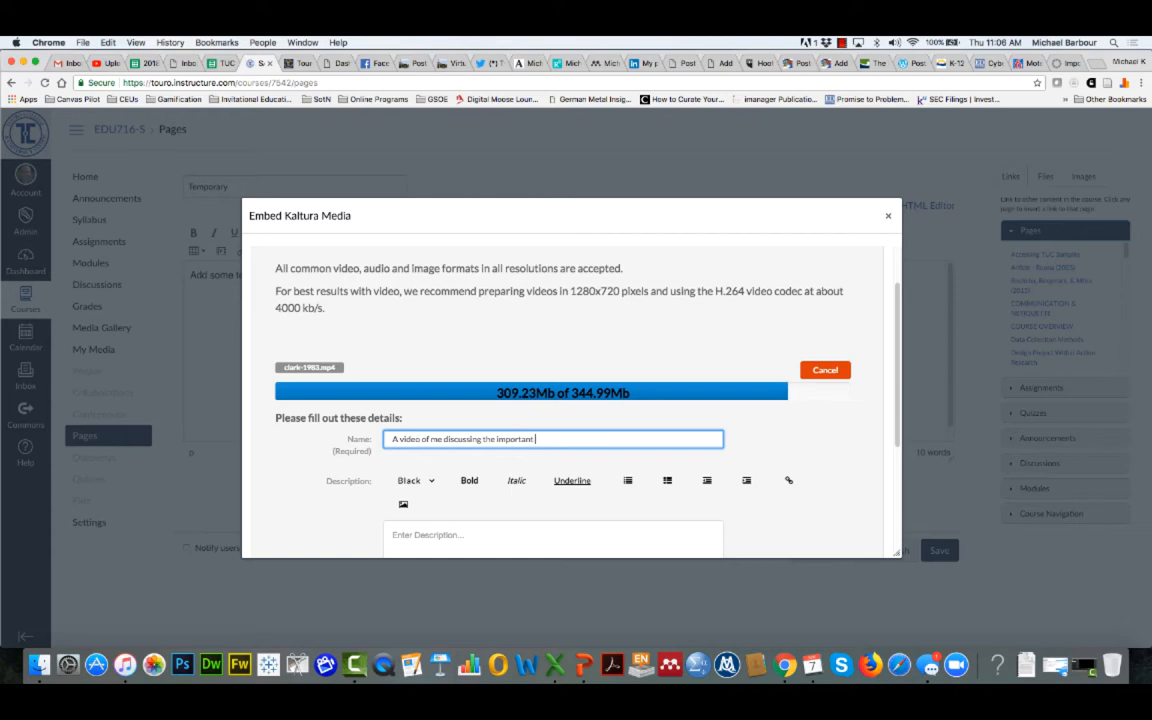
{"action": "type", "text": "features of"}
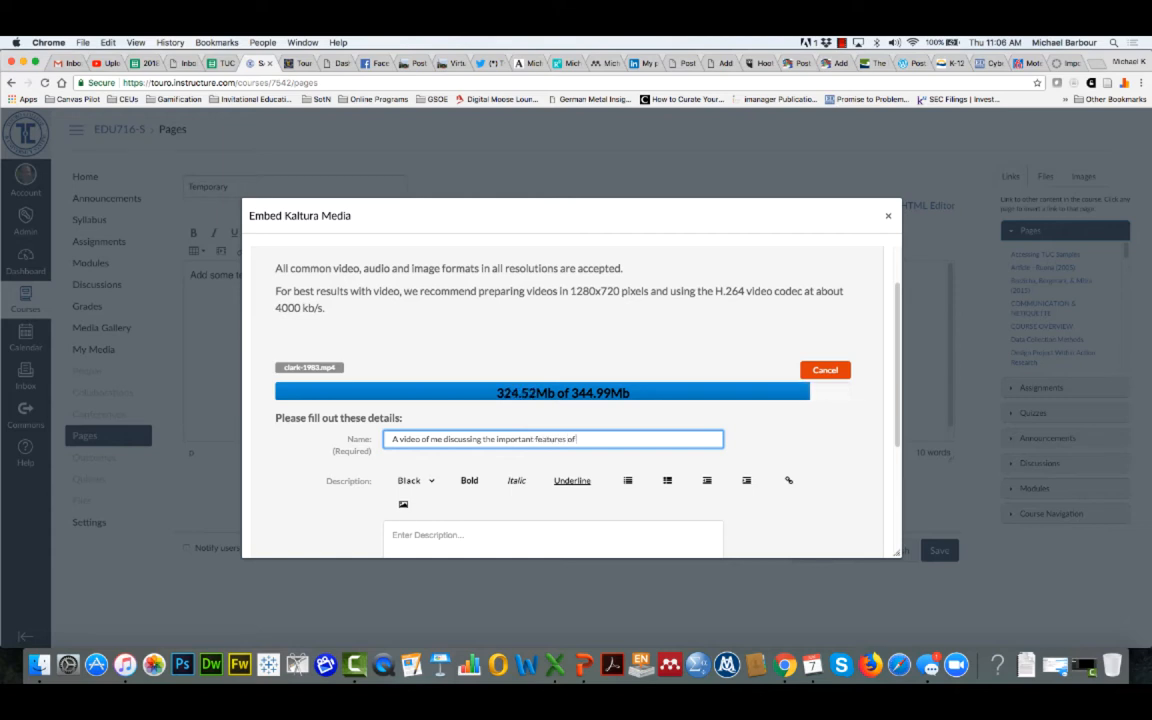
{"action": "type", "text": "Clark (1983"}
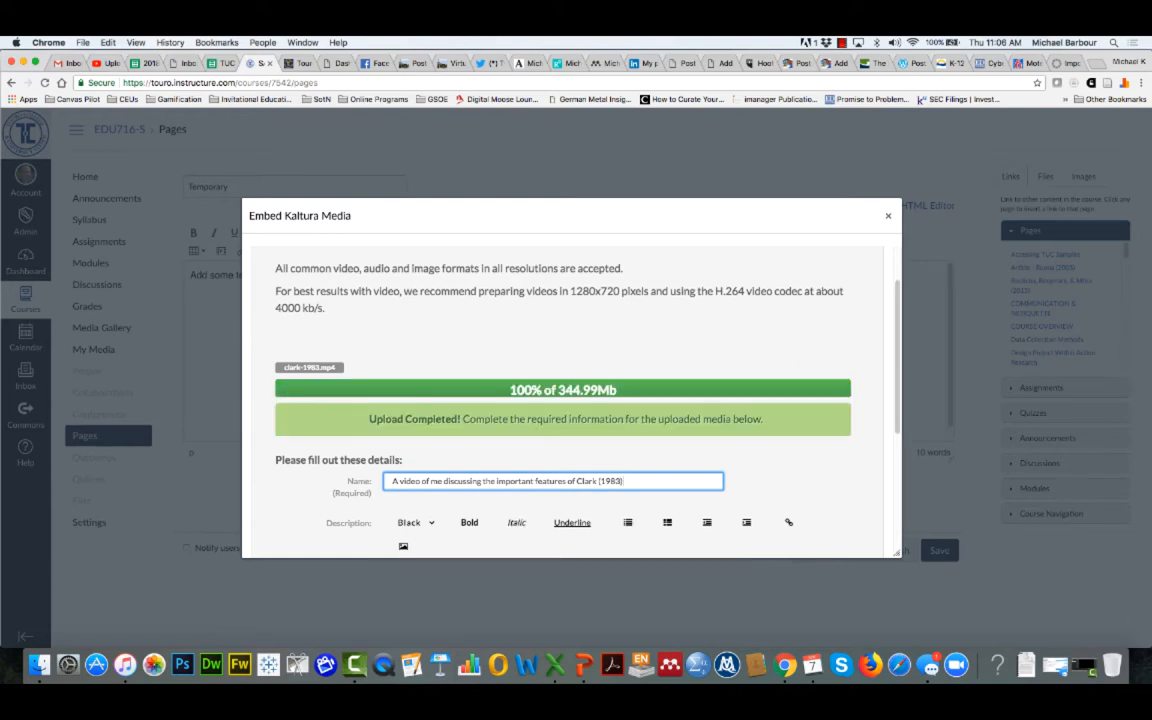
{"action": "mouse_move", "coordinate": [544, 410]}
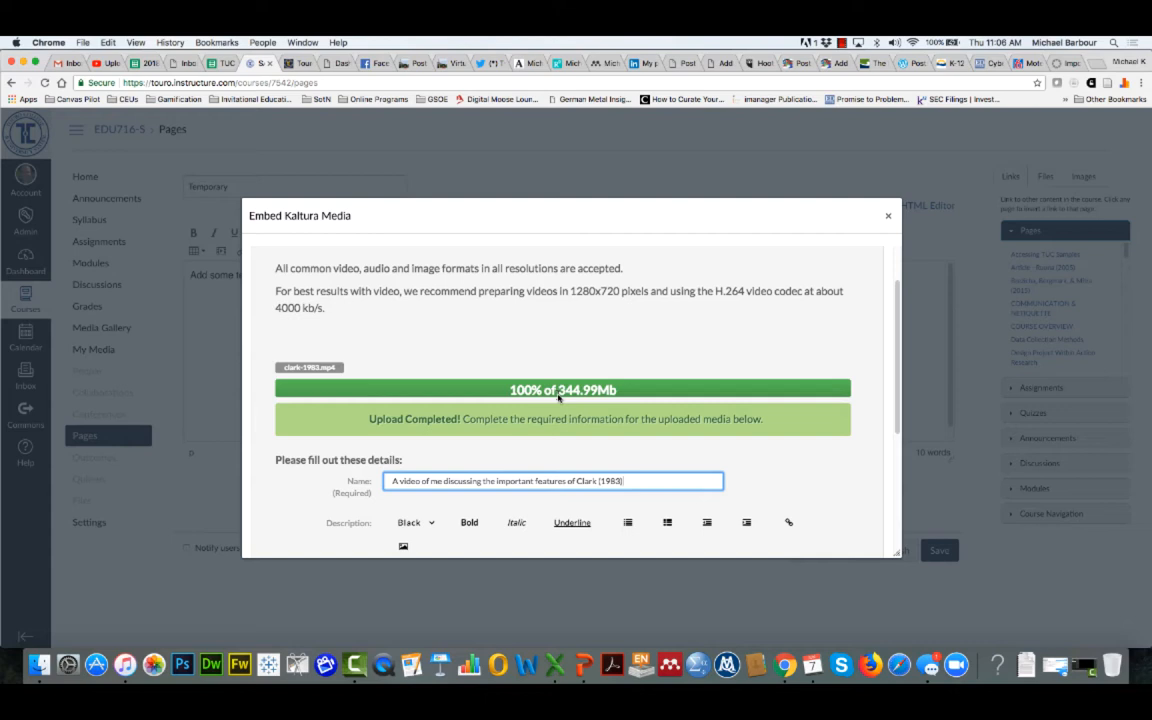
{"action": "mouse_move", "coordinate": [484, 392]}
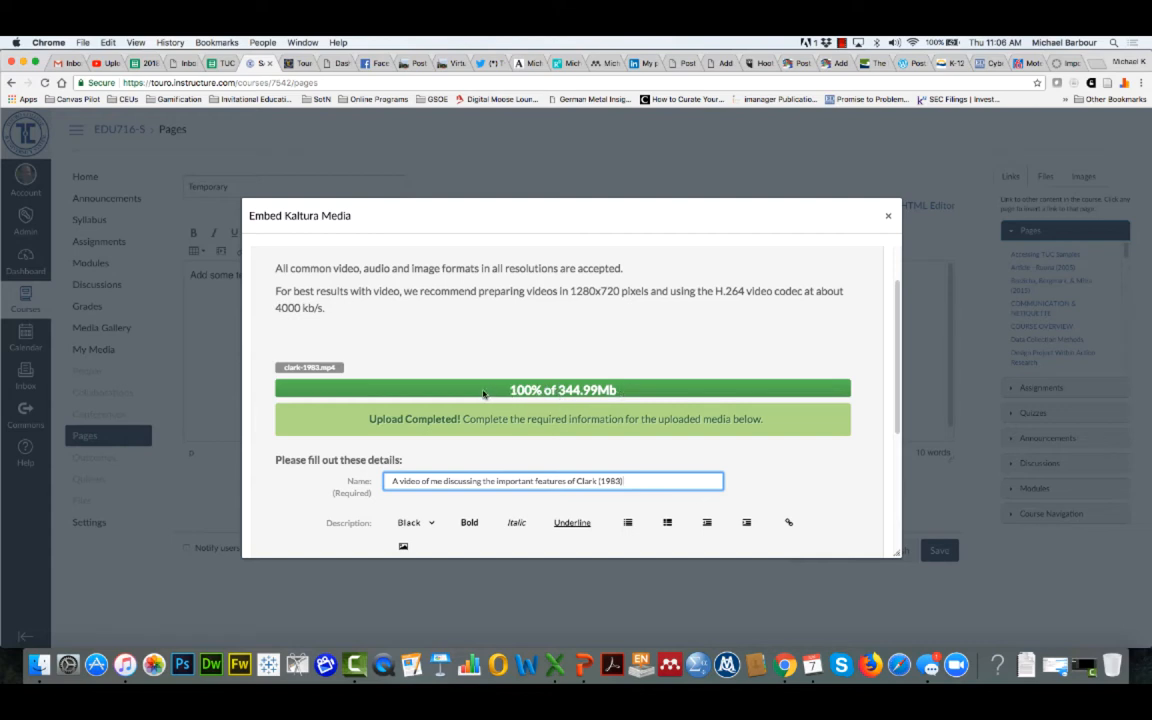
{"action": "mouse_move", "coordinate": [598, 424]}
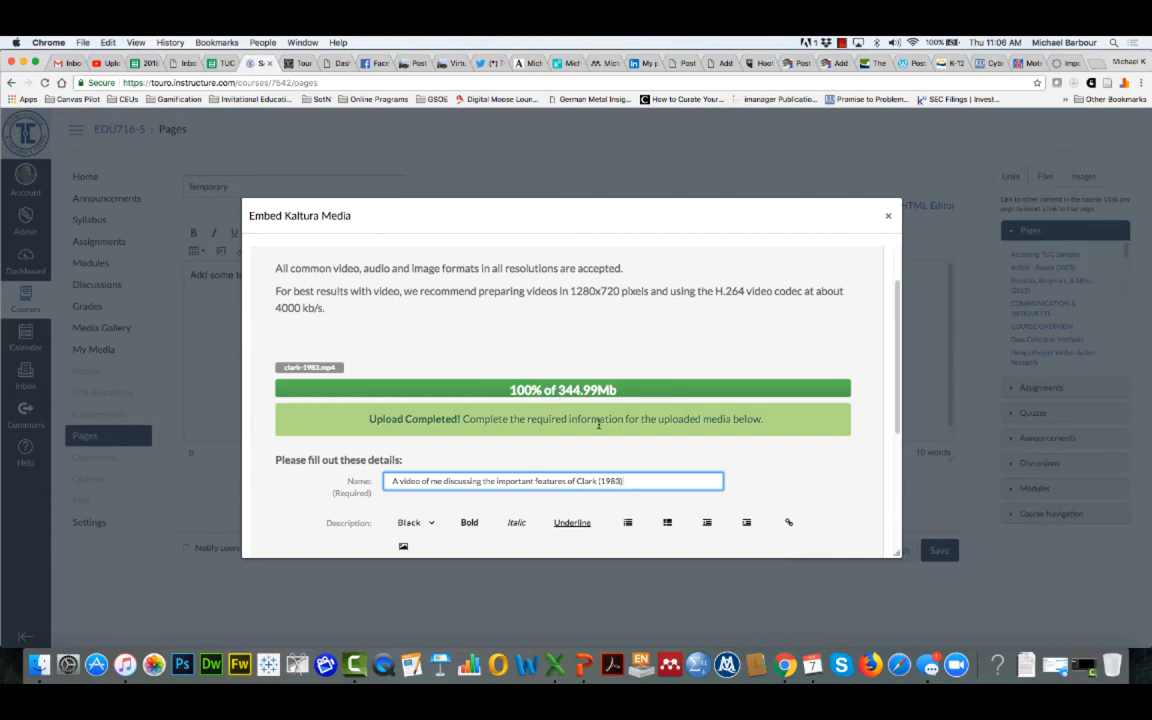
Tag the video EDUC716 and save its name and tag
{"action": "scroll", "scroll_direction": "down", "scroll_amount": 3}
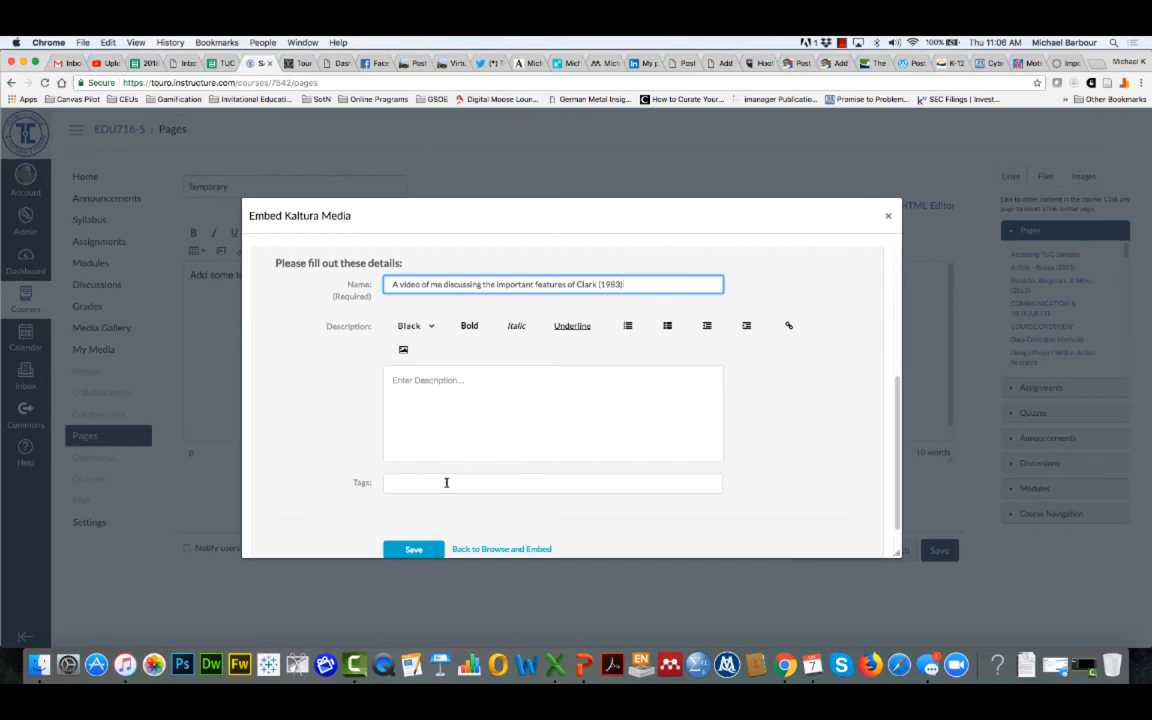
{"action": "left_click", "coordinate": [446, 482]}
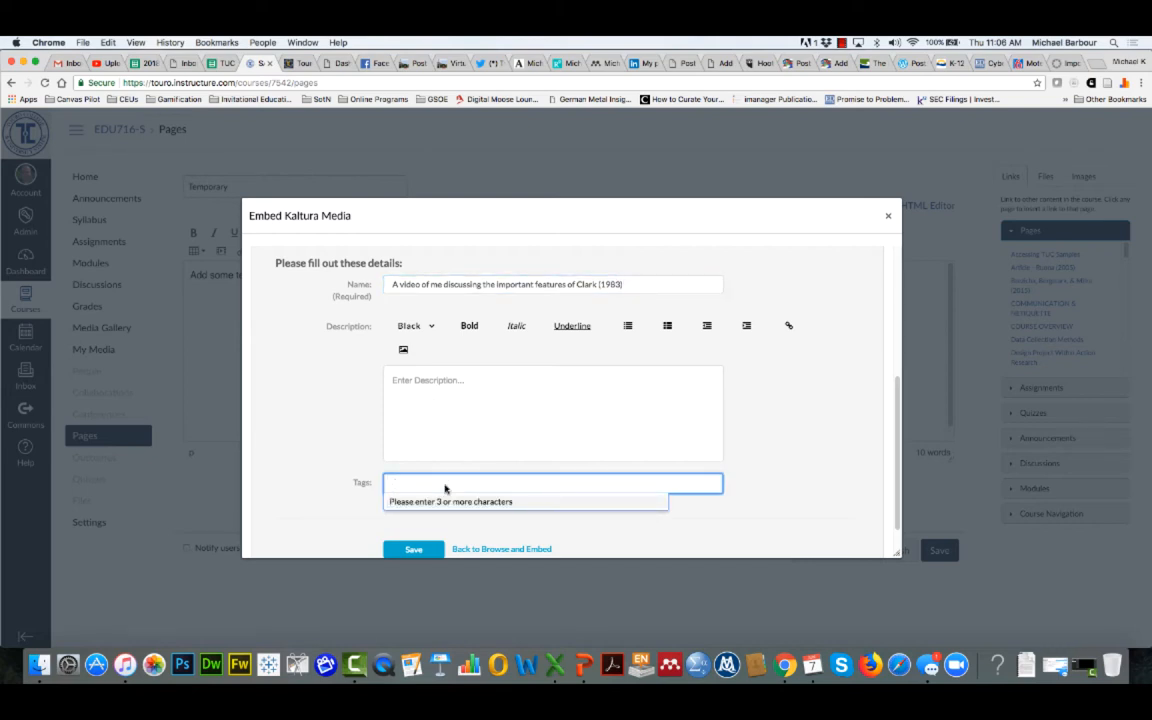
{"action": "type", "text": "EDUC716"}
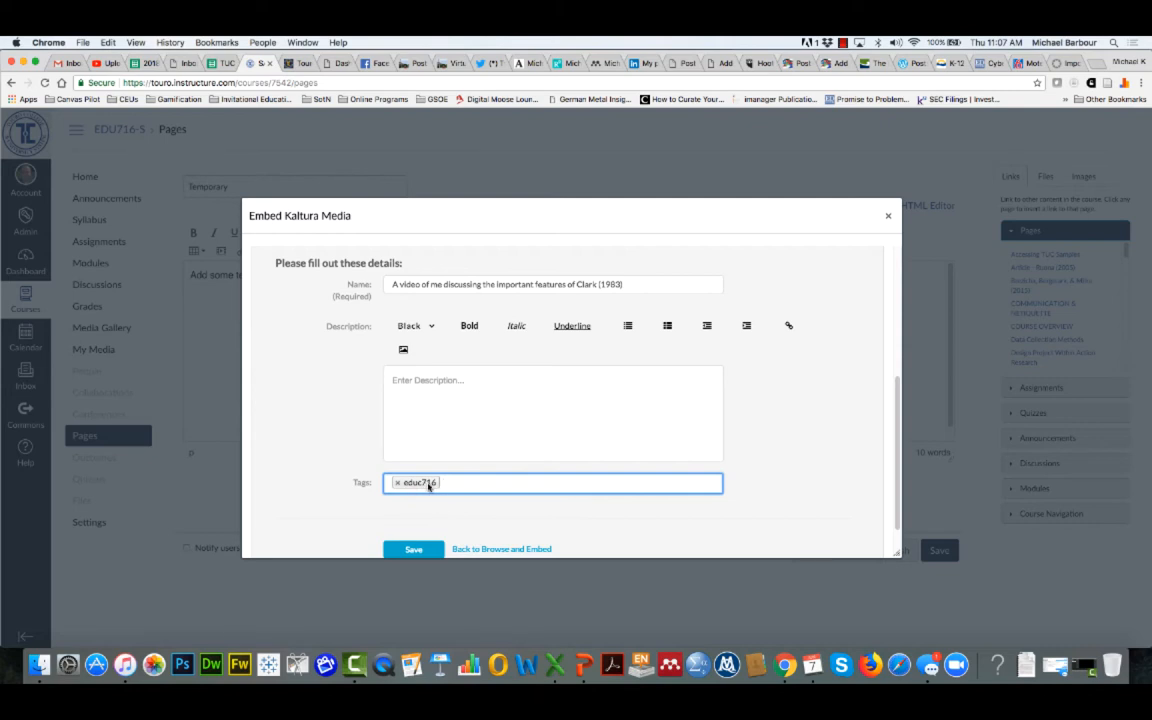
{"action": "mouse_move", "coordinate": [484, 520]}
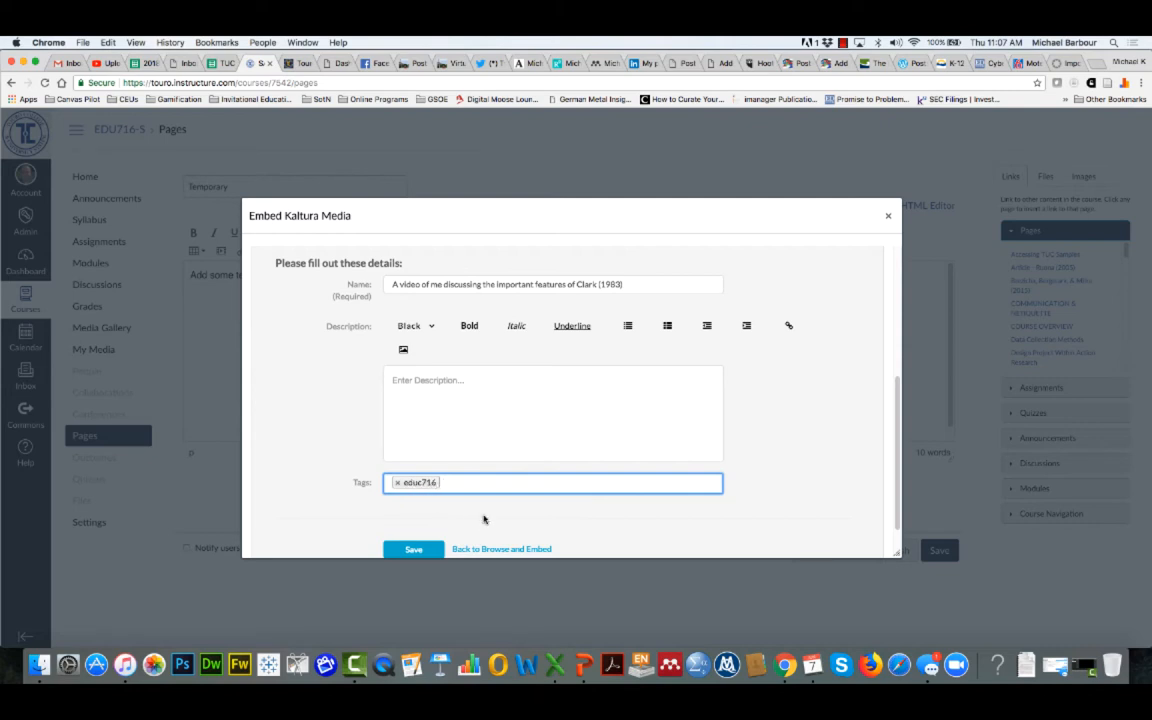
{"action": "scroll", "scroll_direction": "down", "scroll_amount": 3}
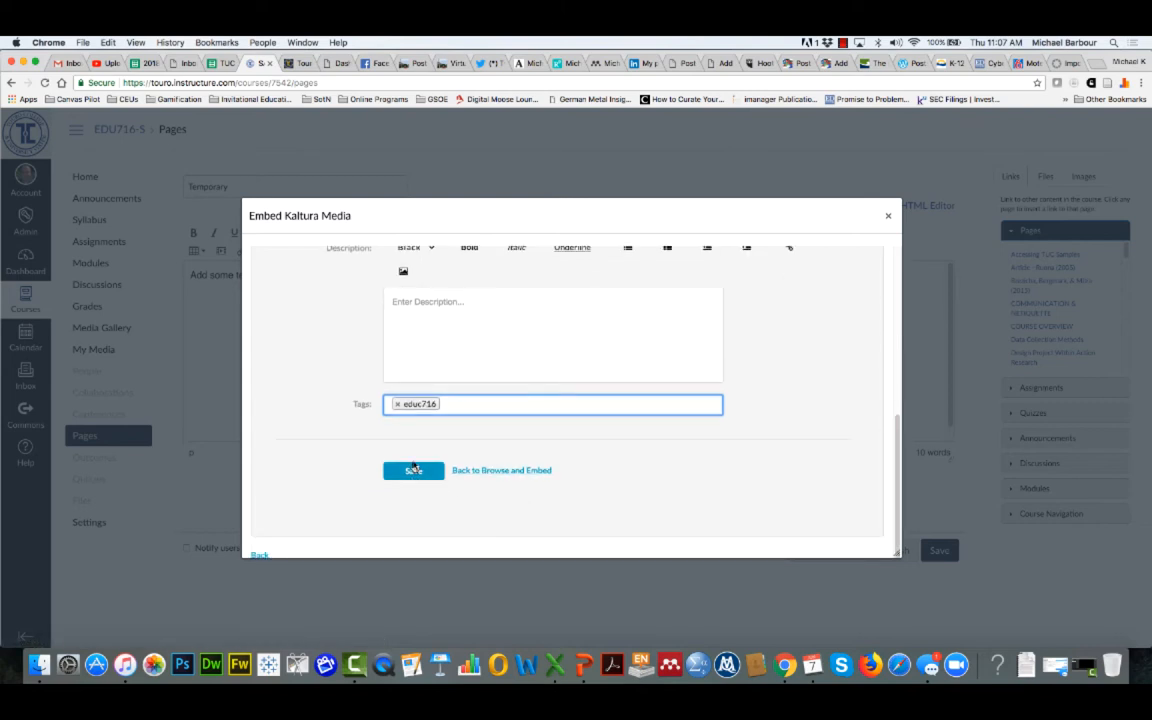
{"action": "left_click", "coordinate": [412, 470]}
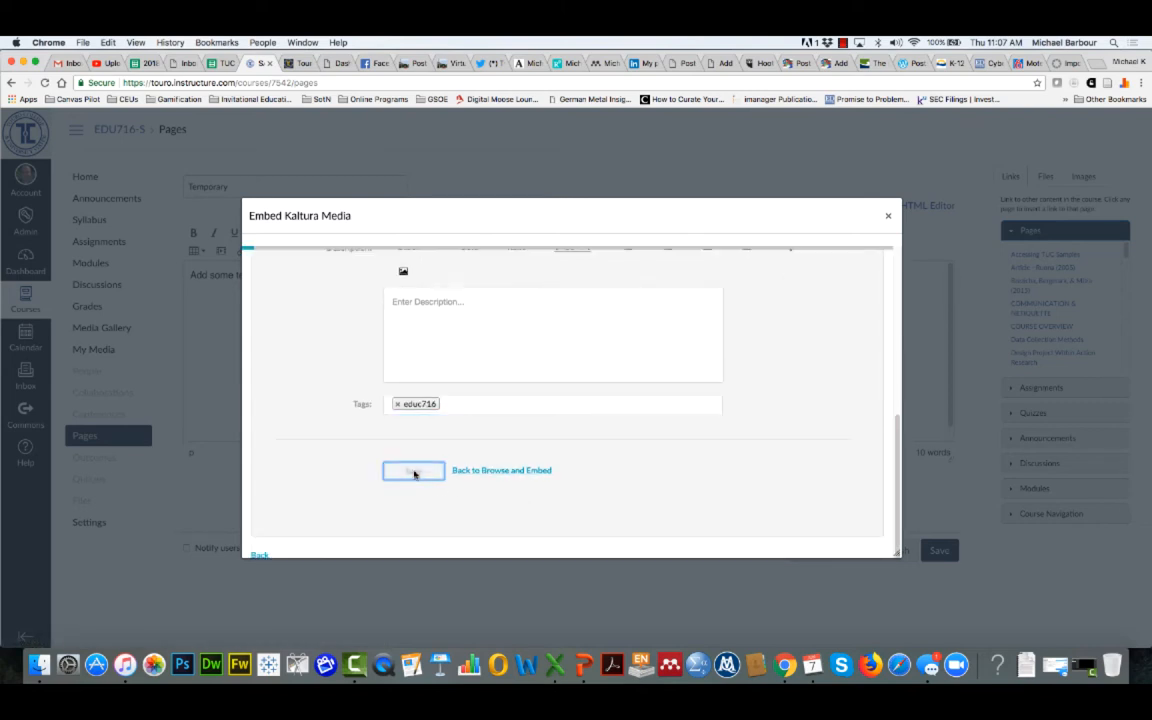
{"action": "left_click", "coordinate": [412, 470]}
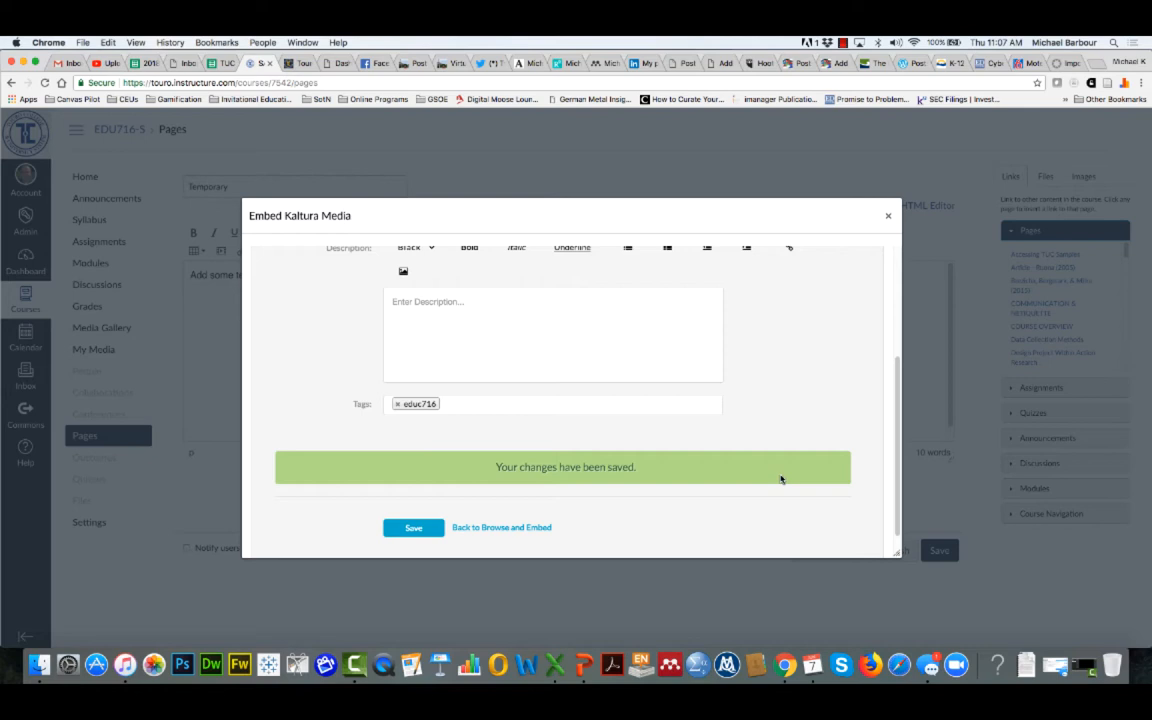
{"action": "mouse_move", "coordinate": [656, 474]}
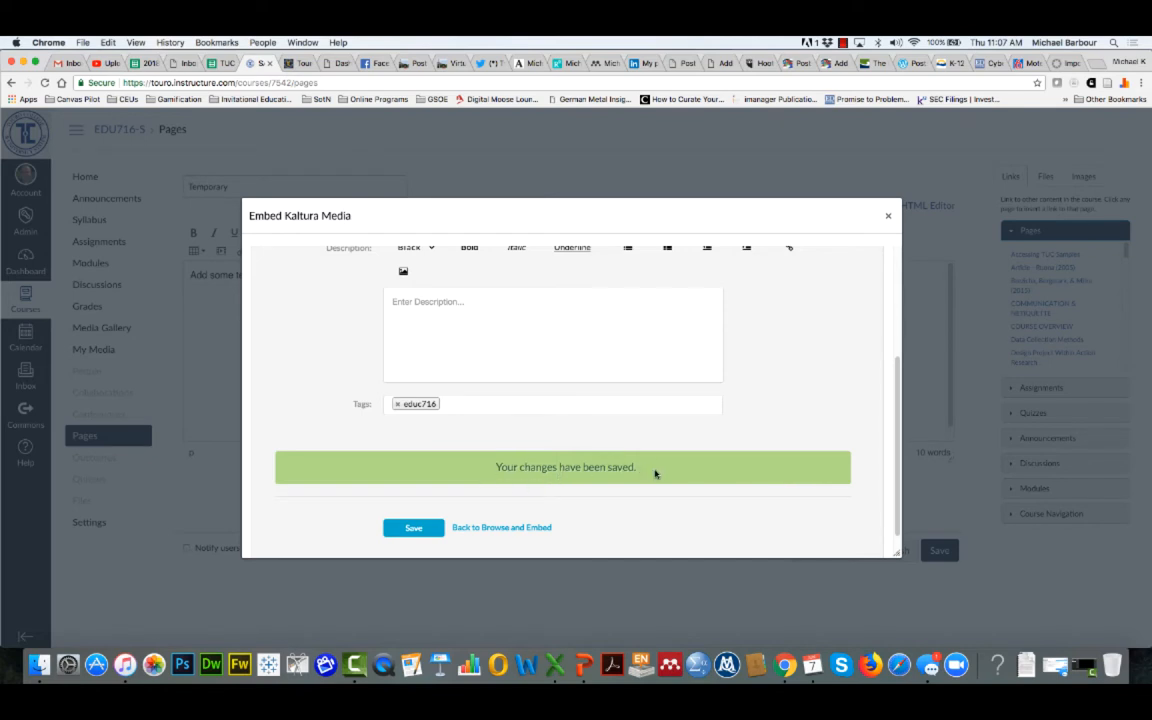
{"action": "mouse_move", "coordinate": [500, 528]}
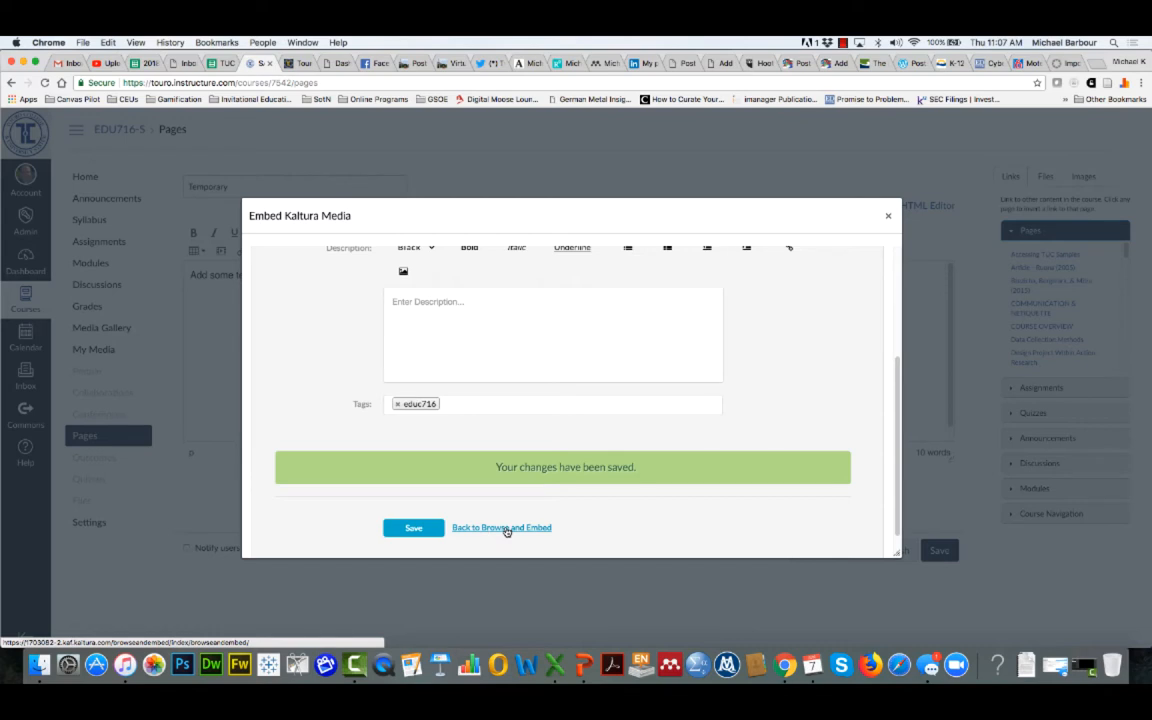
Return to the My Media list showing the new Clark (1983) video
{"action": "left_click", "coordinate": [500, 528]}
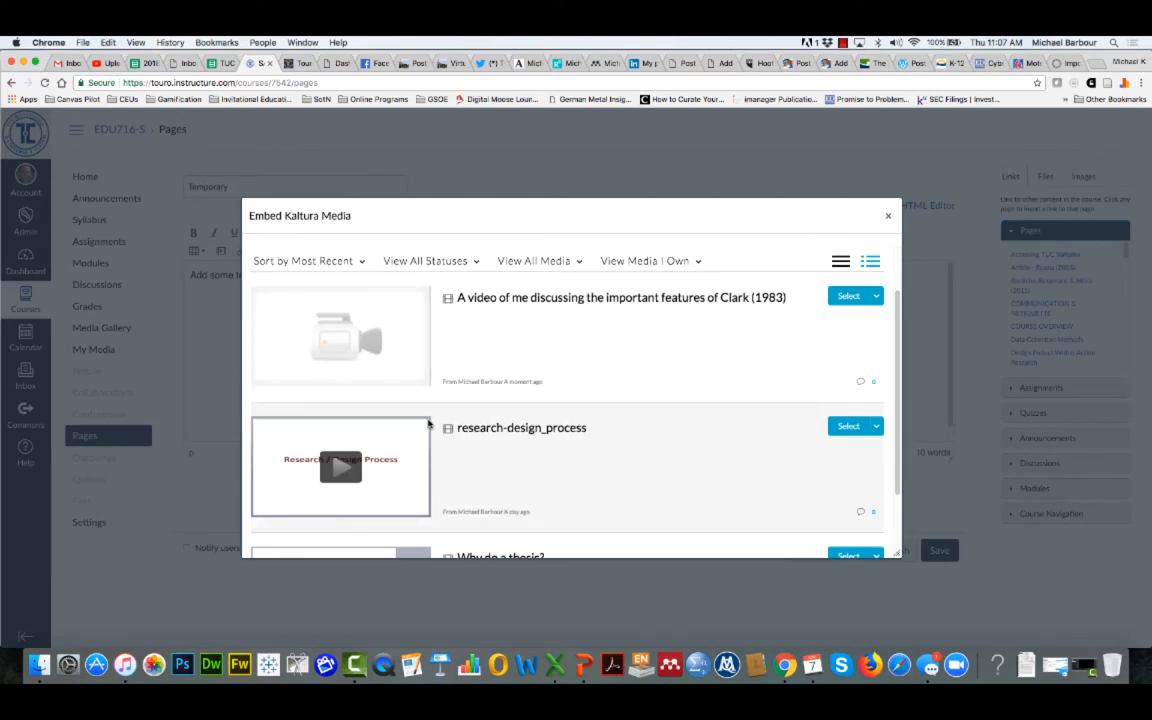
{"action": "mouse_move", "coordinate": [406, 324]}
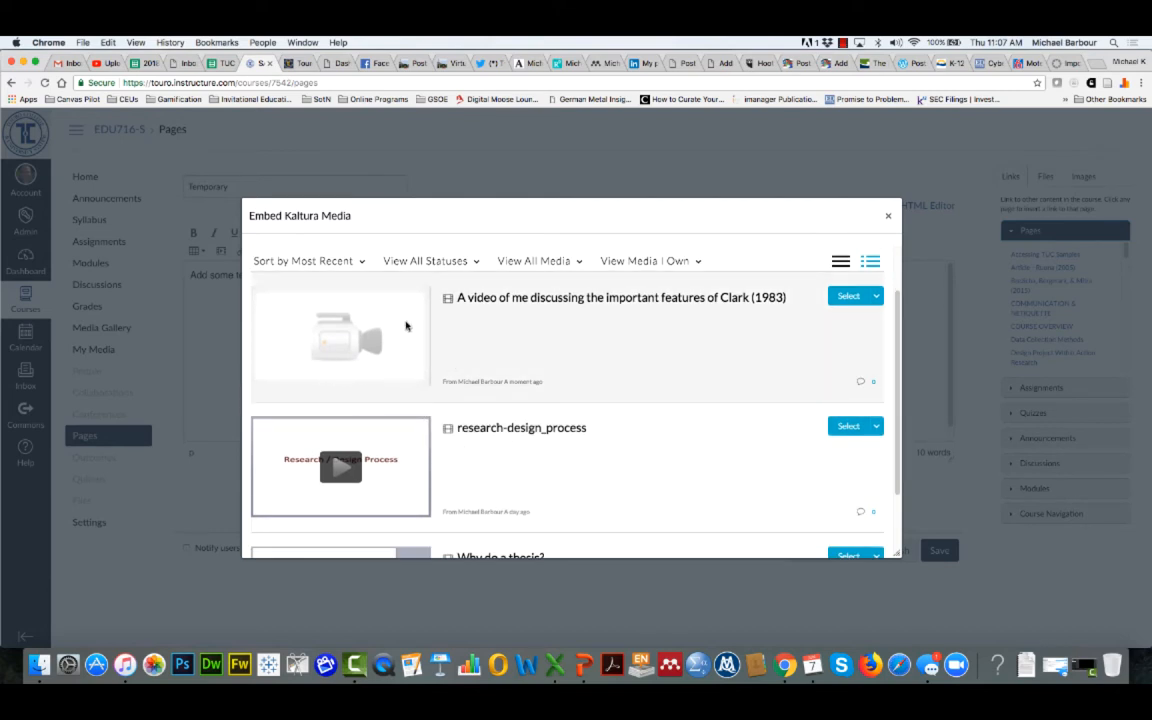
{"action": "mouse_move", "coordinate": [290, 318]}
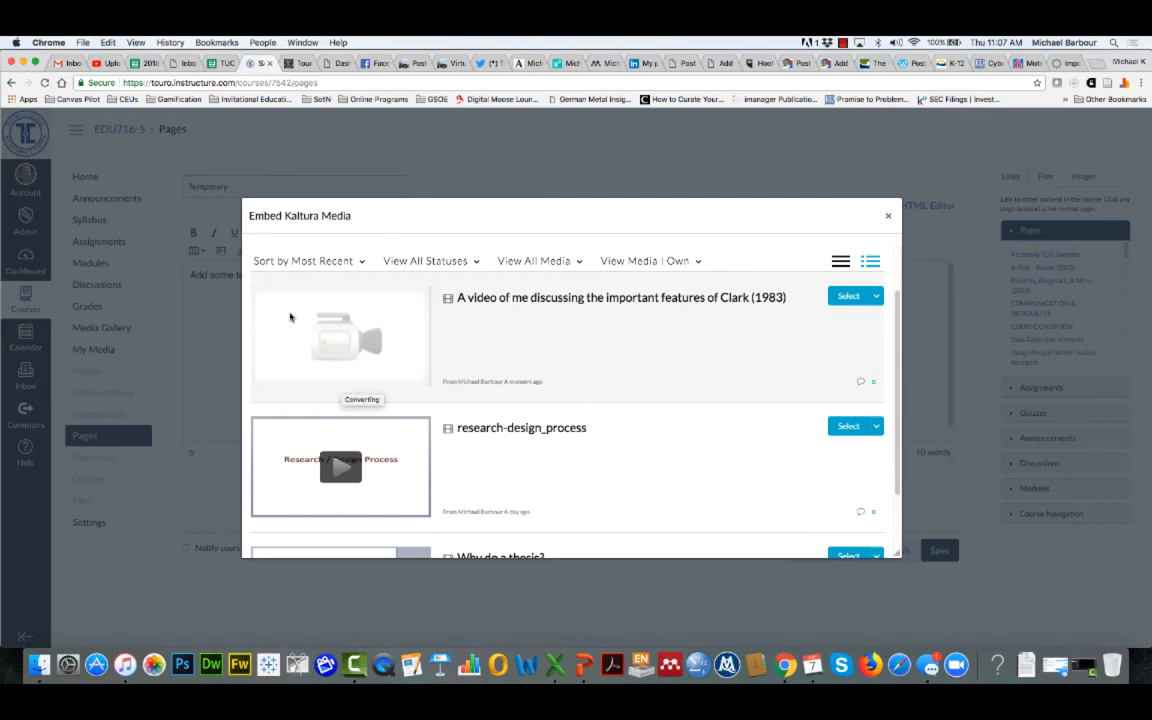
{"action": "mouse_move", "coordinate": [304, 472]}
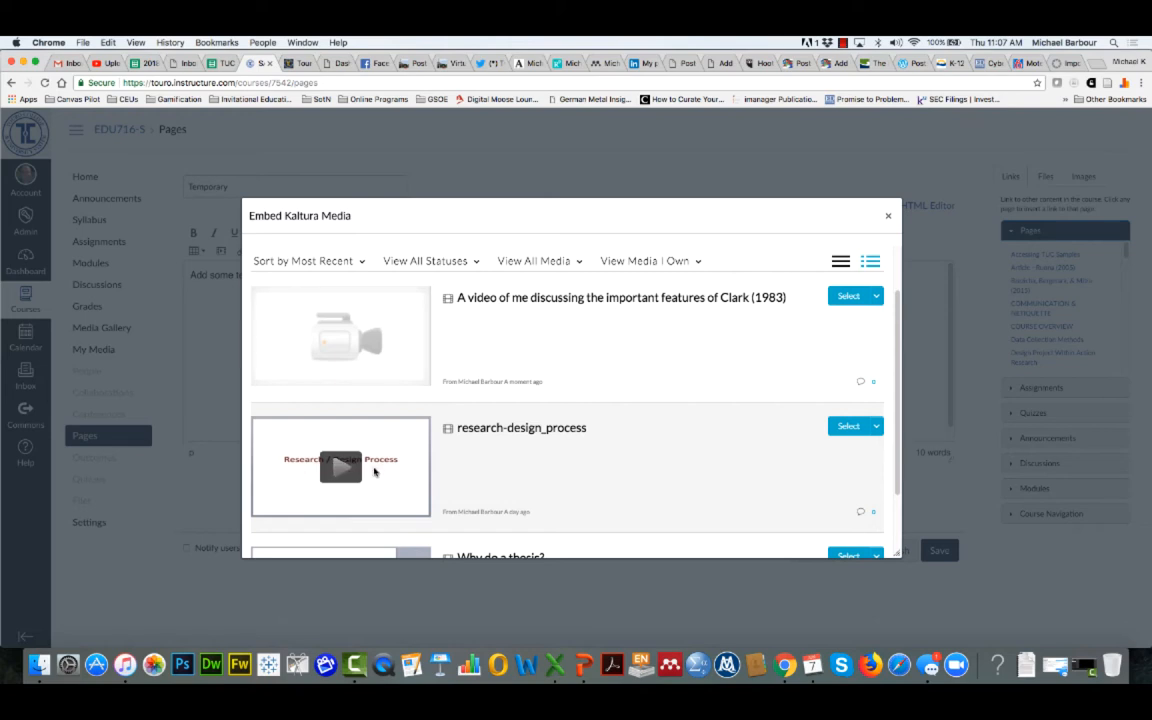
{"action": "mouse_move", "coordinate": [316, 486]}
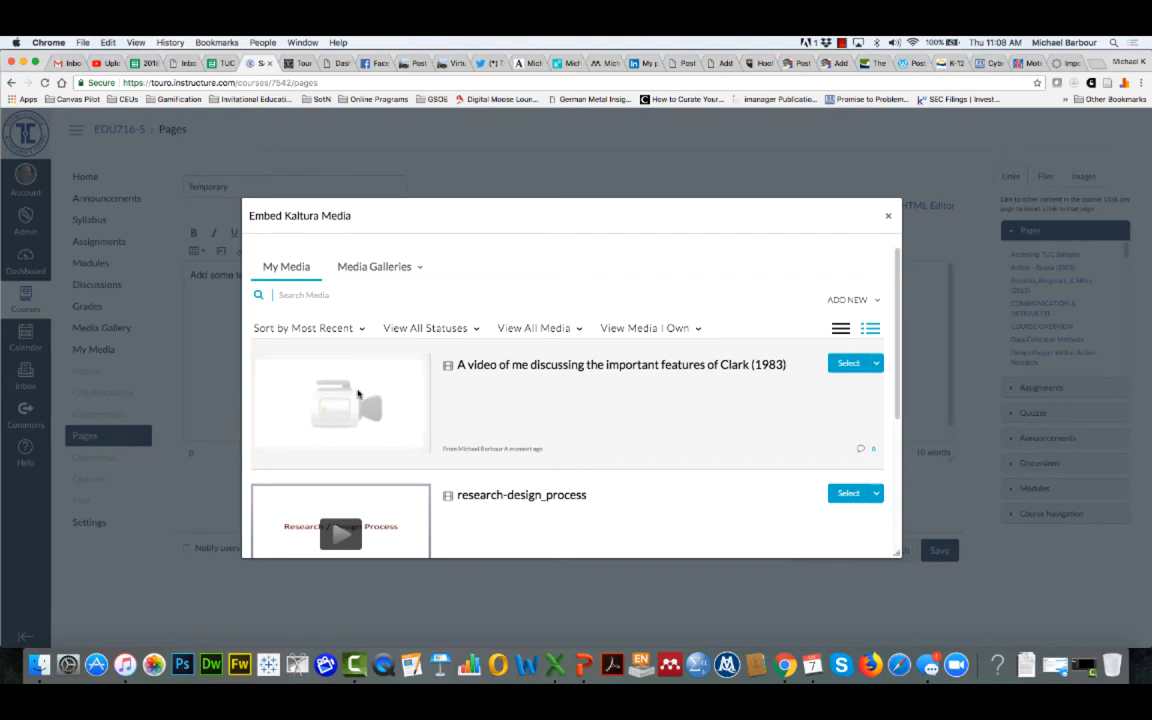
{"action": "mouse_move", "coordinate": [404, 404]}
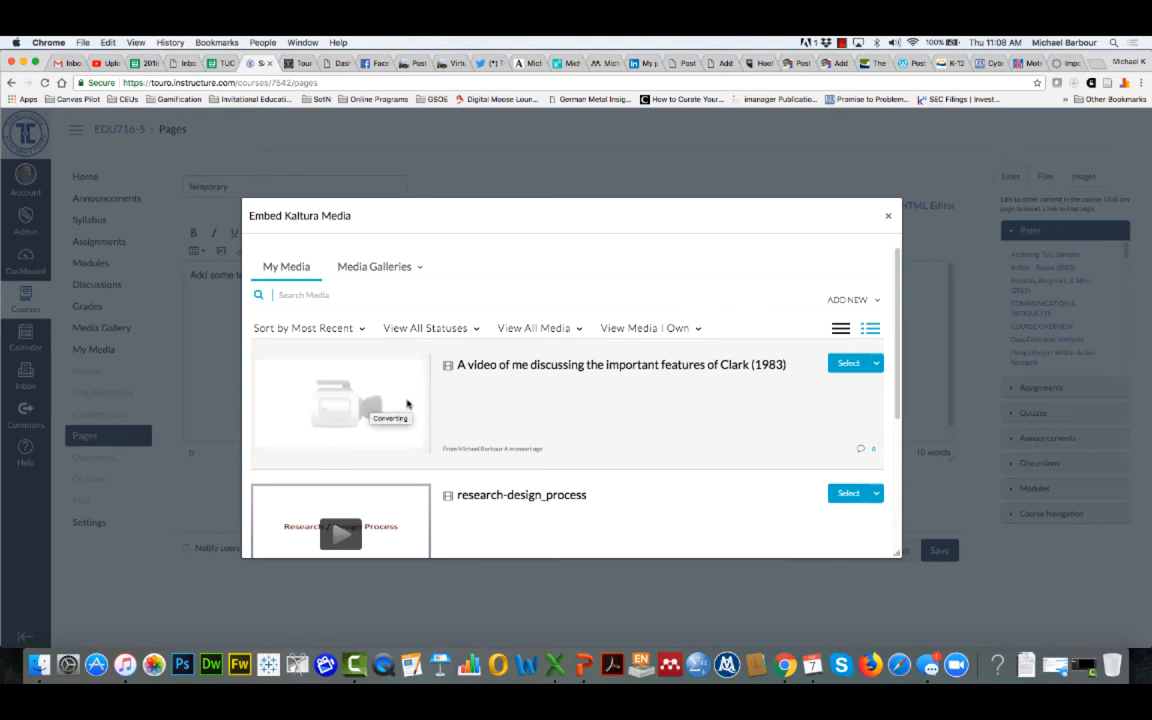
{"action": "mouse_move", "coordinate": [364, 398]}
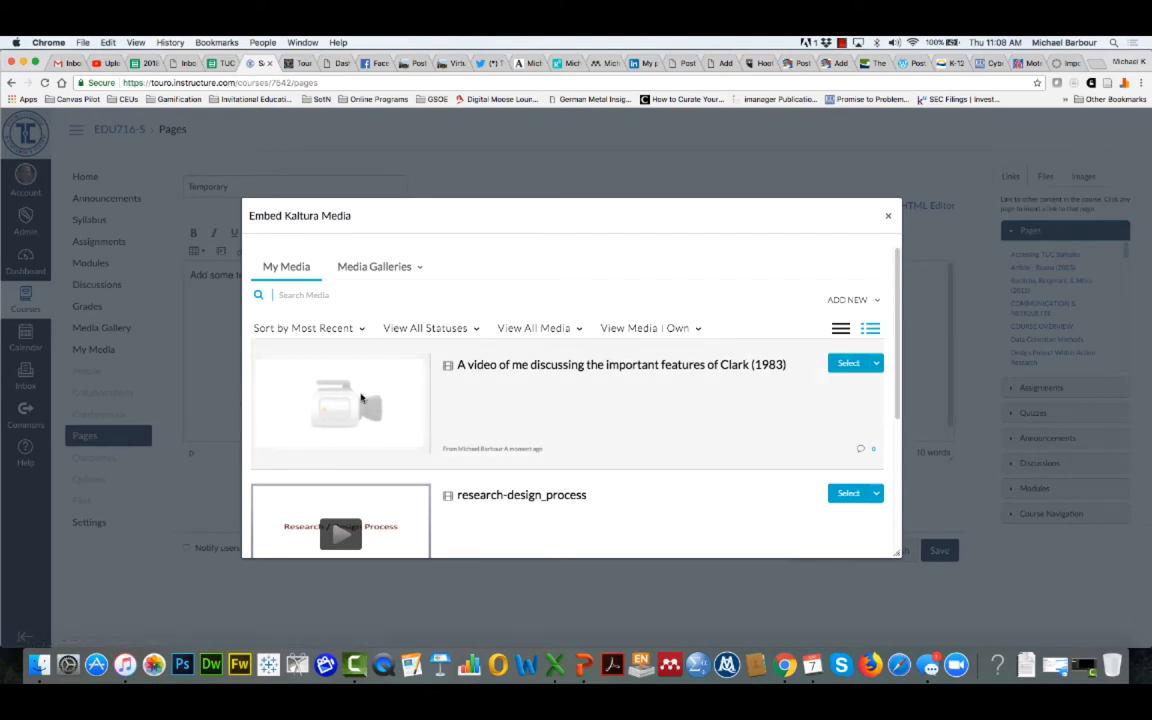
{"action": "mouse_move", "coordinate": [362, 398]}
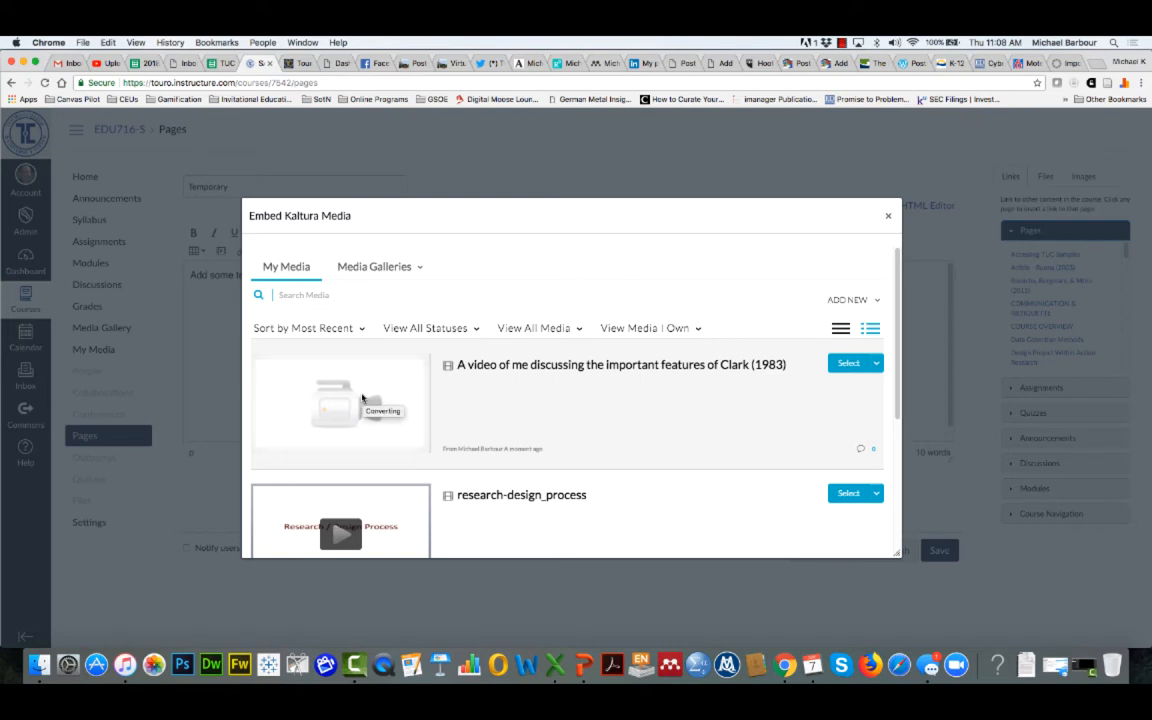
{"action": "mouse_move", "coordinate": [328, 432]}
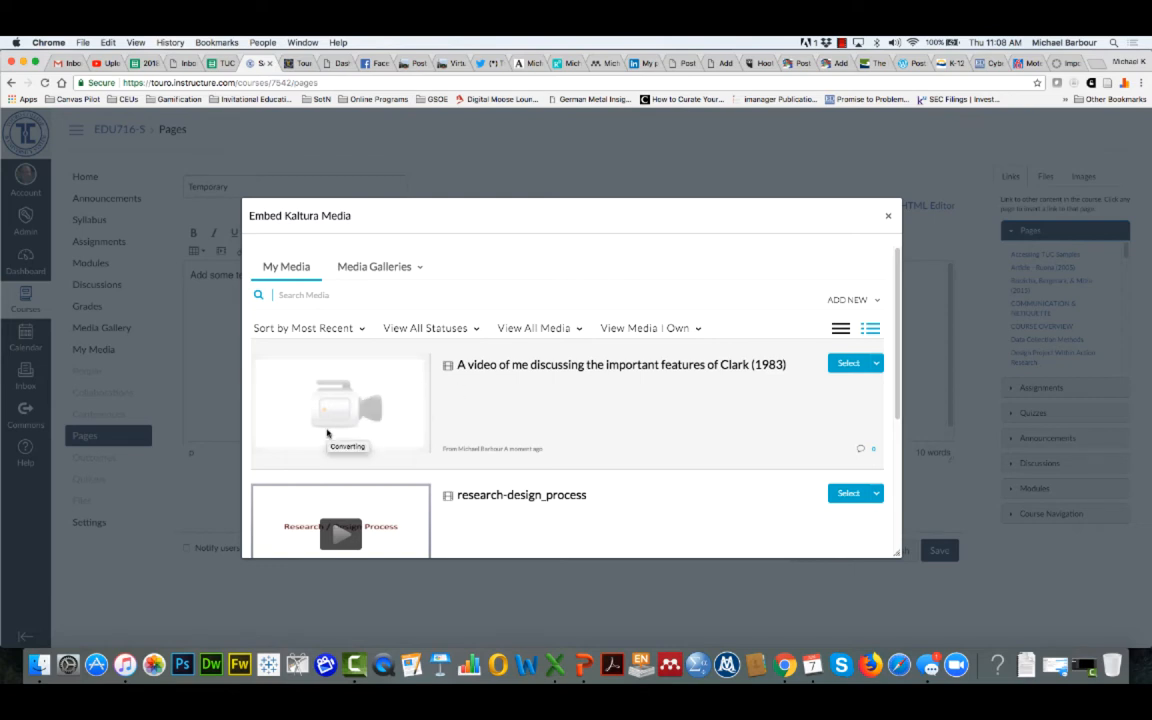
{"action": "mouse_move", "coordinate": [800, 380]}
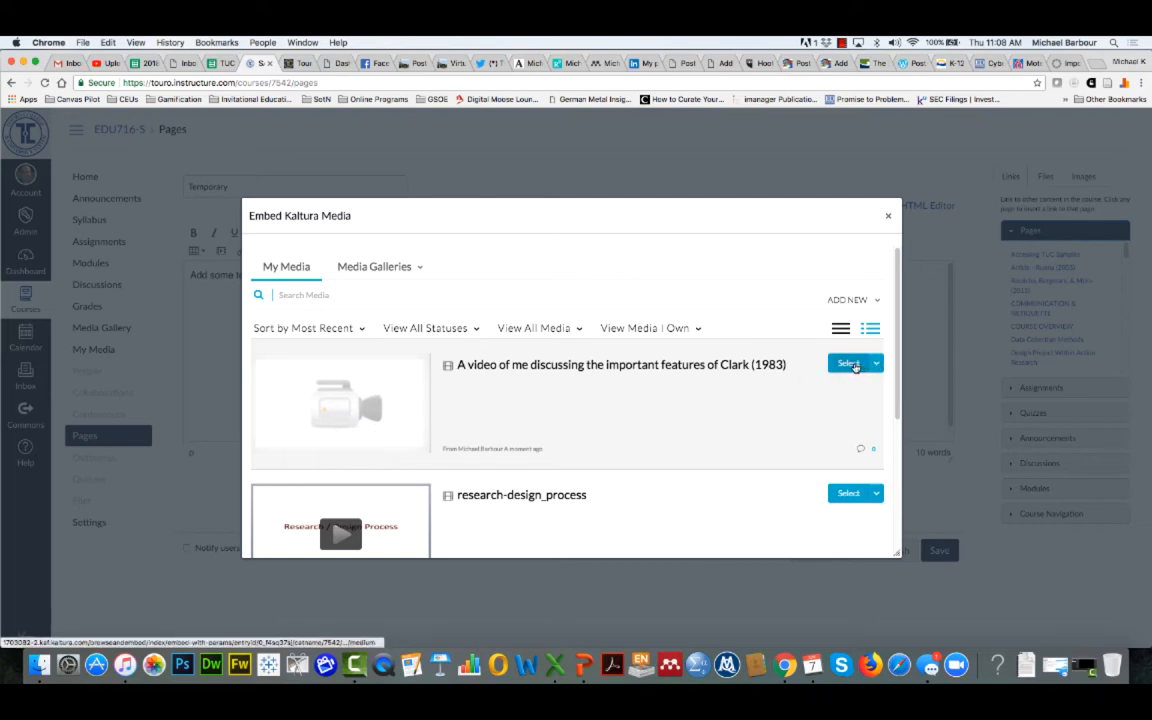
Select the Clark (1983) video and insert it into the page below the intro text
{"action": "left_click", "coordinate": [848, 364]}
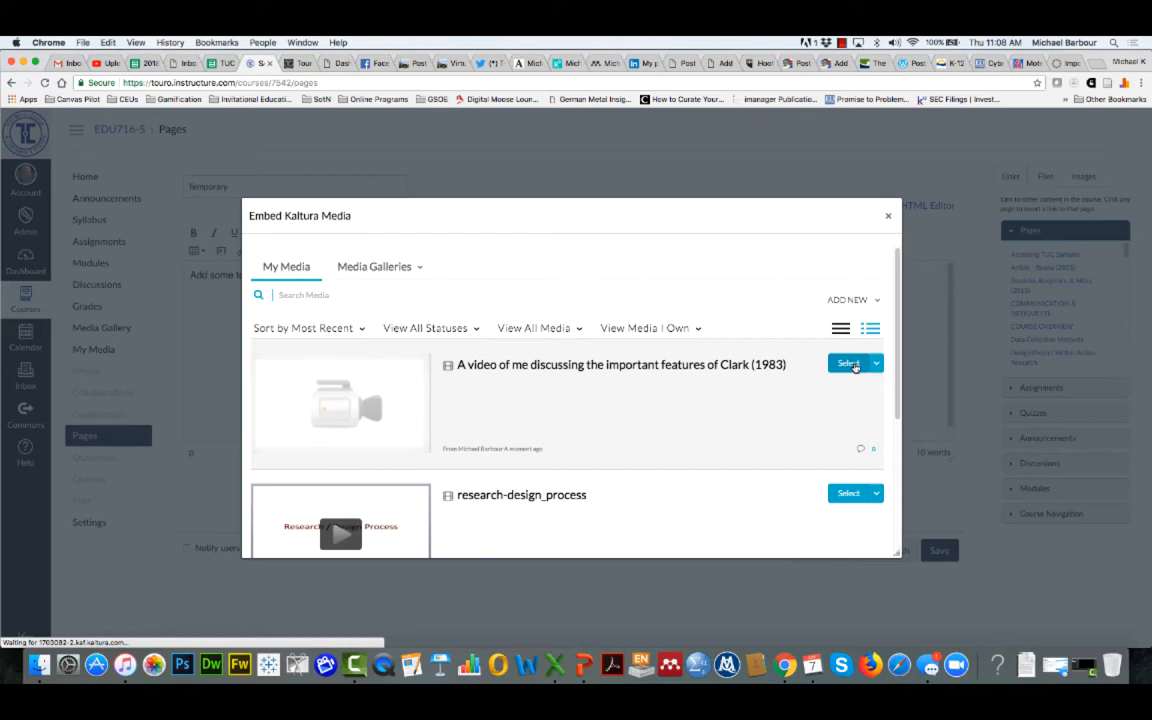
{"action": "left_click", "coordinate": [848, 364]}
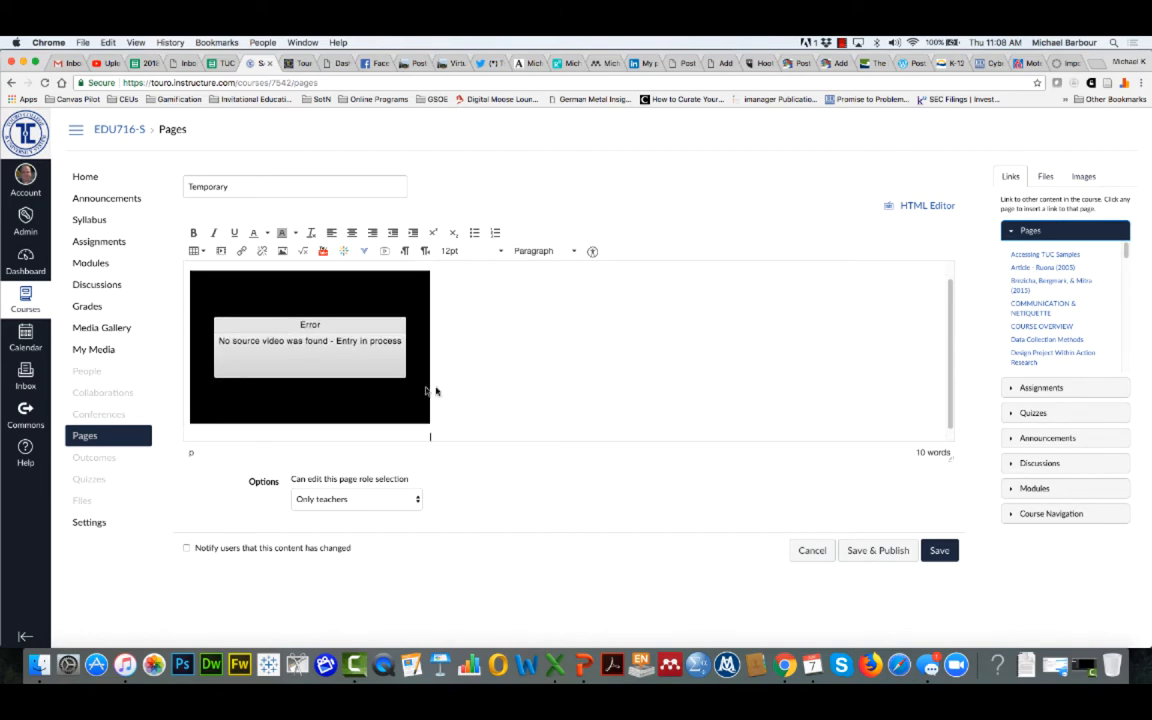
{"action": "mouse_move", "coordinate": [258, 358]}
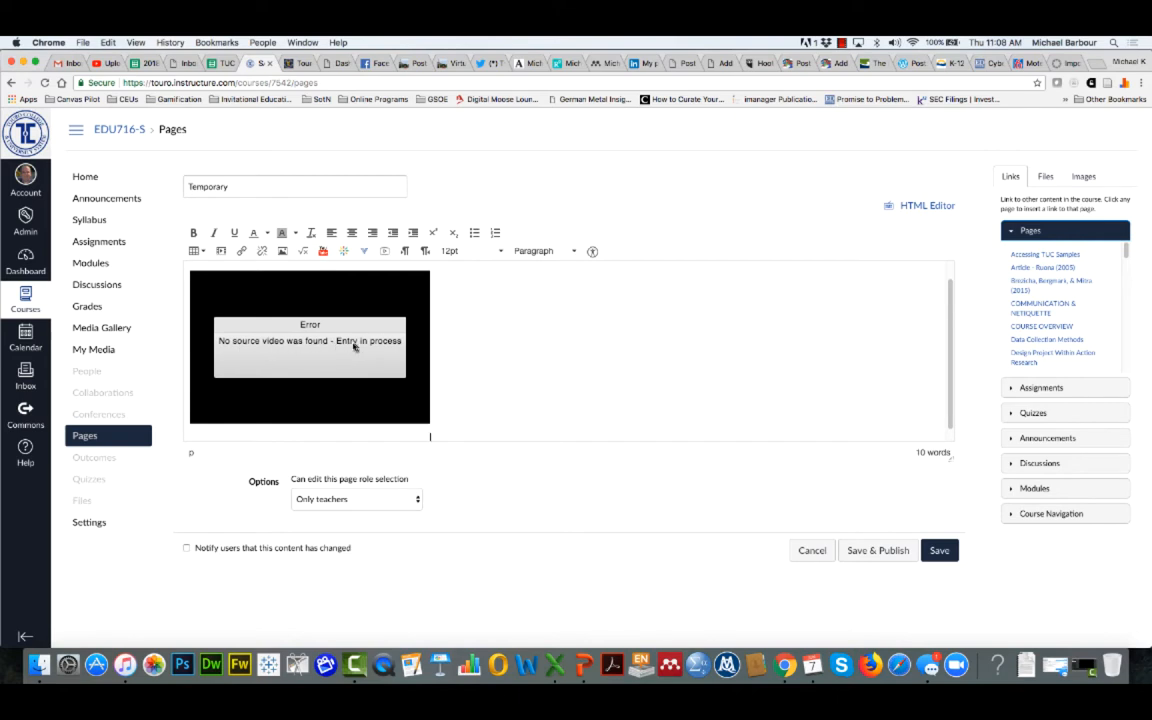
{"action": "mouse_move", "coordinate": [472, 344]}
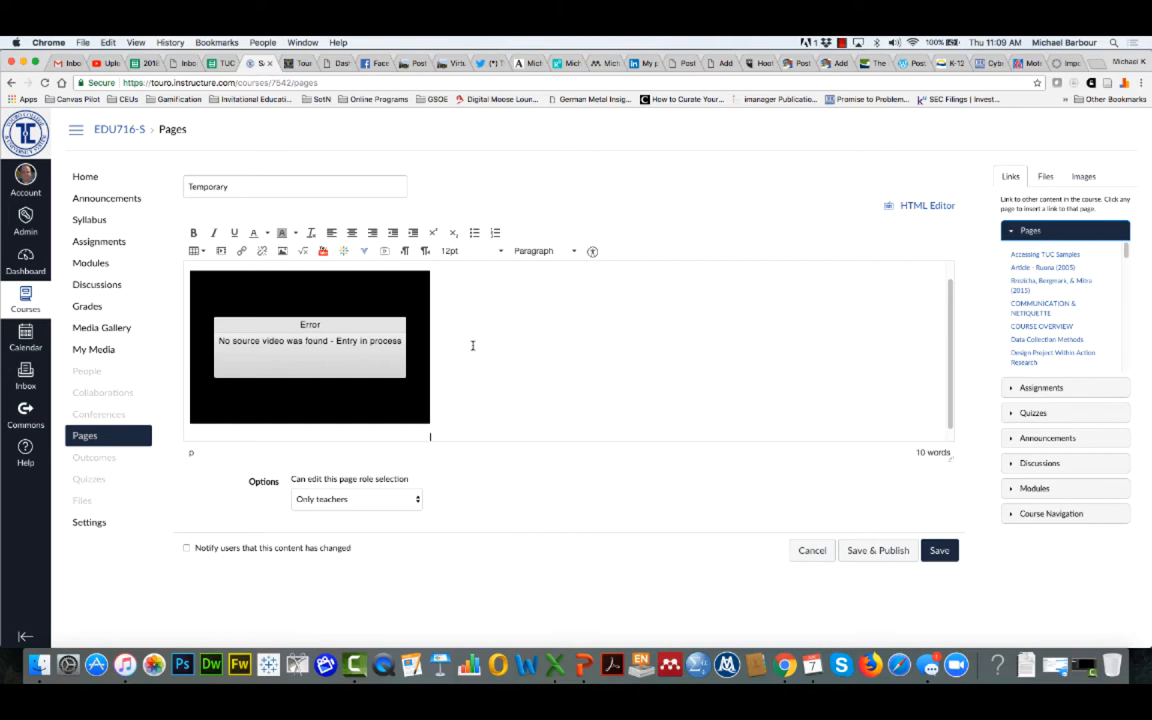
{"action": "mouse_move", "coordinate": [464, 380]}
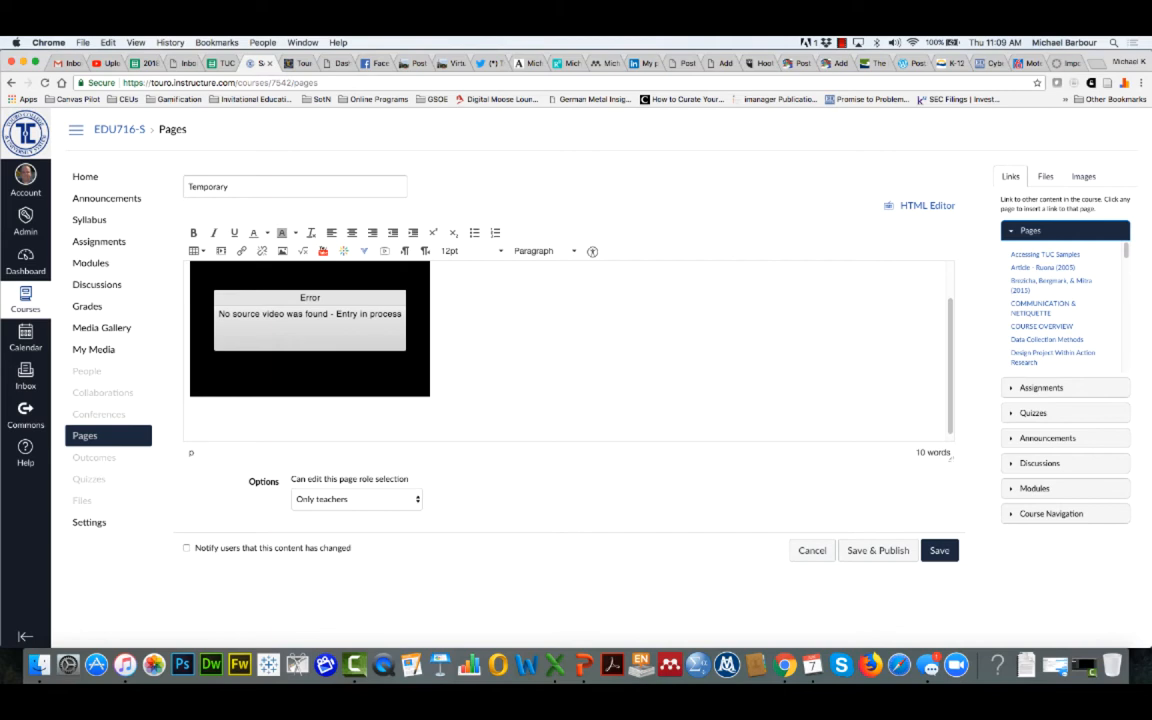
Write 'Essentially, what you want the student to take away from the video.' below the video
{"action": "type", "text": "Essentially"}
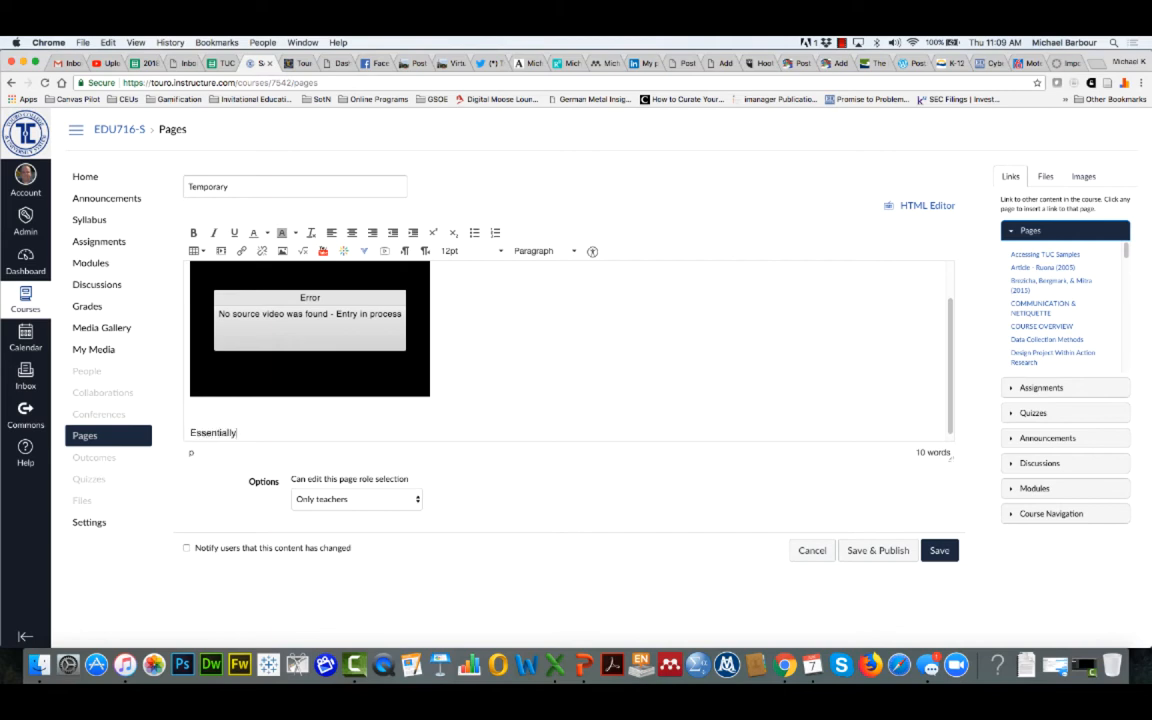
{"action": "type", "text": "what I"}
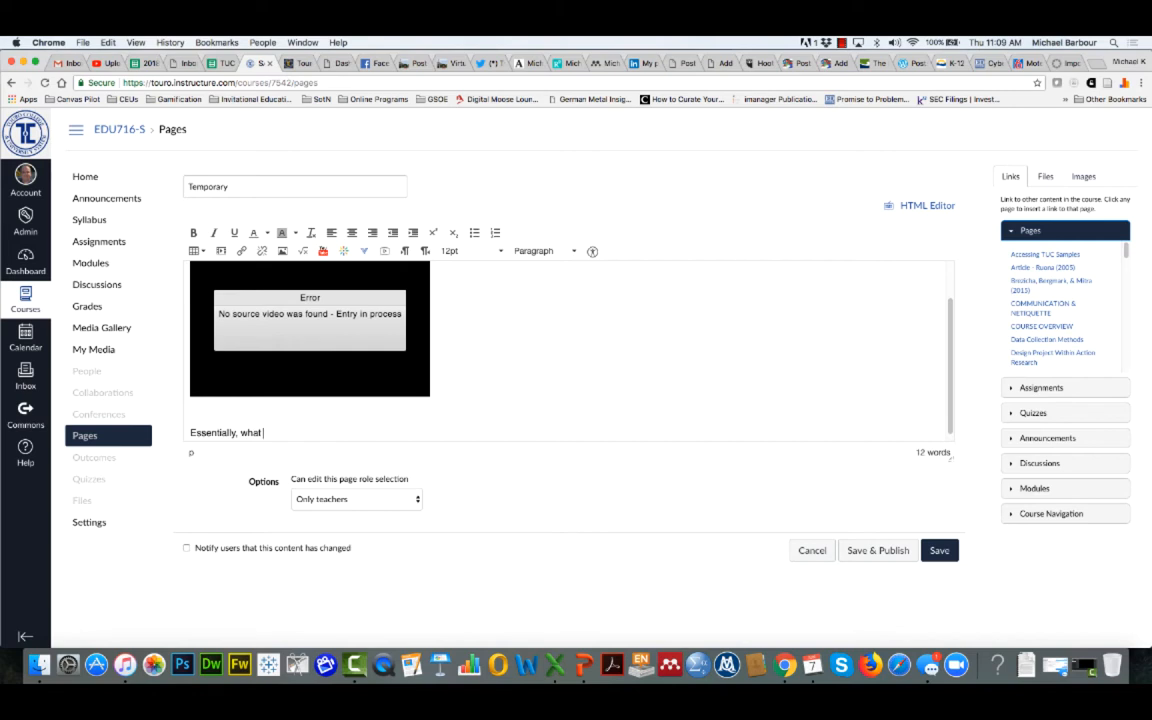
{"action": "type", "text": "you w"}
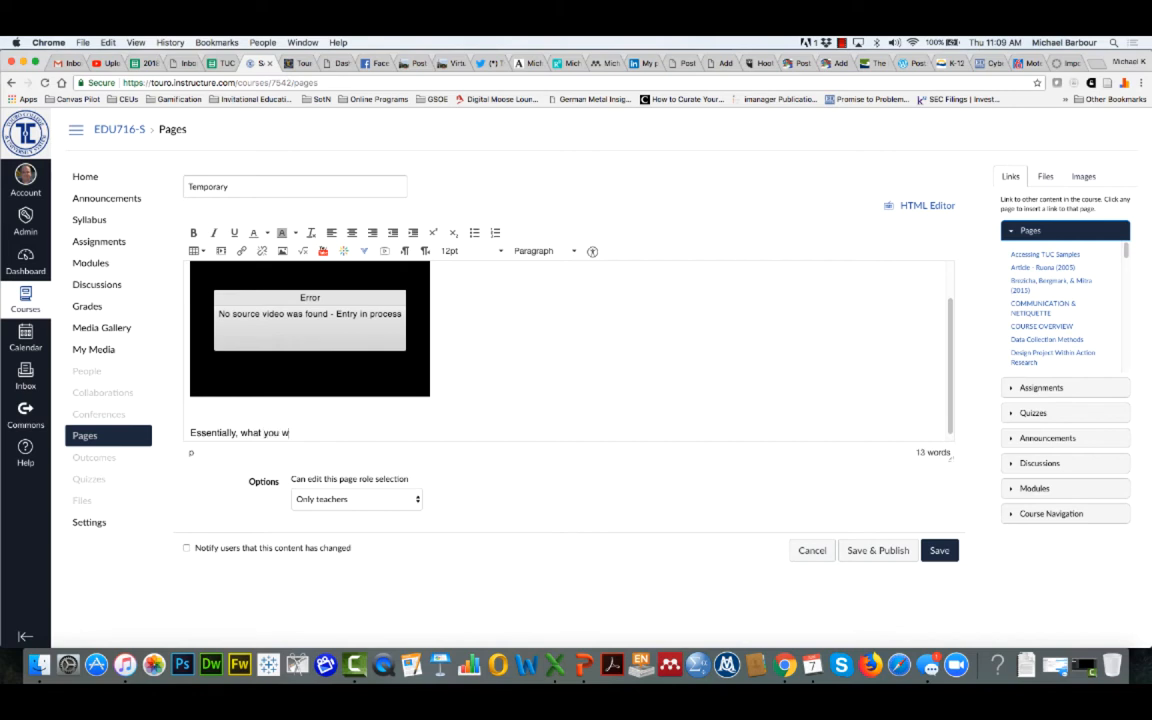
{"action": "type", "text": "ant the student to take away from the video."}
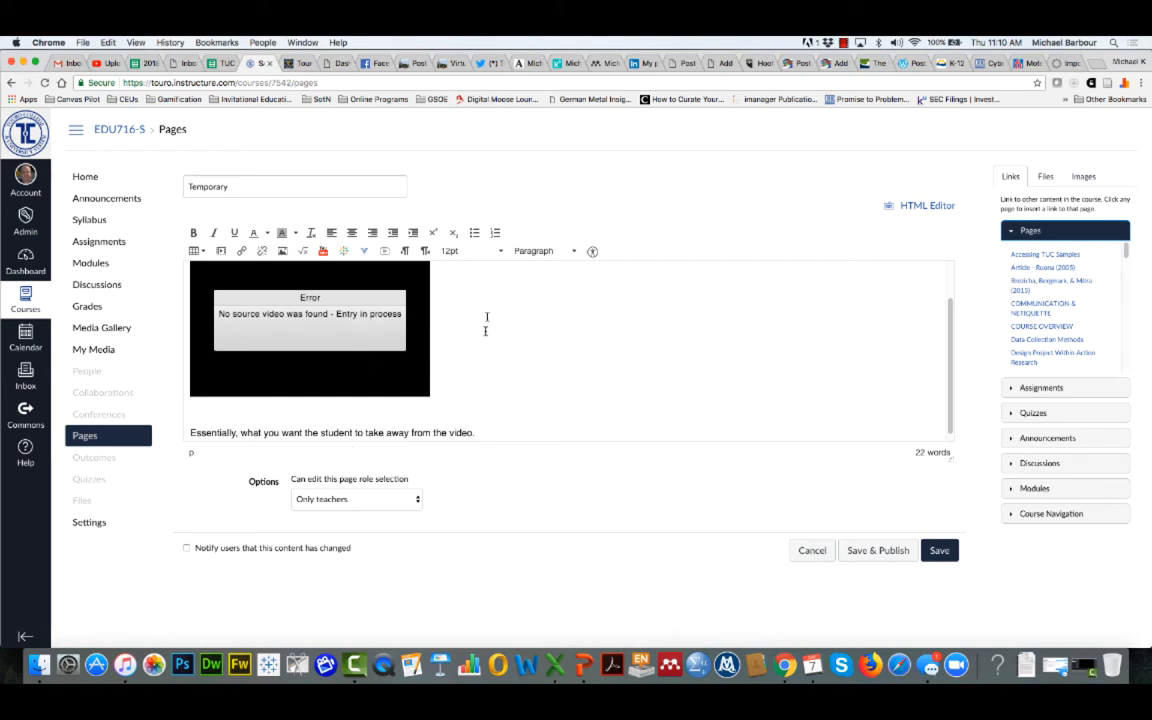
{"action": "mouse_move", "coordinate": [780, 548]}
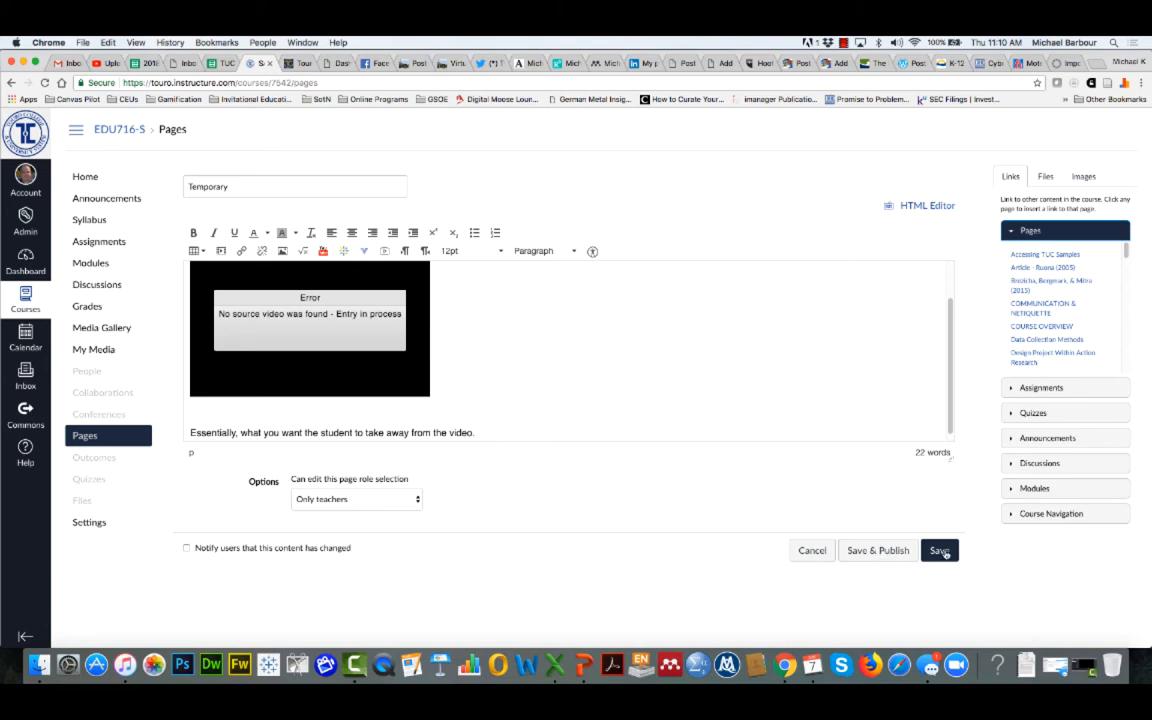
{"action": "mouse_move", "coordinate": [876, 550]}
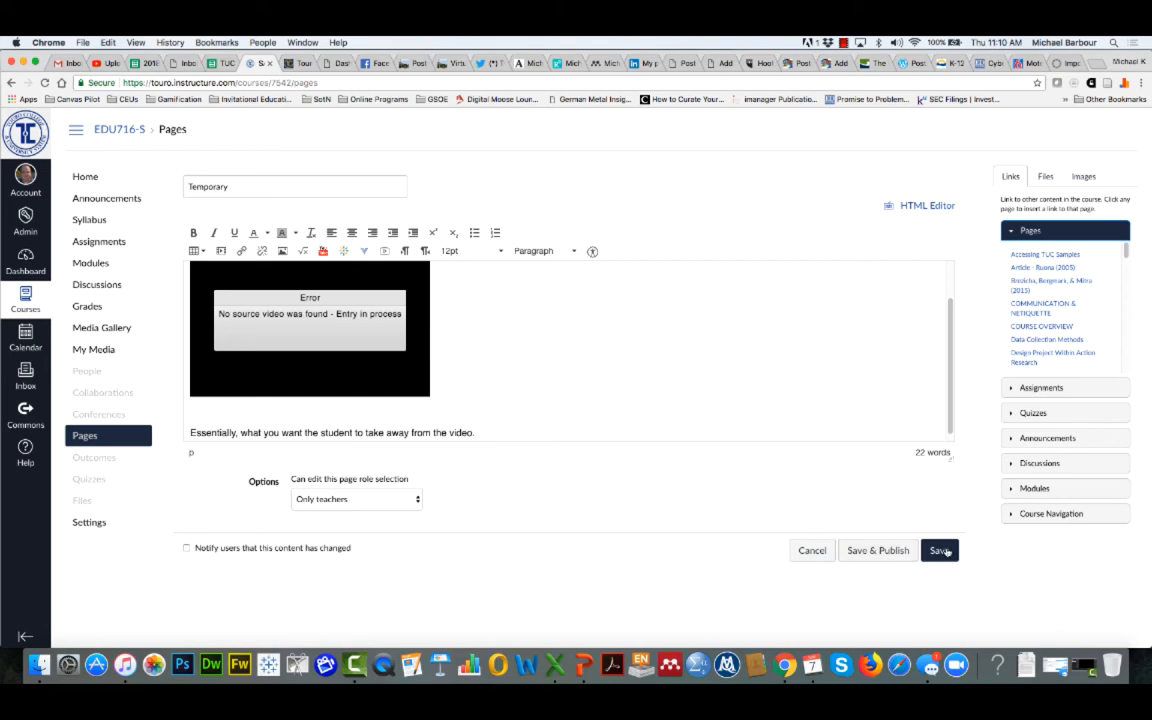
{"action": "mouse_move", "coordinate": [444, 322]}
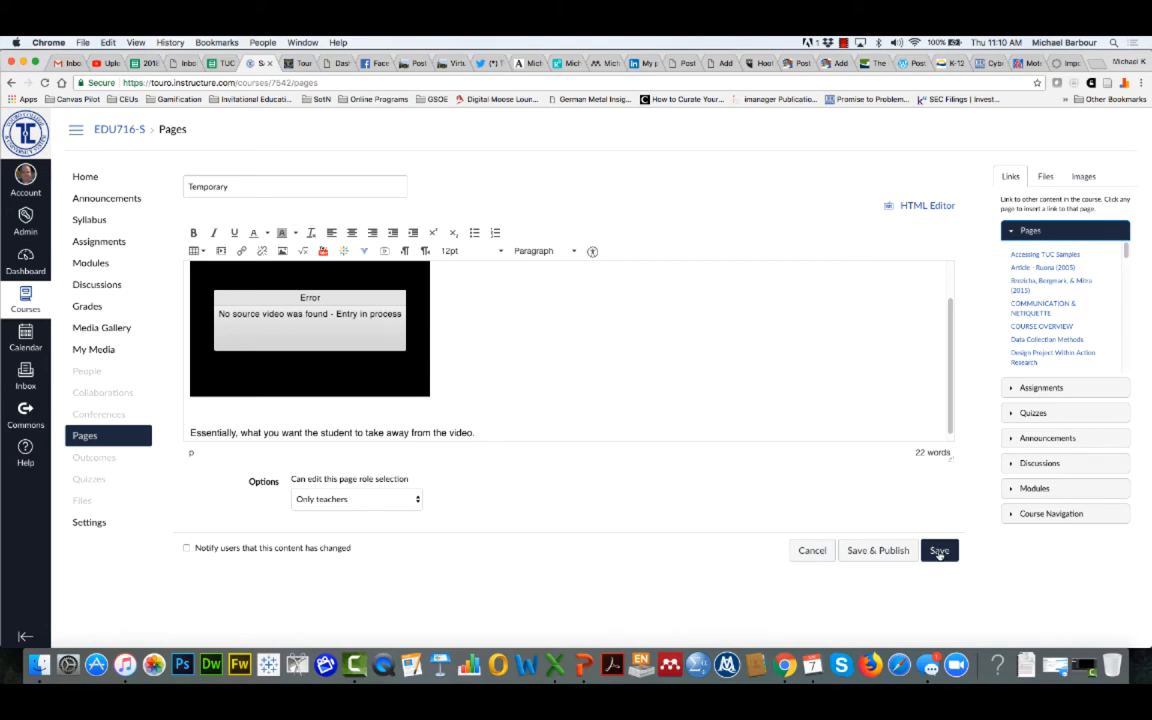
Save the Temporary page with its intro text, embedded video and takeaway sentence, leaving it unpublished
{"action": "left_click", "coordinate": [938, 550]}
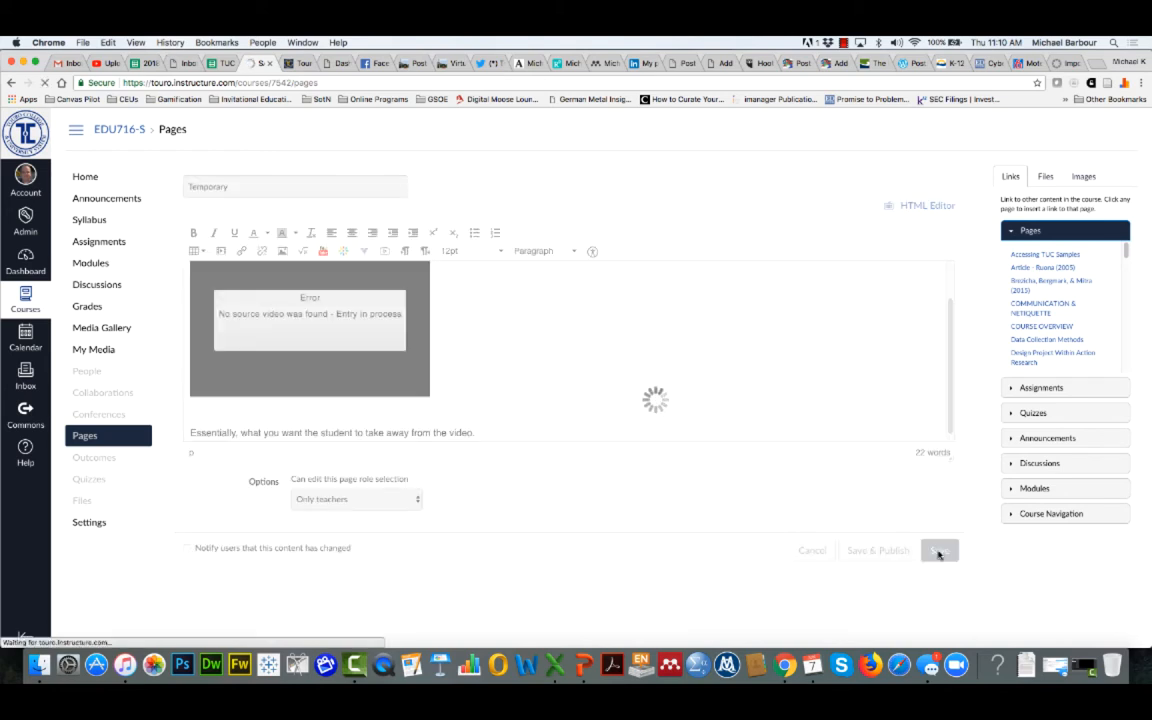
{"action": "left_click", "coordinate": [938, 550]}
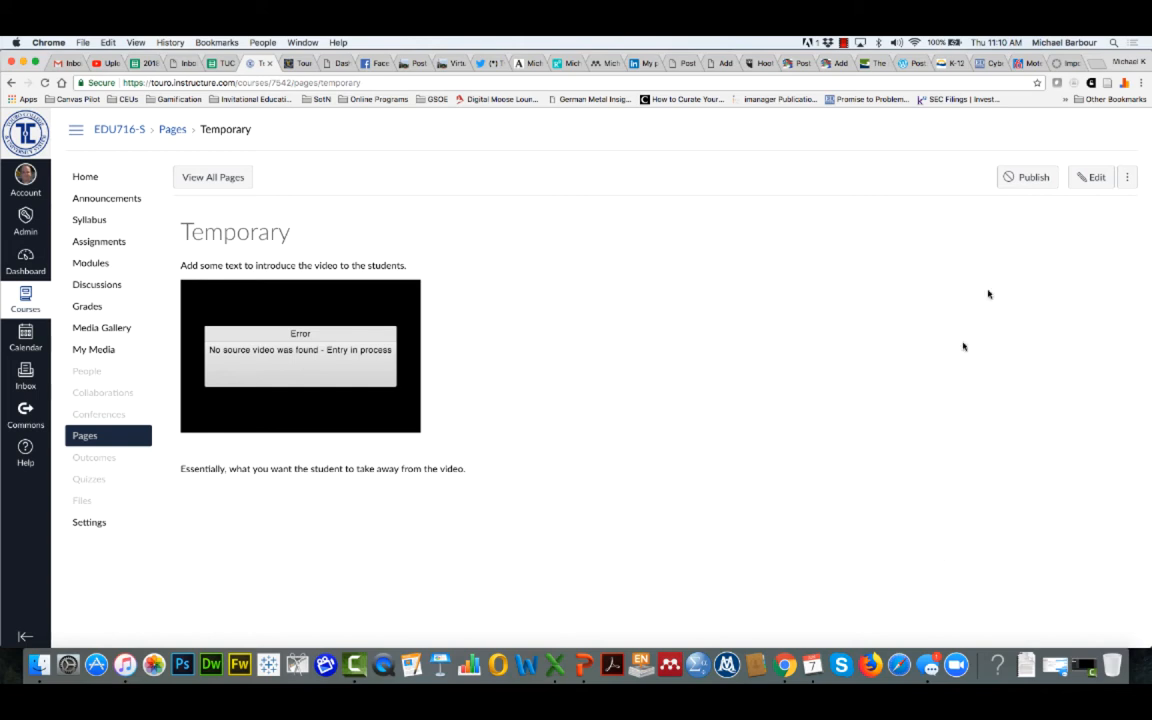
{"action": "mouse_move", "coordinate": [1032, 176]}
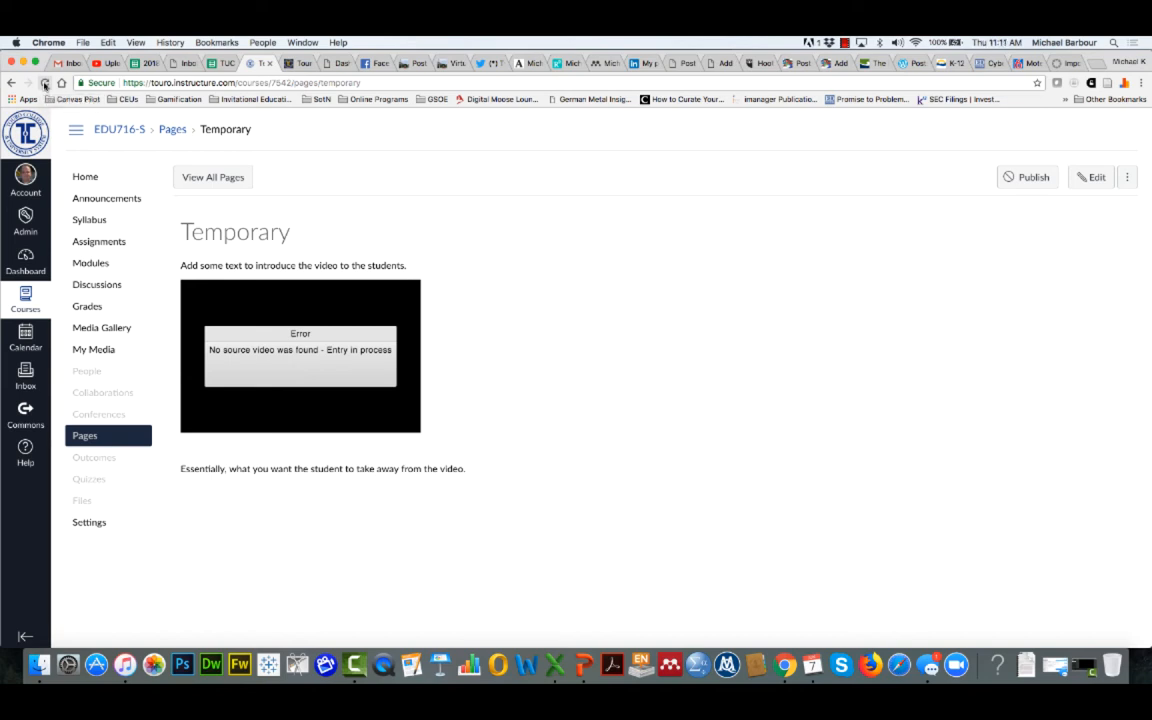
Reload the saved page so the Clark (1983) Kaltura video appears, then play it to confirm it works
{"action": "left_click", "coordinate": [44, 84]}
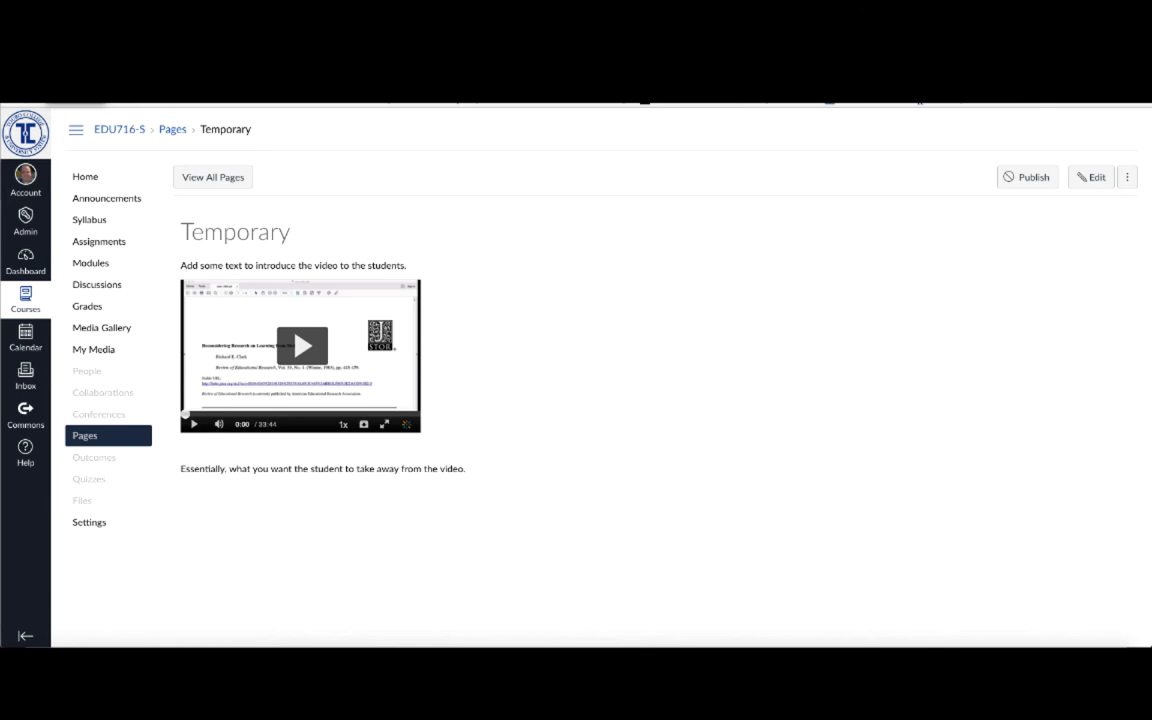
{"action": "mouse_move", "coordinate": [520, 320]}
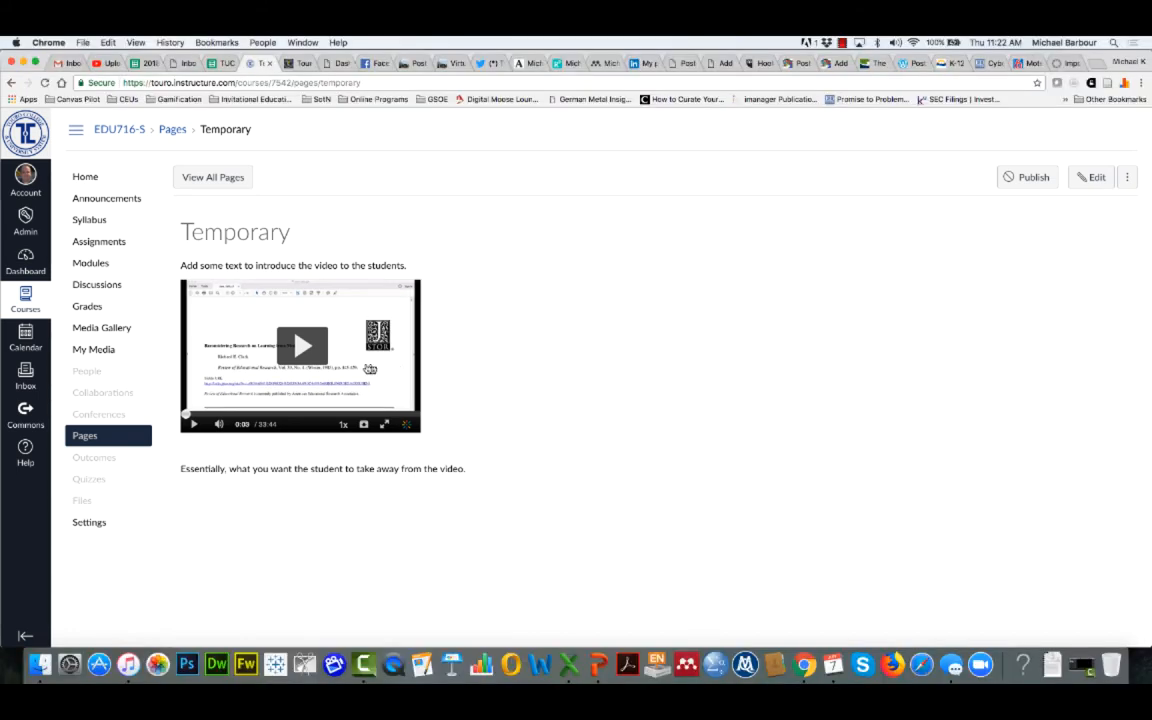
{"action": "mouse_move", "coordinate": [302, 346]}
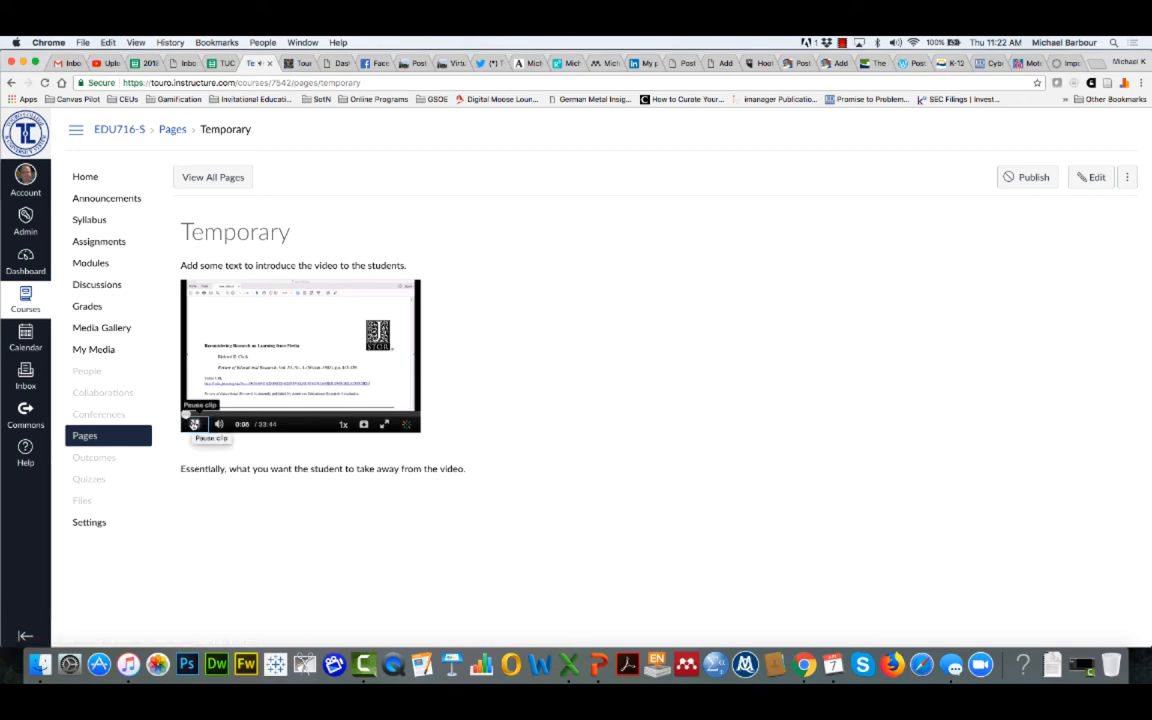
{"action": "left_click", "coordinate": [194, 424]}
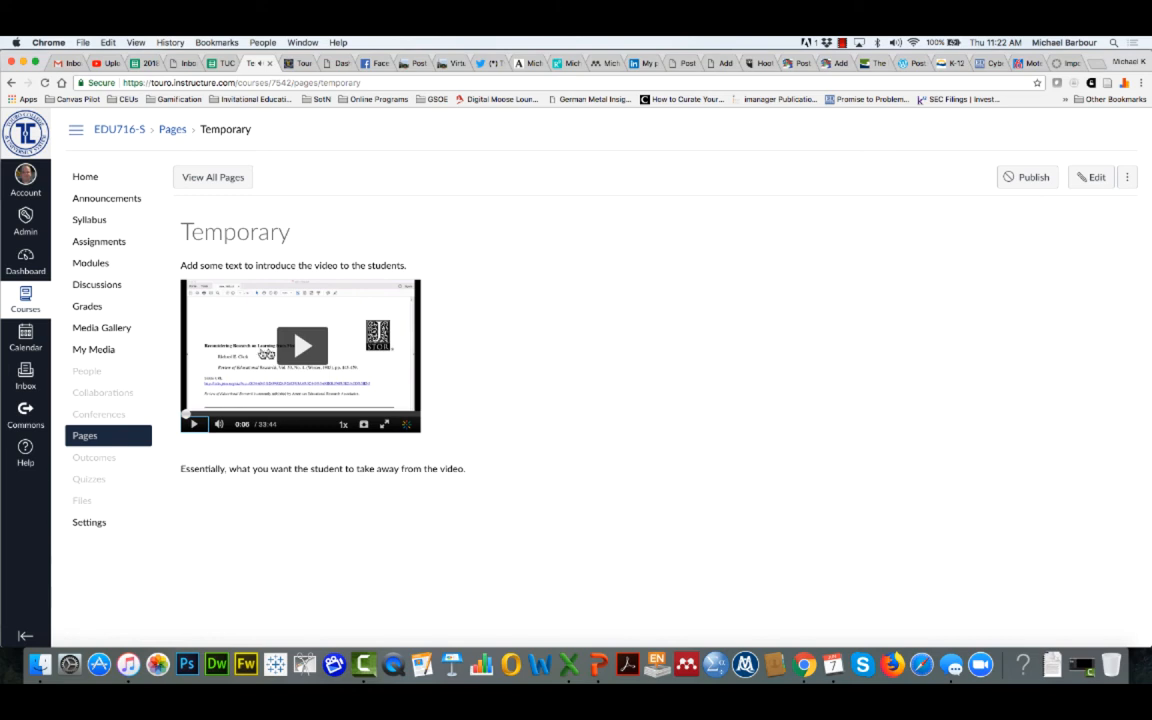
{"action": "mouse_move", "coordinate": [282, 400]}
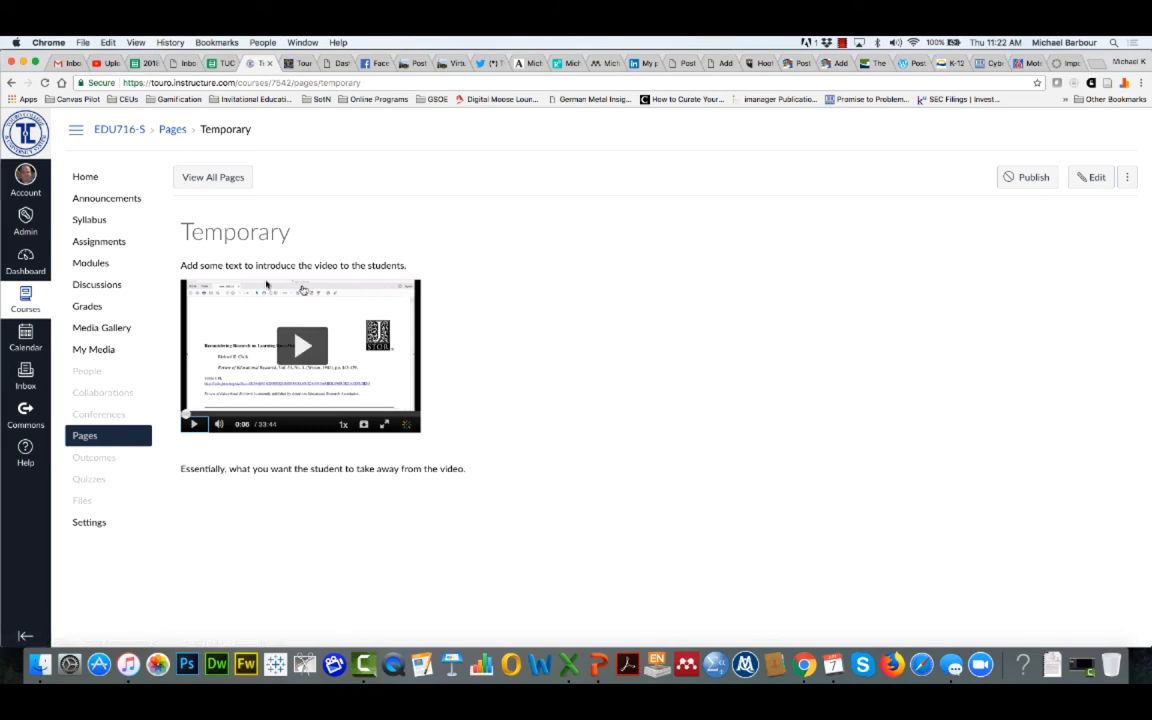
{"action": "mouse_move", "coordinate": [404, 436]}
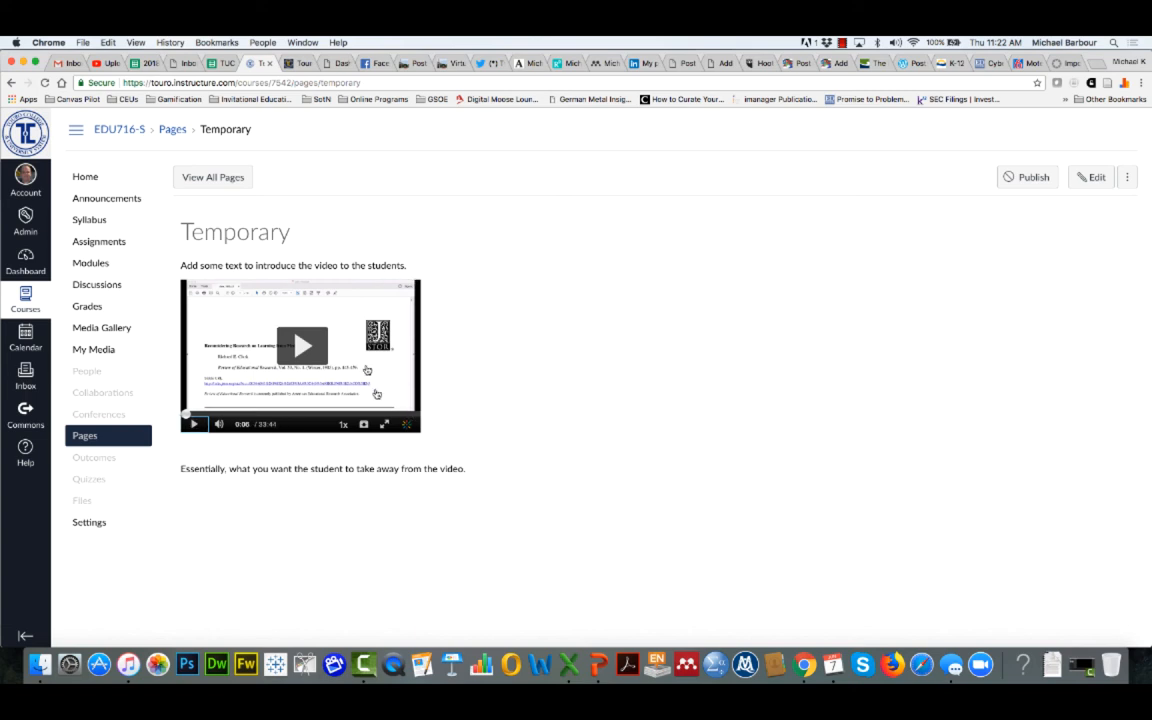
{"action": "mouse_move", "coordinate": [384, 424]}
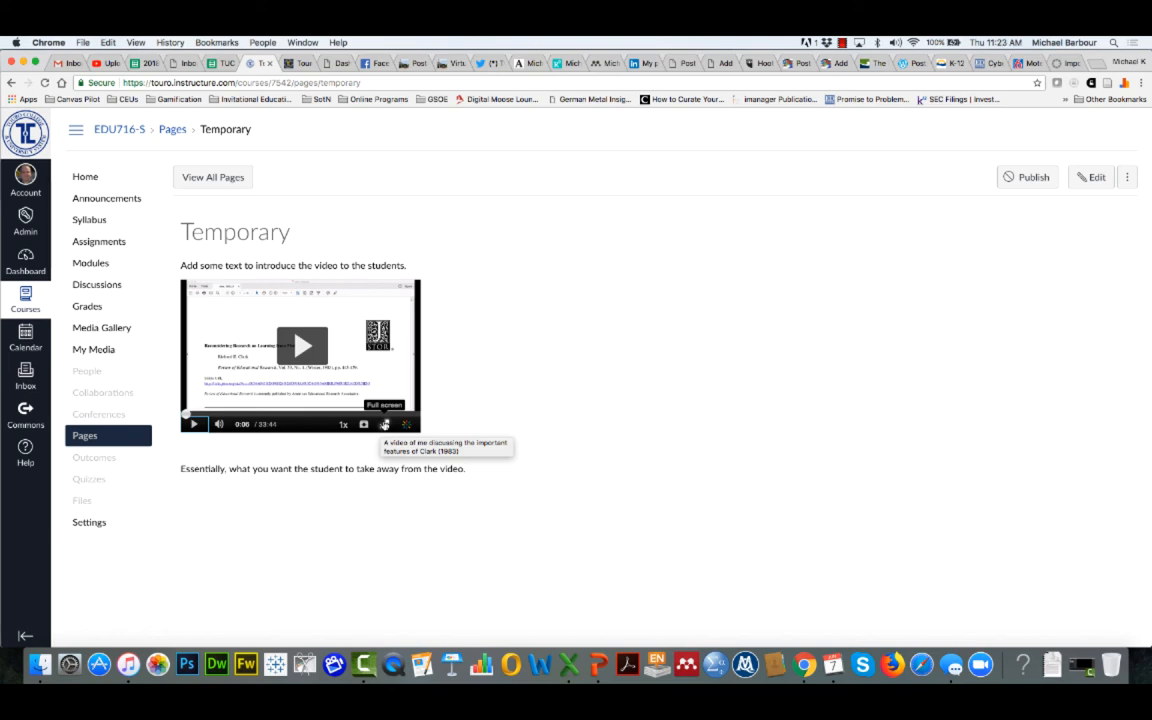
{"action": "mouse_move", "coordinate": [384, 424]}
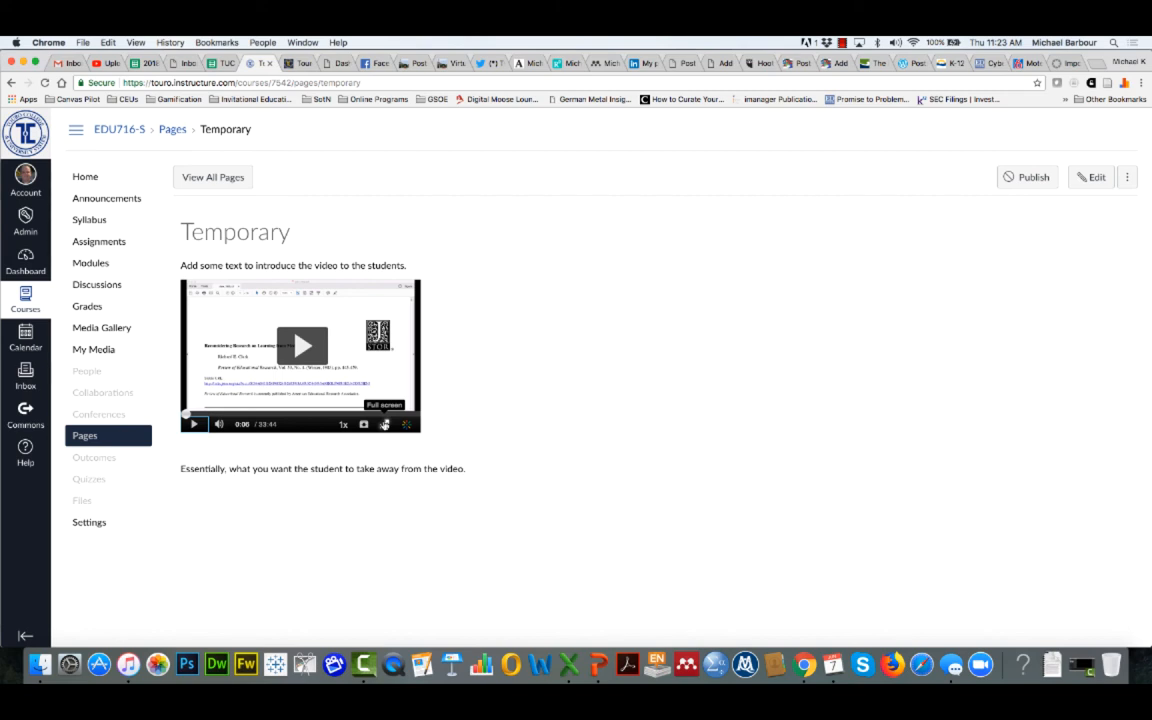
{"action": "mouse_move", "coordinate": [364, 424]}
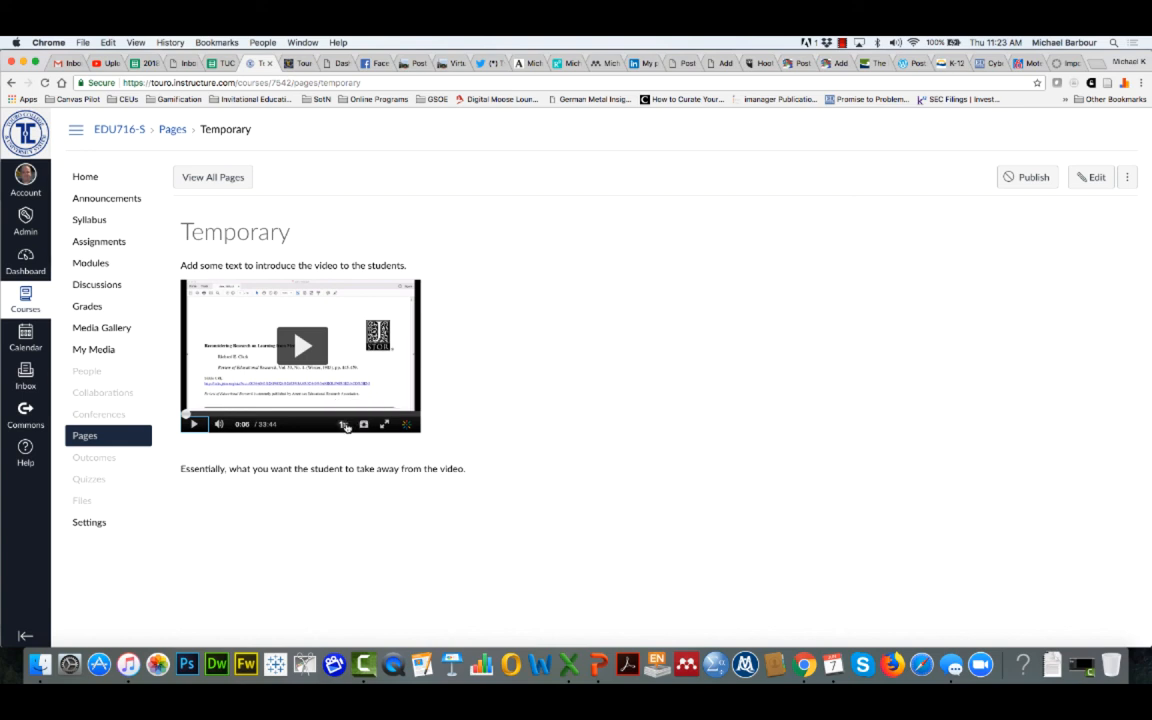
{"action": "mouse_move", "coordinate": [344, 424]}
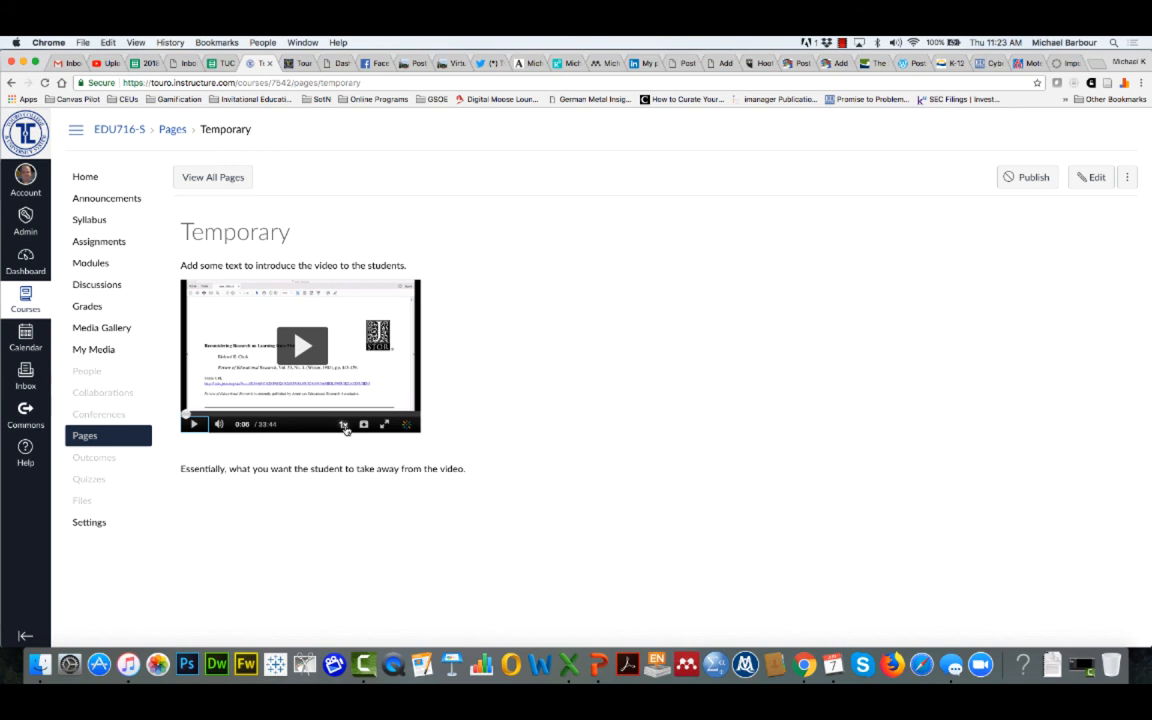
{"action": "mouse_move", "coordinate": [344, 424]}
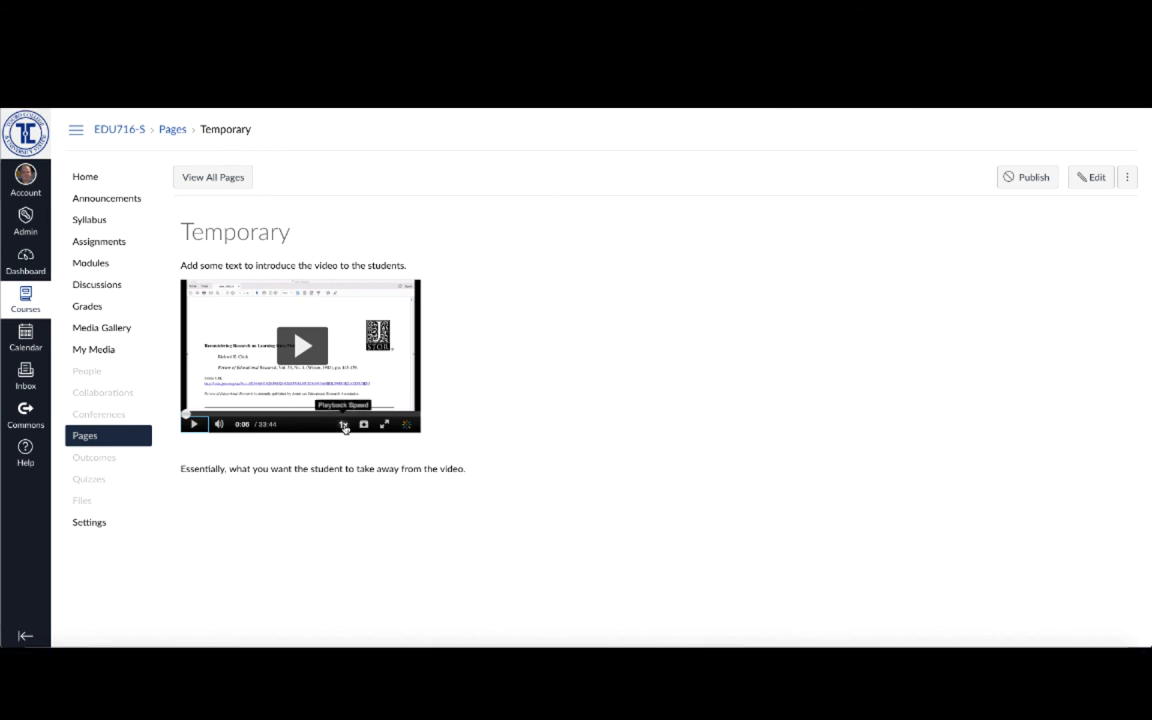